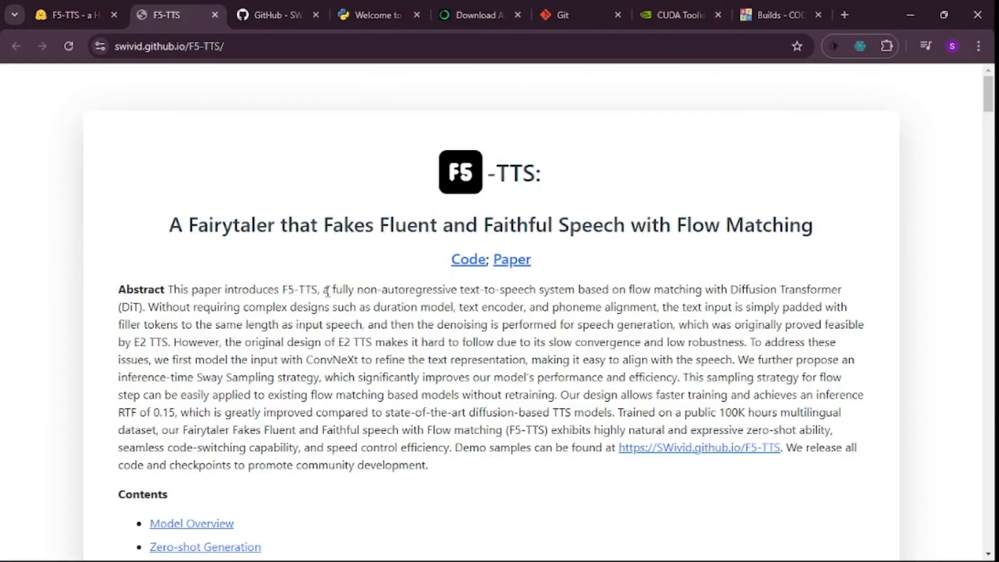
Highlight the abstract's non-autoregressive Diffusion Transformer phrase, then bring the Figure 1 pipeline diagram into view
{"action": "left_click_drag", "start_coordinate": [328, 289], "coordinate": [503, 289]}
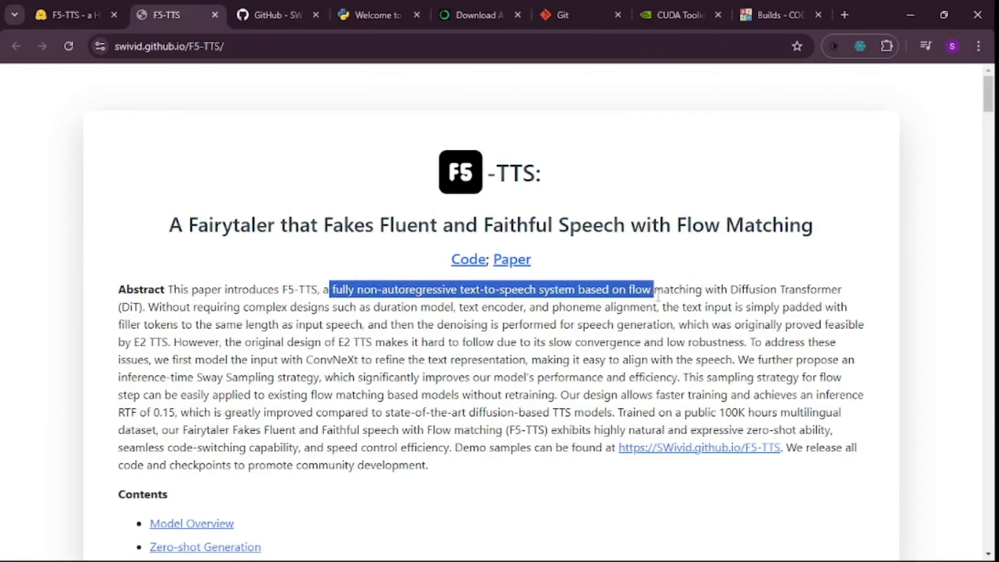
{"action": "left_click_drag", "start_coordinate": [654, 289], "coordinate": [795, 289]}
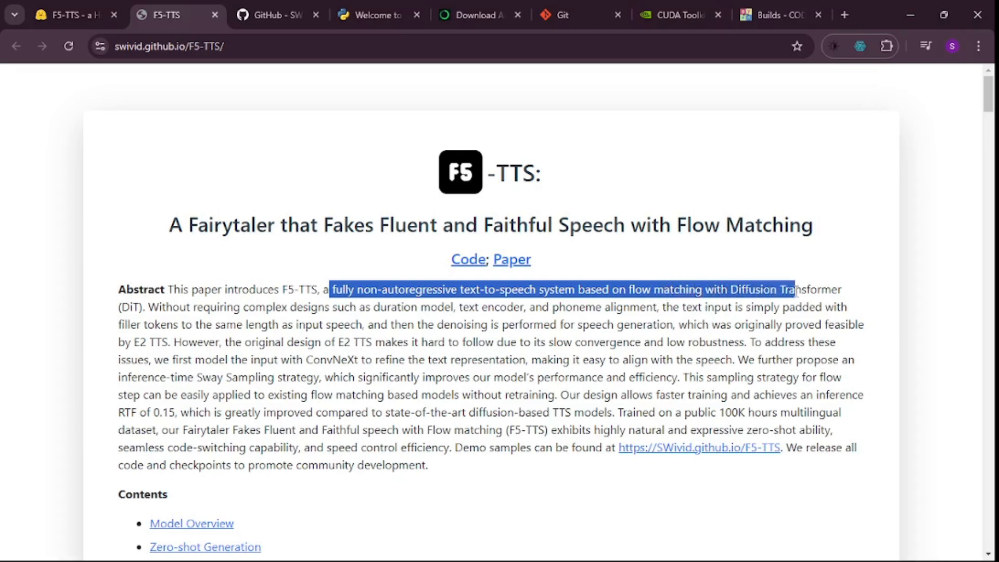
{"action": "left_click", "coordinate": [907, 321]}
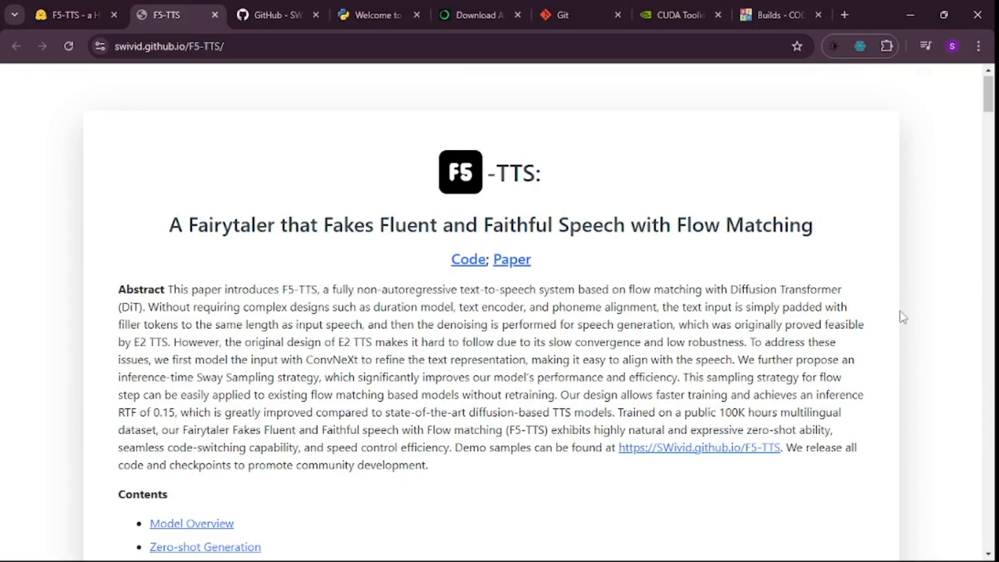
{"action": "scroll", "scroll_direction": "down", "scroll_amount": 3}
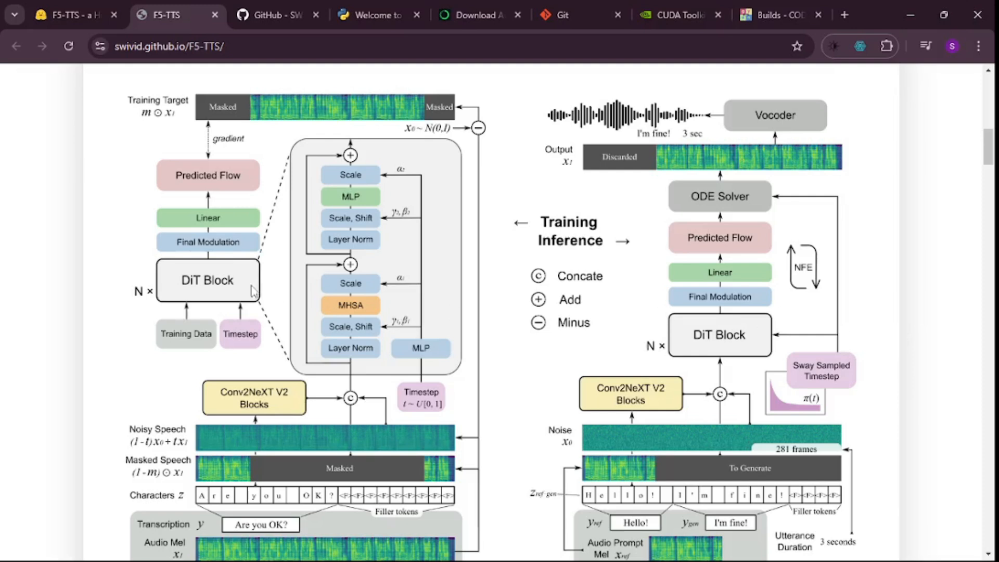
{"action": "mouse_move", "coordinate": [212, 293]}
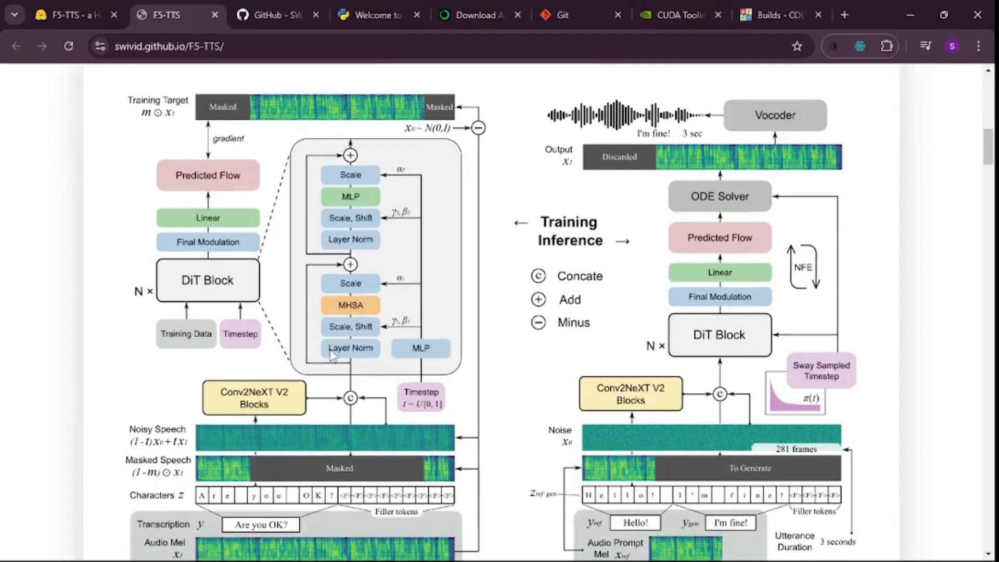
In the samples table, play the first row's English prompt, its same-language generated clip and cross-lingual clip
{"action": "scroll", "scroll_direction": "down", "scroll_amount": 3}
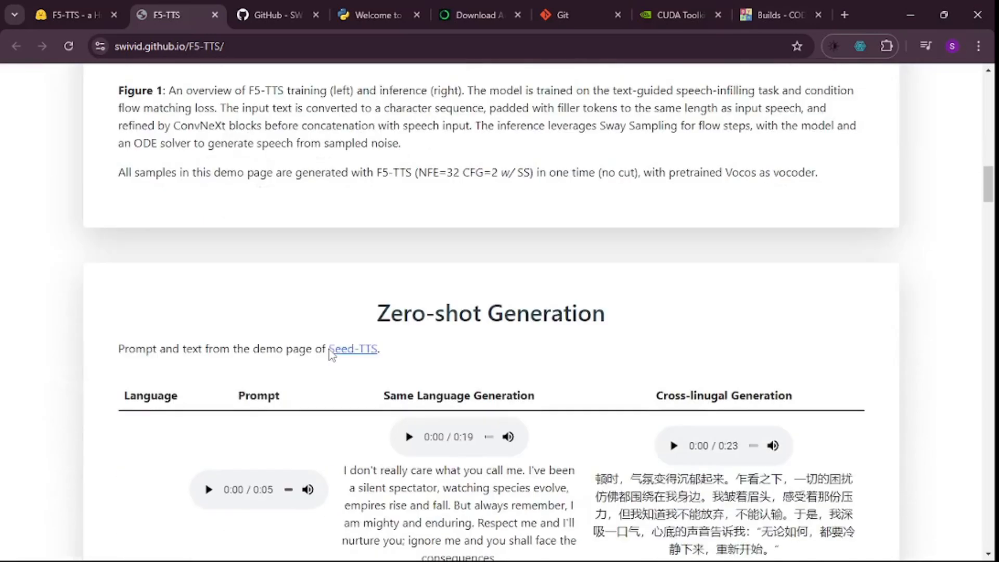
{"action": "scroll", "scroll_direction": "down", "scroll_amount": 3}
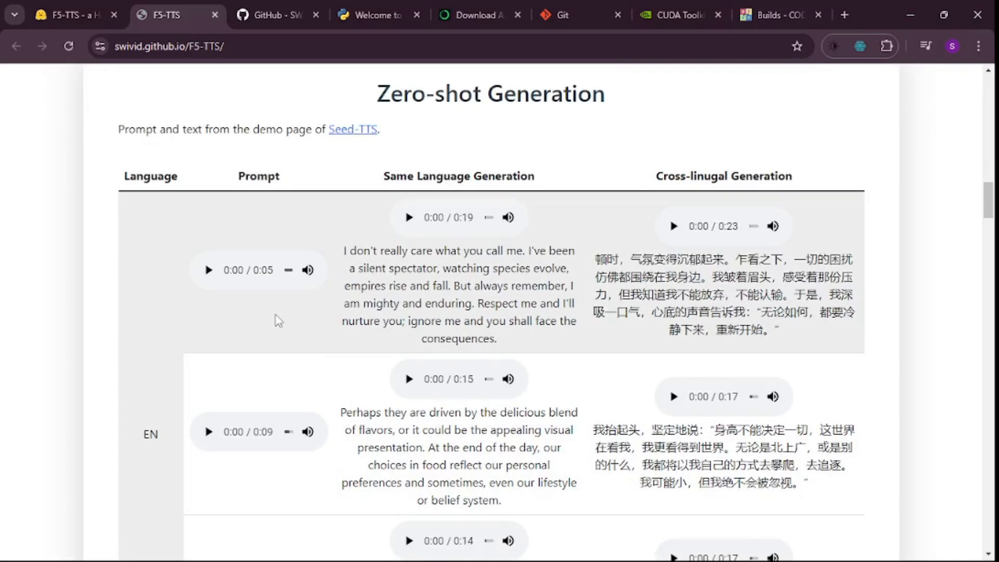
{"action": "mouse_move", "coordinate": [222, 374]}
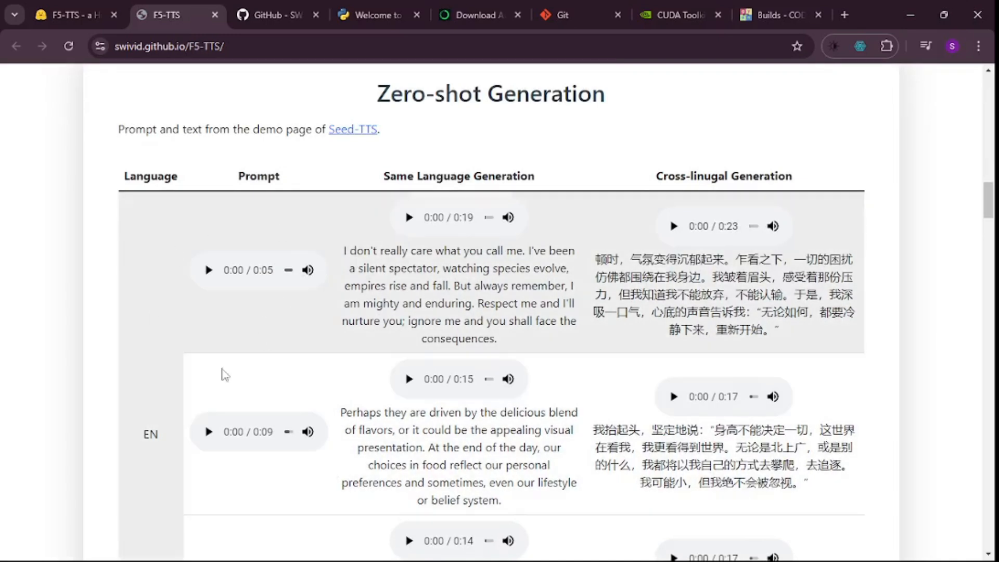
{"action": "mouse_move", "coordinate": [322, 242]}
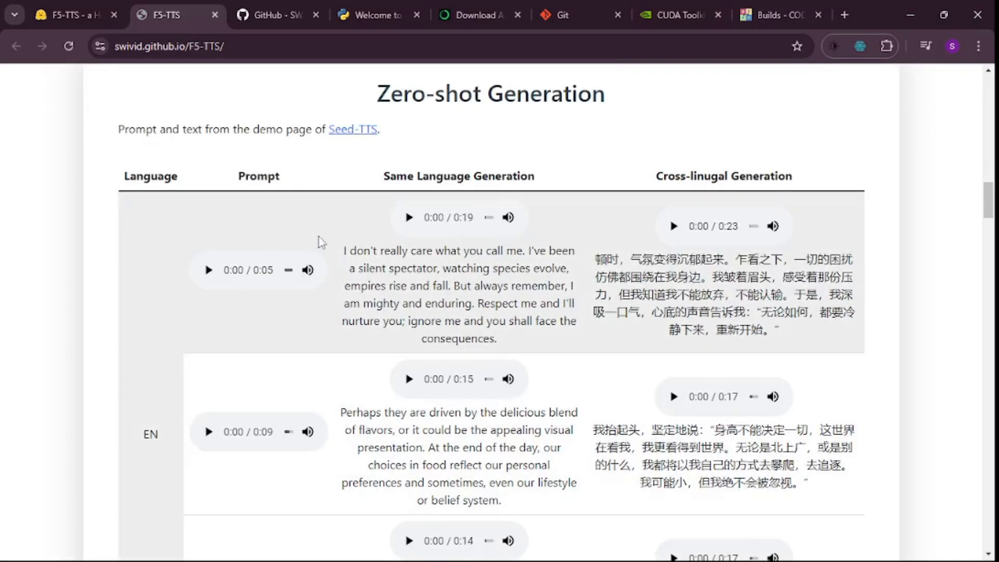
{"action": "left_click_drag", "start_coordinate": [341, 249], "coordinate": [497, 339]}
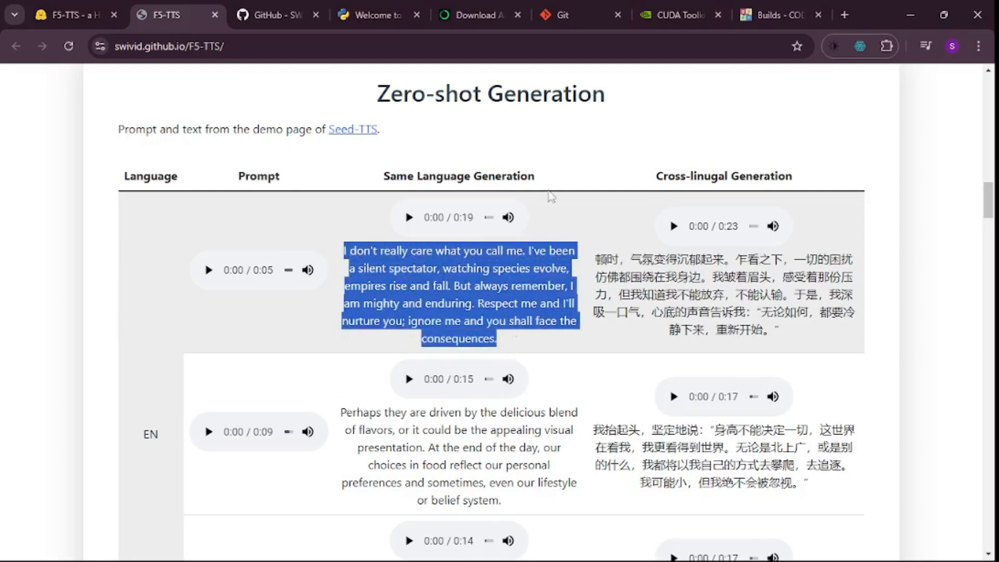
{"action": "mouse_move", "coordinate": [447, 237]}
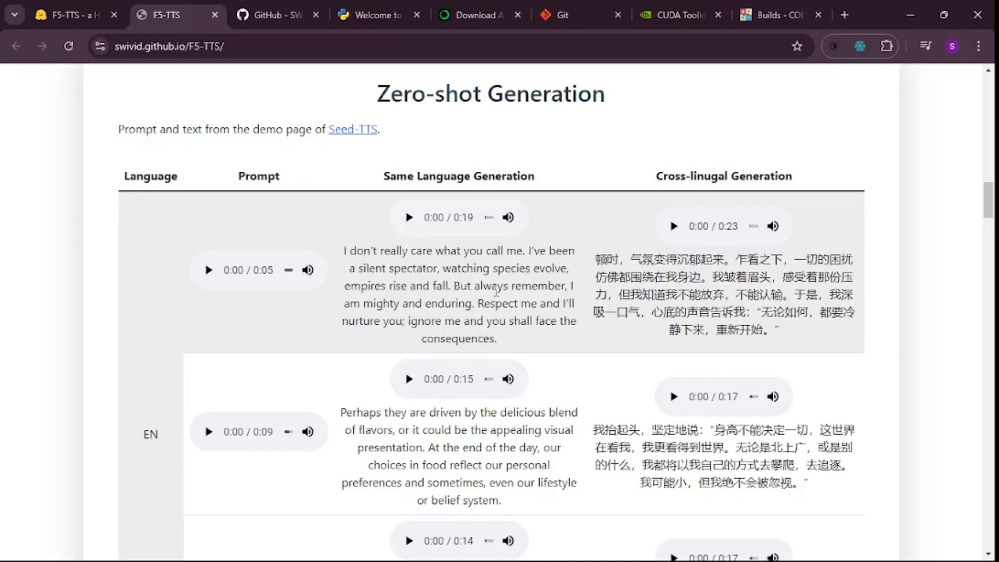
{"action": "mouse_move", "coordinate": [254, 276]}
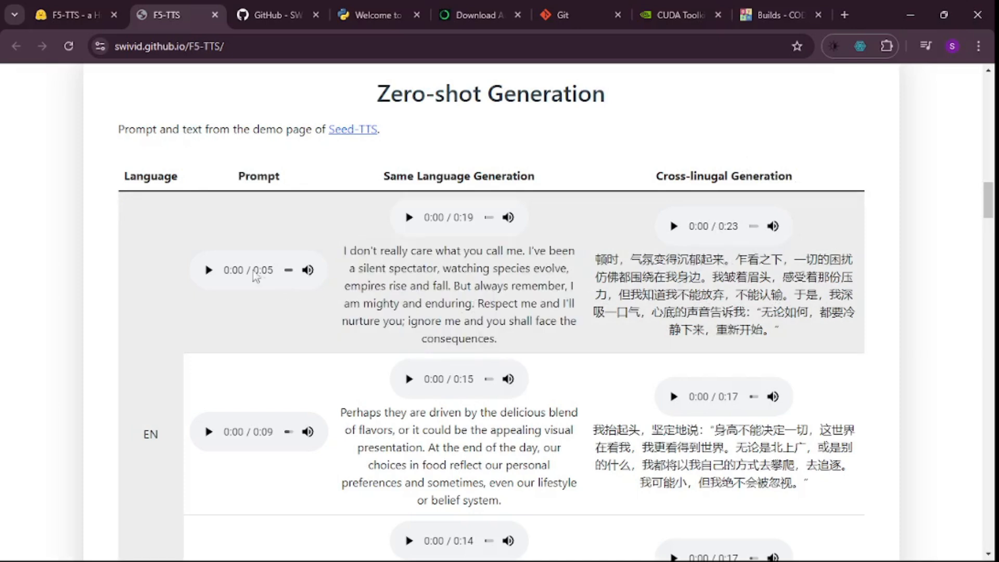
{"action": "left_click", "coordinate": [208, 269]}
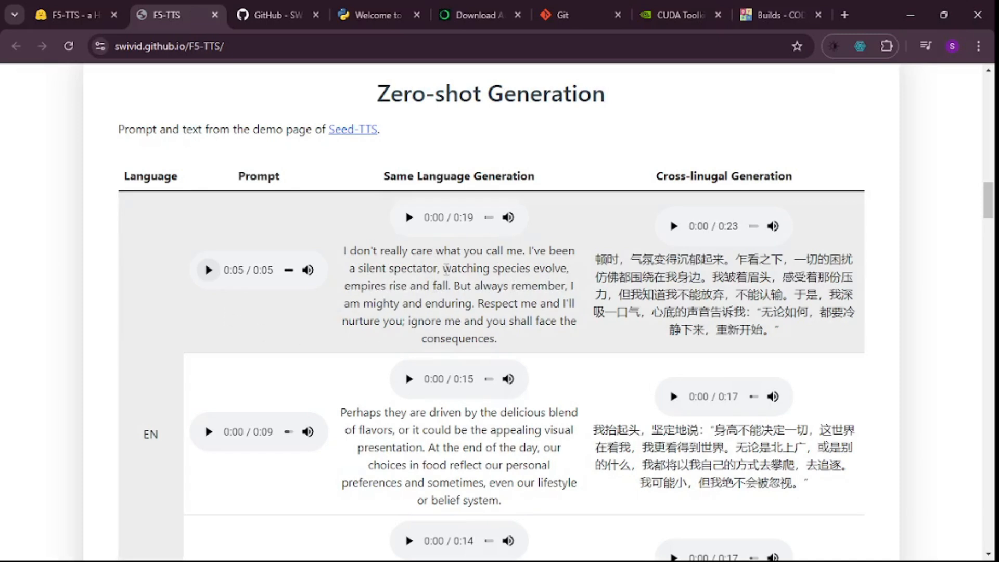
{"action": "mouse_move", "coordinate": [507, 339]}
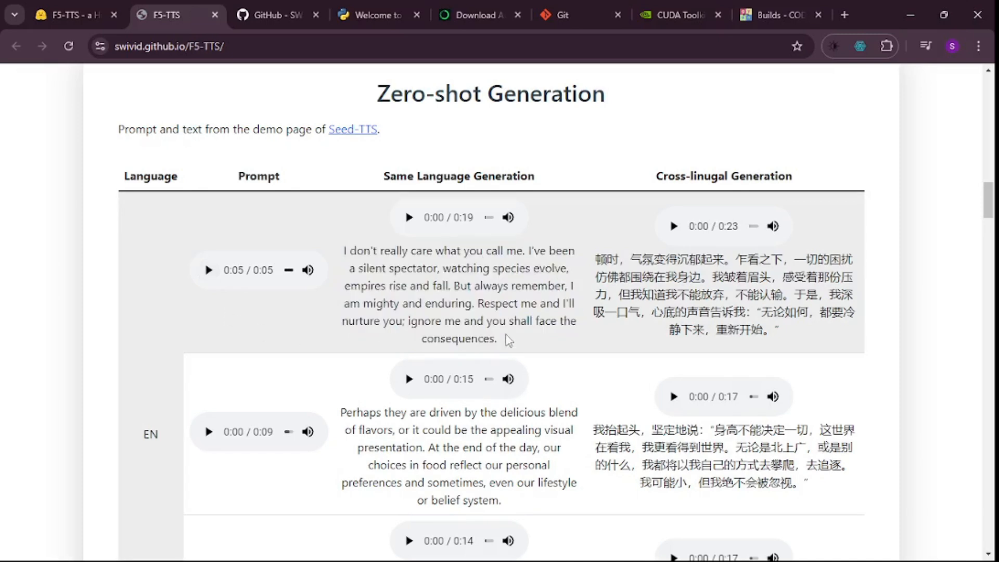
{"action": "left_click", "coordinate": [408, 218]}
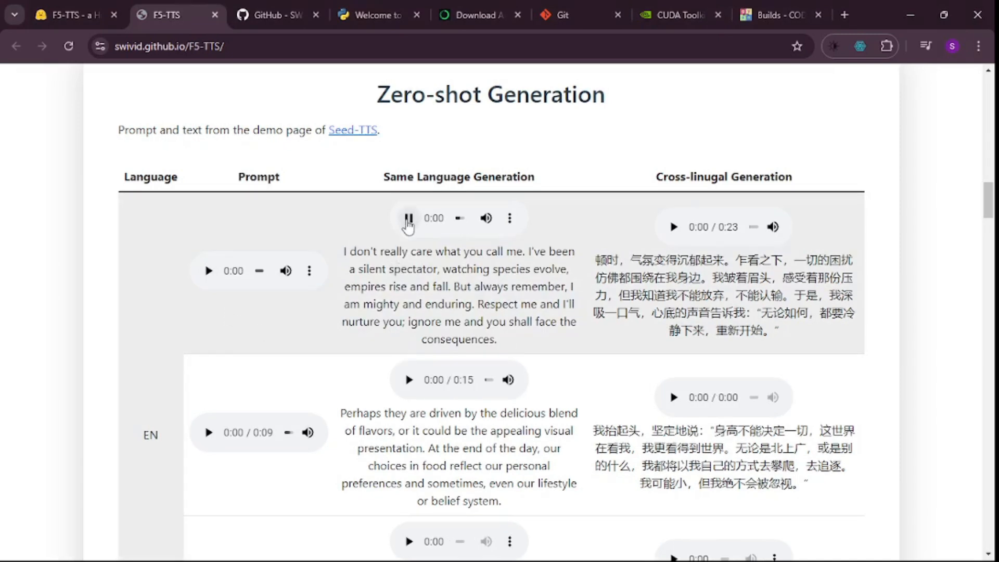
{"action": "left_click", "coordinate": [407, 218]}
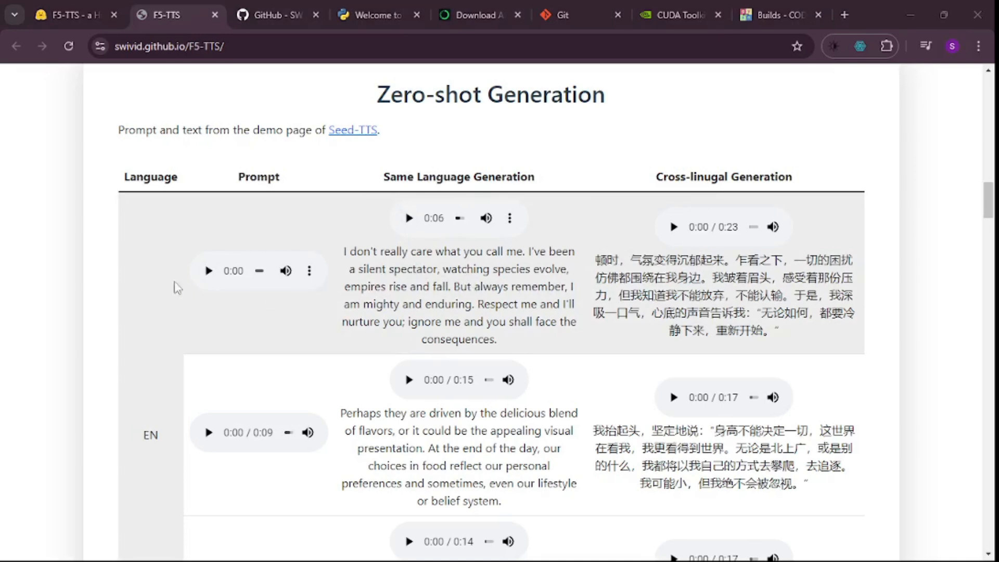
{"action": "mouse_move", "coordinate": [464, 255]}
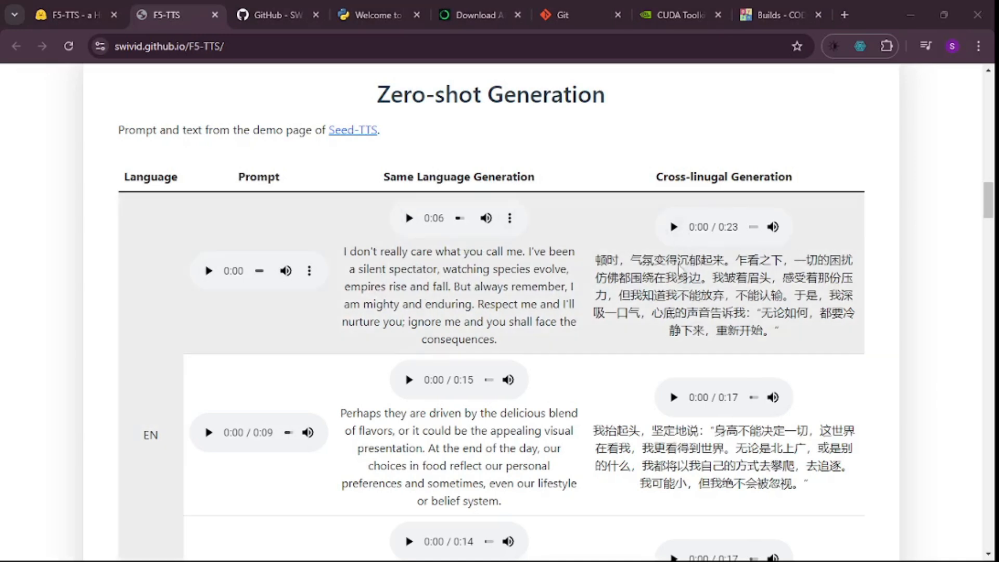
{"action": "left_click", "coordinate": [673, 227]}
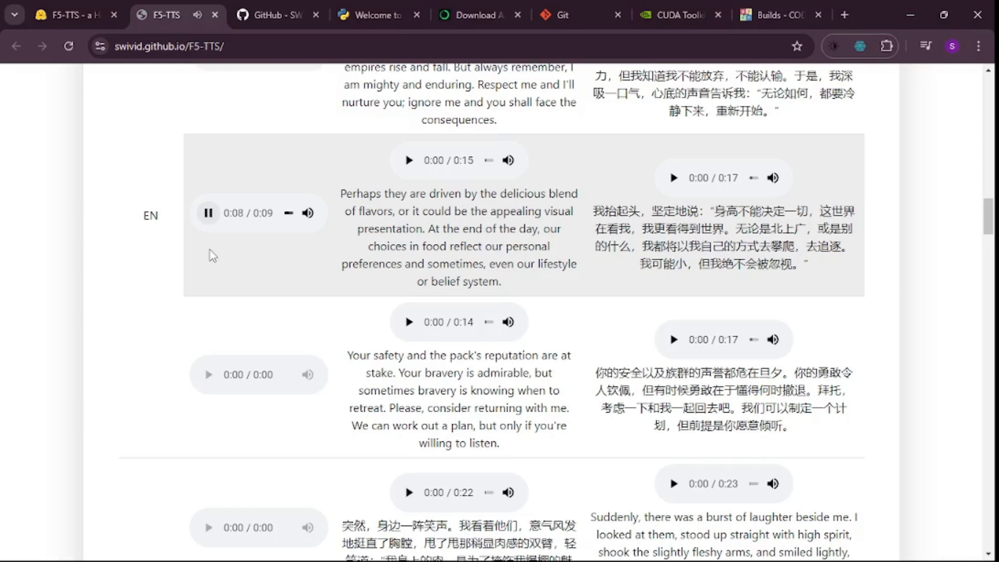
Play the second row's English prompt, its English generated sample and the Chinese cross-lingual sample
{"action": "left_click", "coordinate": [208, 212]}
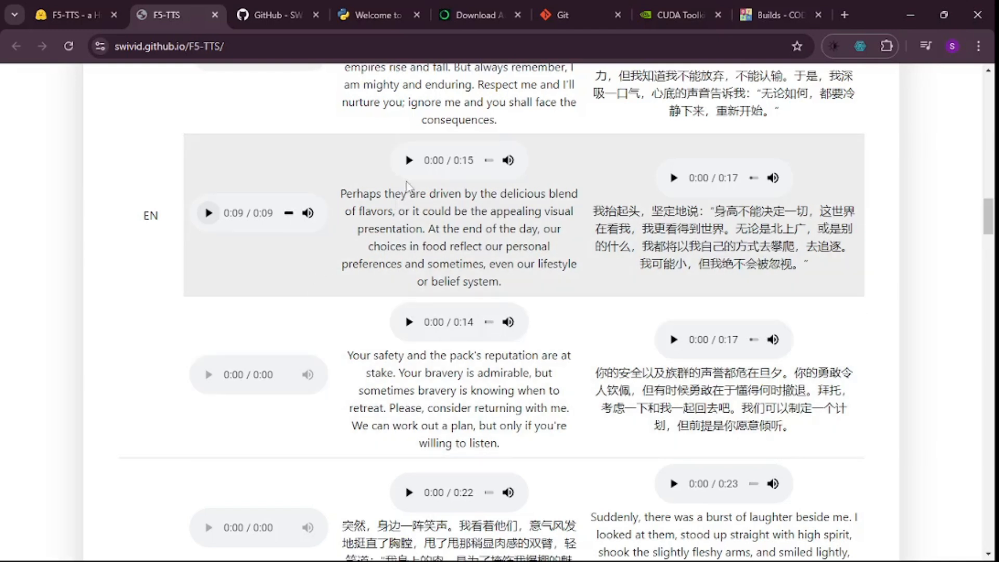
{"action": "left_click", "coordinate": [408, 161]}
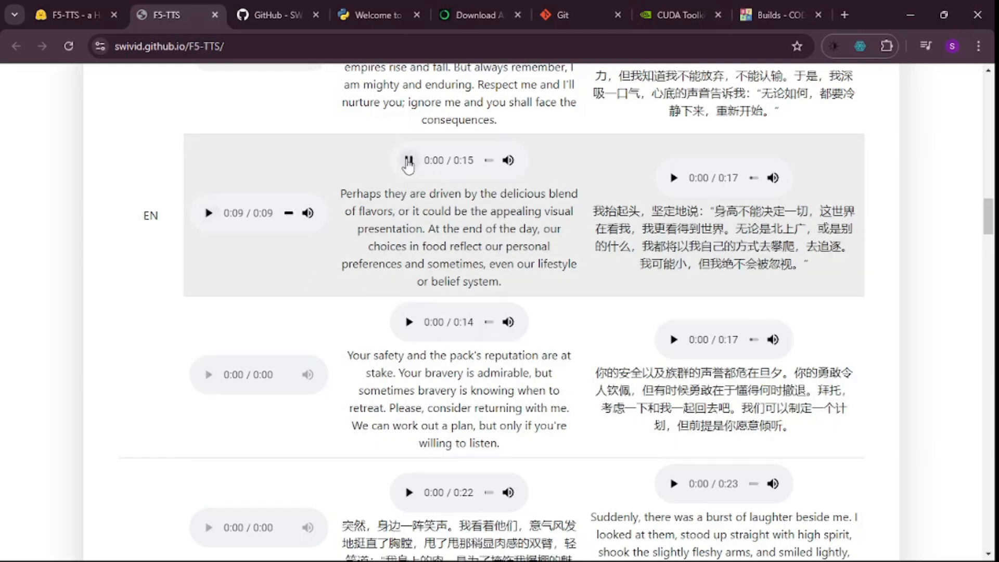
{"action": "left_click", "coordinate": [408, 160]}
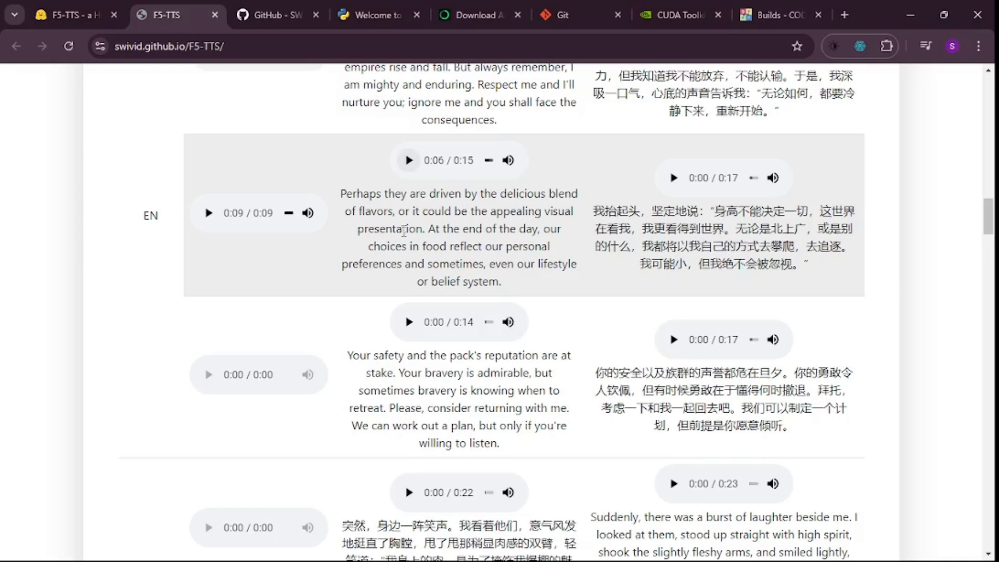
{"action": "mouse_move", "coordinate": [211, 204]}
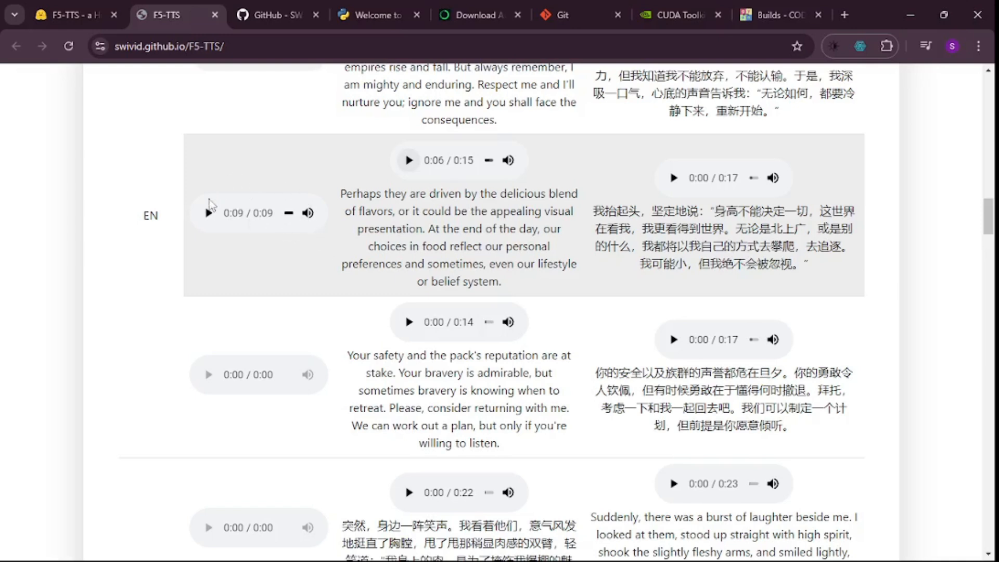
{"action": "mouse_move", "coordinate": [516, 148]}
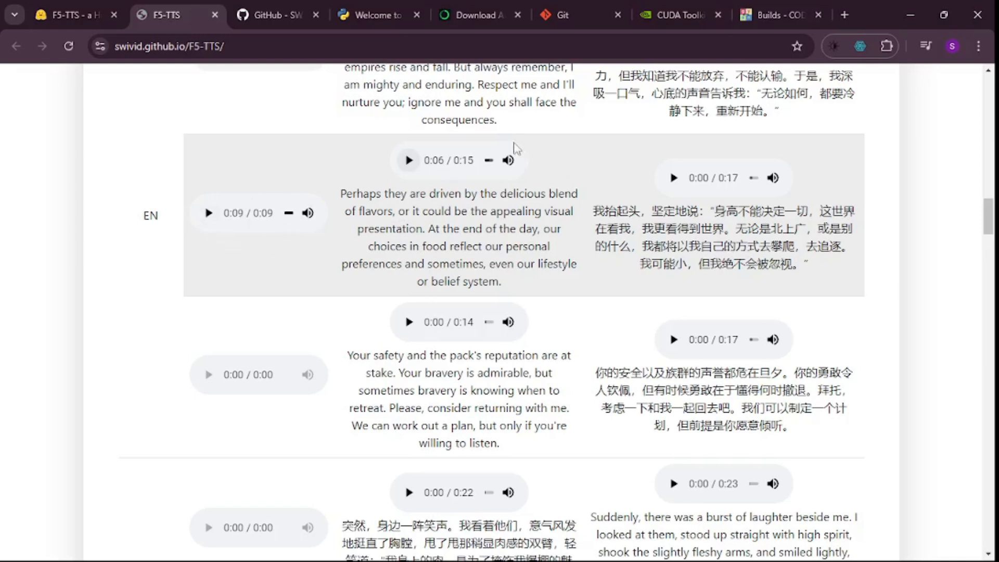
{"action": "mouse_move", "coordinate": [846, 195]}
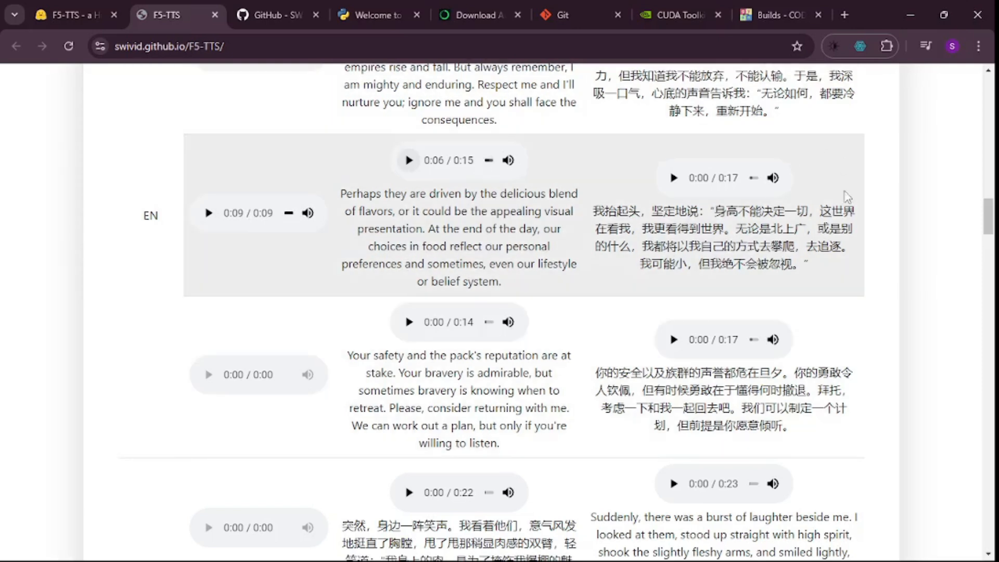
{"action": "mouse_move", "coordinate": [702, 208]}
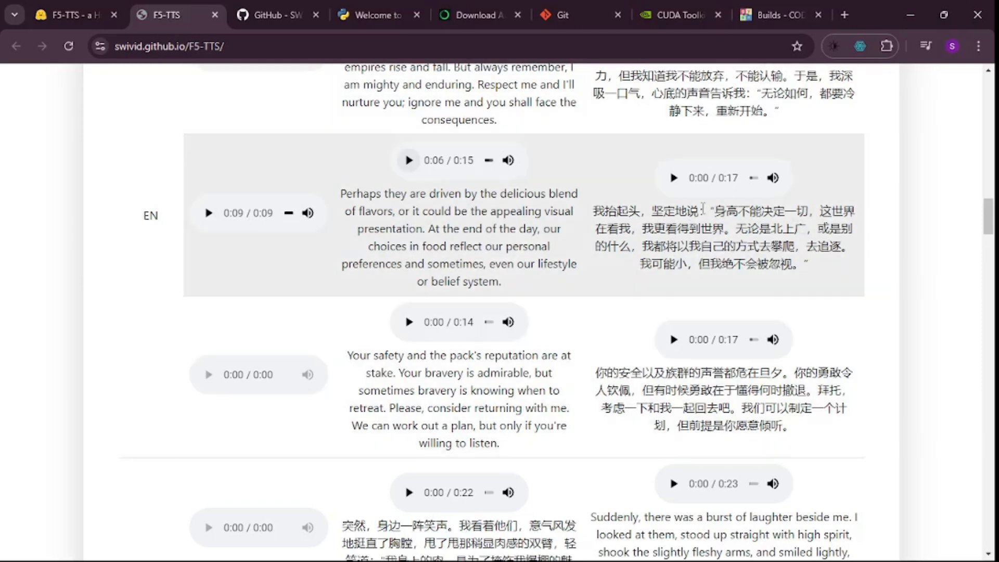
{"action": "mouse_move", "coordinate": [703, 228]}
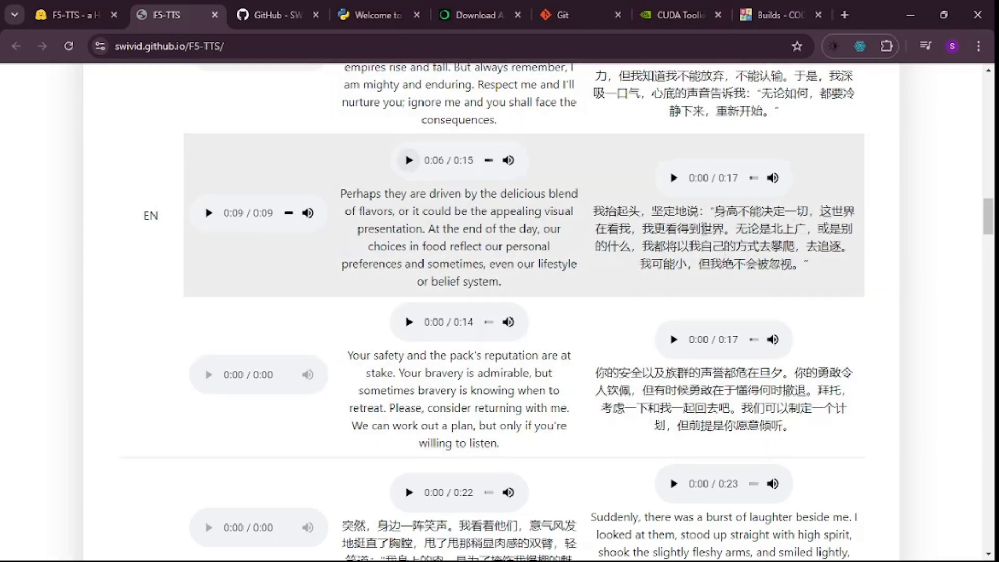
{"action": "left_click", "coordinate": [674, 178]}
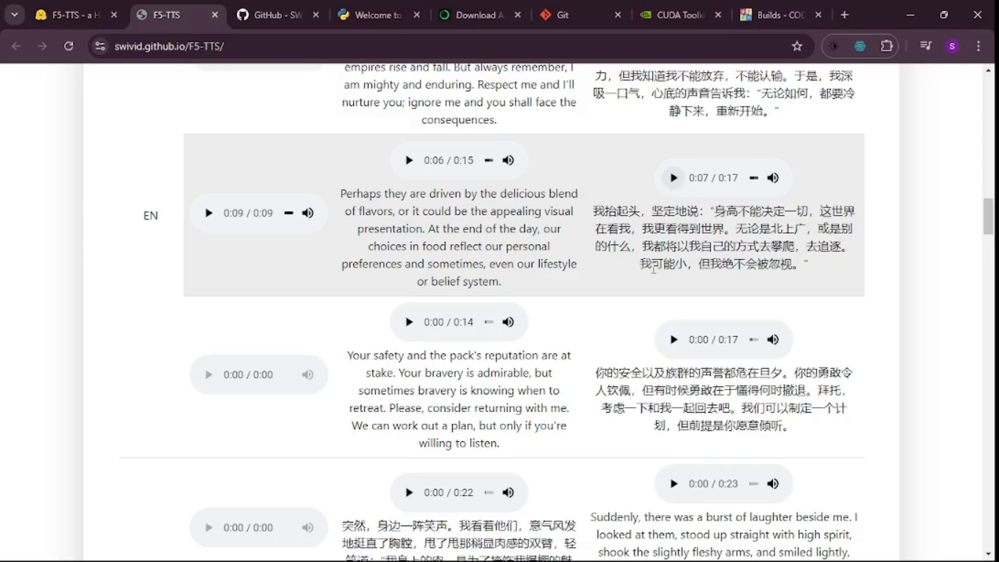
{"action": "mouse_move", "coordinate": [532, 300]}
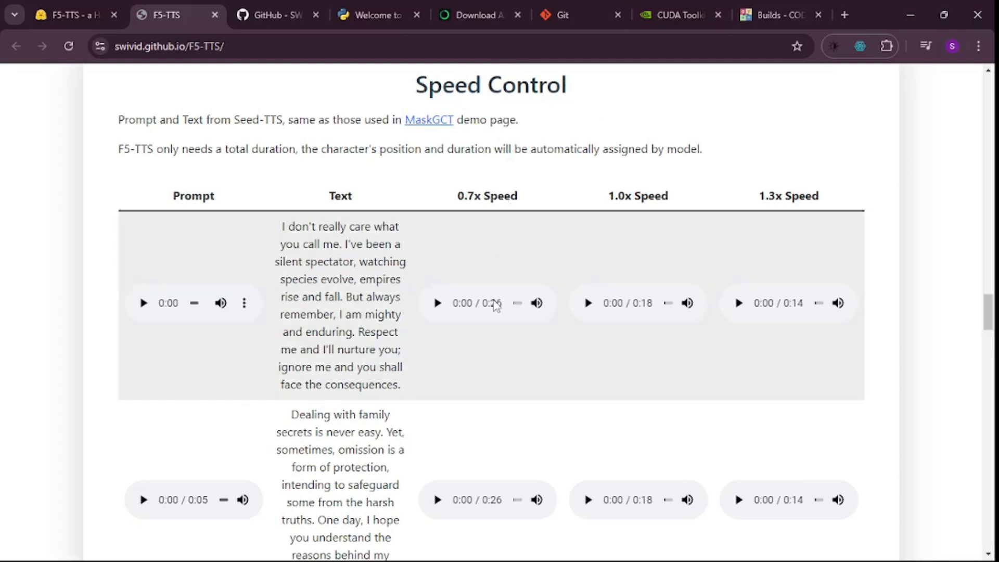
In the Emotion table, play the Angry prompt and then its F5-TTS result
{"action": "scroll", "scroll_direction": "down", "scroll_amount": 3}
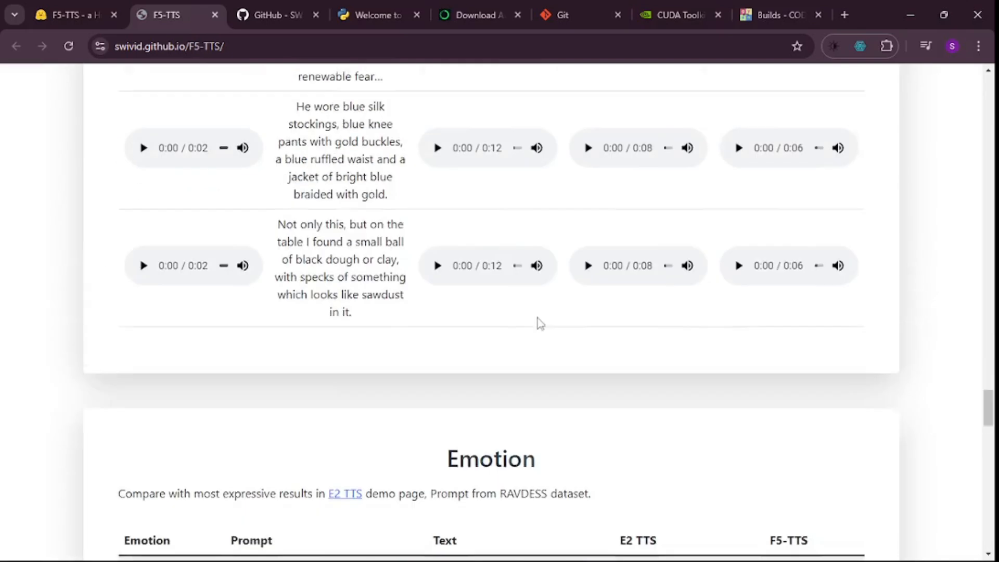
{"action": "scroll", "scroll_direction": "down", "scroll_amount": 3}
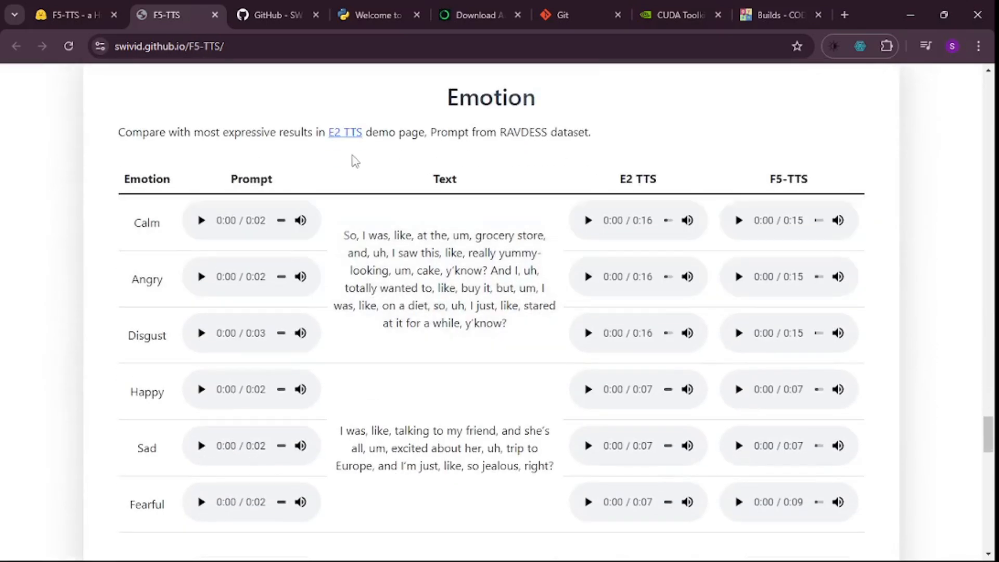
{"action": "mouse_move", "coordinate": [172, 347]}
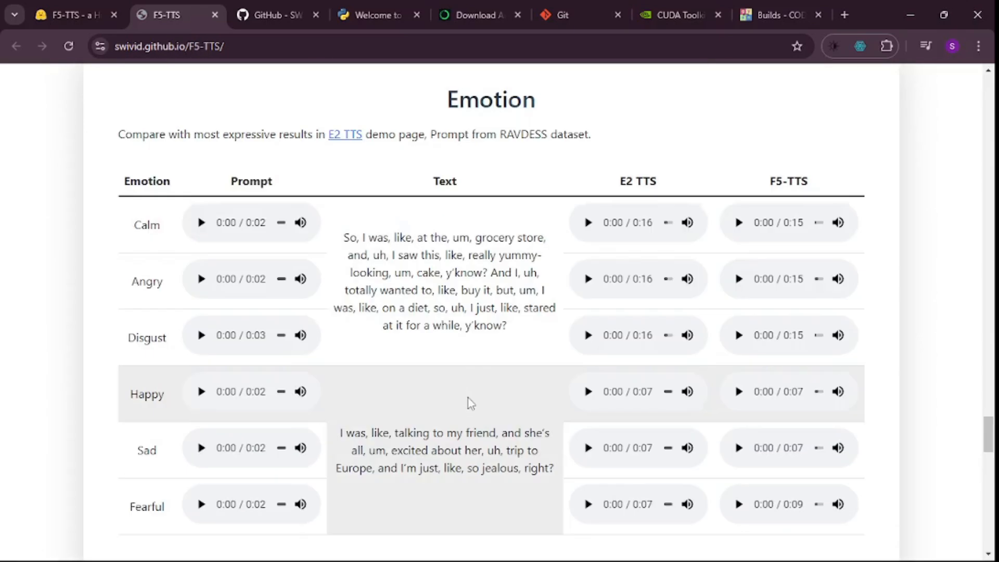
{"action": "mouse_move", "coordinate": [305, 300]}
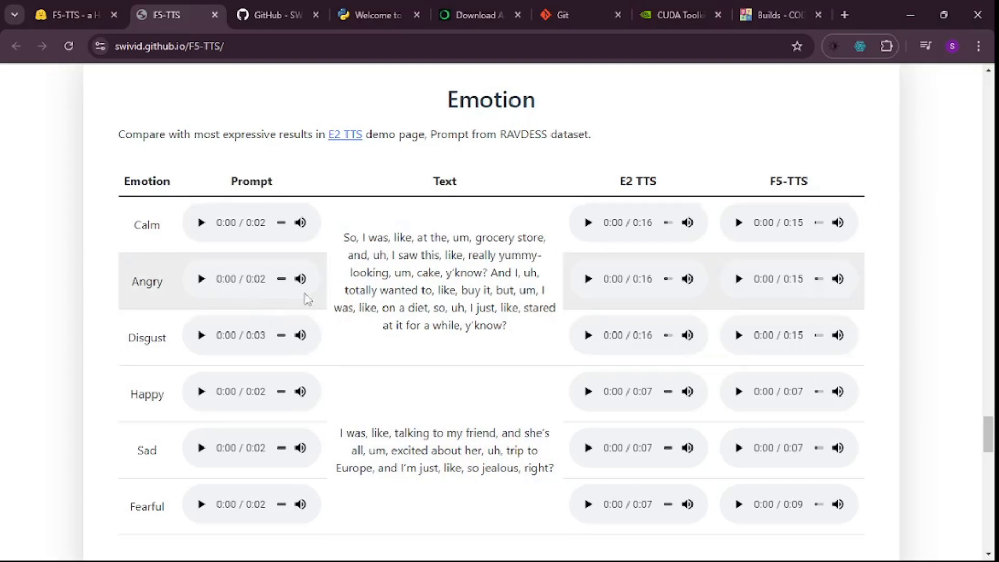
{"action": "mouse_move", "coordinate": [220, 291]}
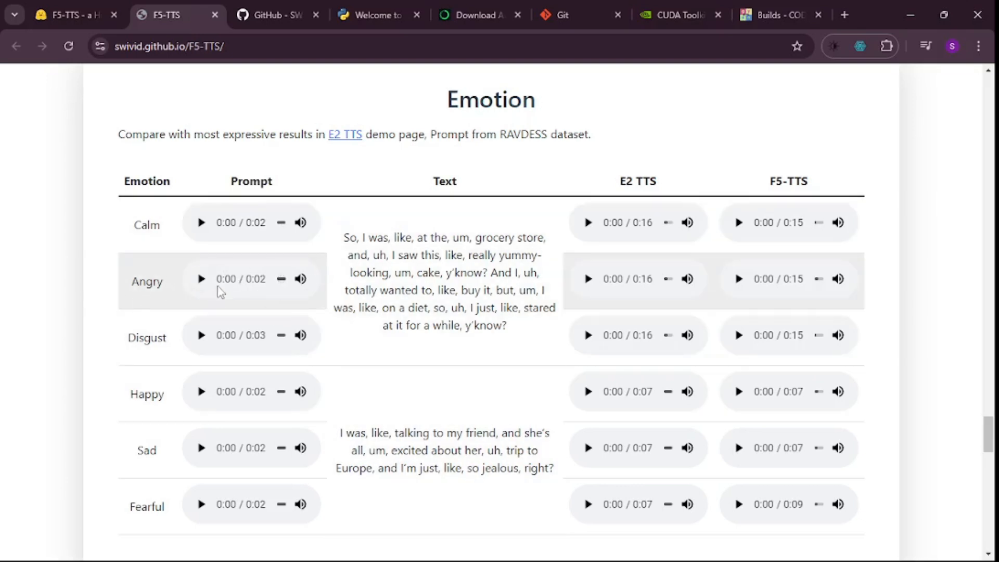
{"action": "left_click", "coordinate": [199, 278]}
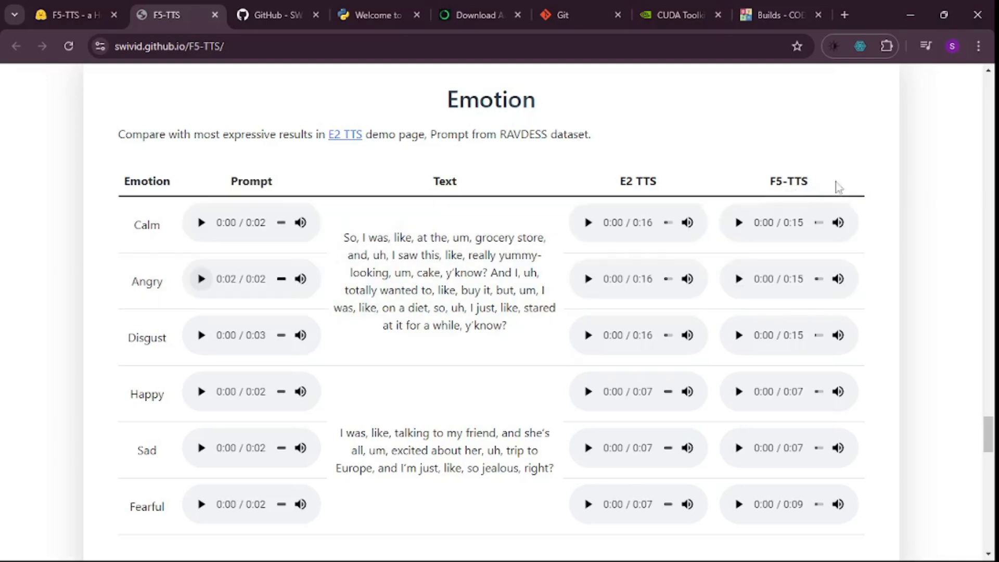
{"action": "left_click", "coordinate": [739, 279]}
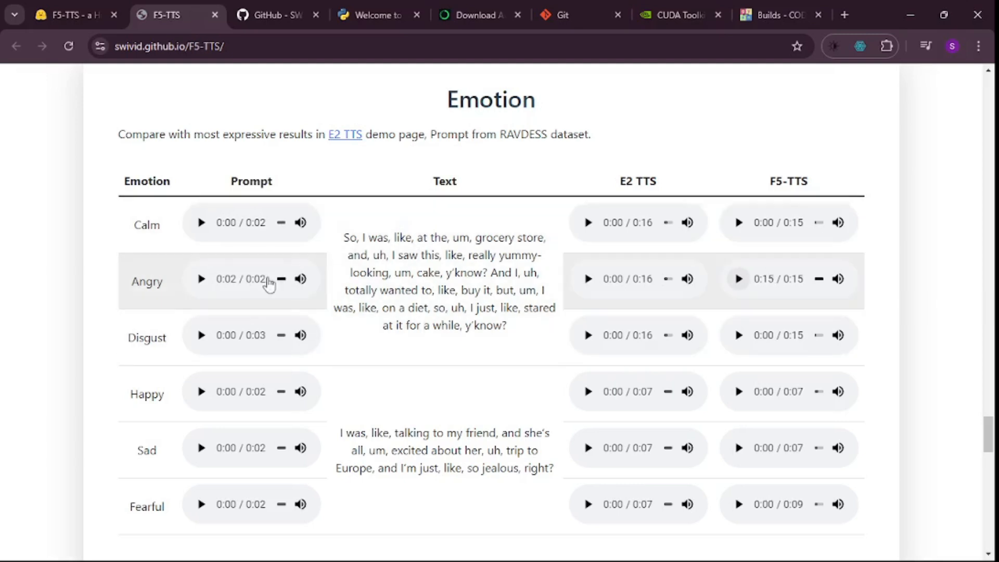
{"action": "mouse_move", "coordinate": [229, 308]}
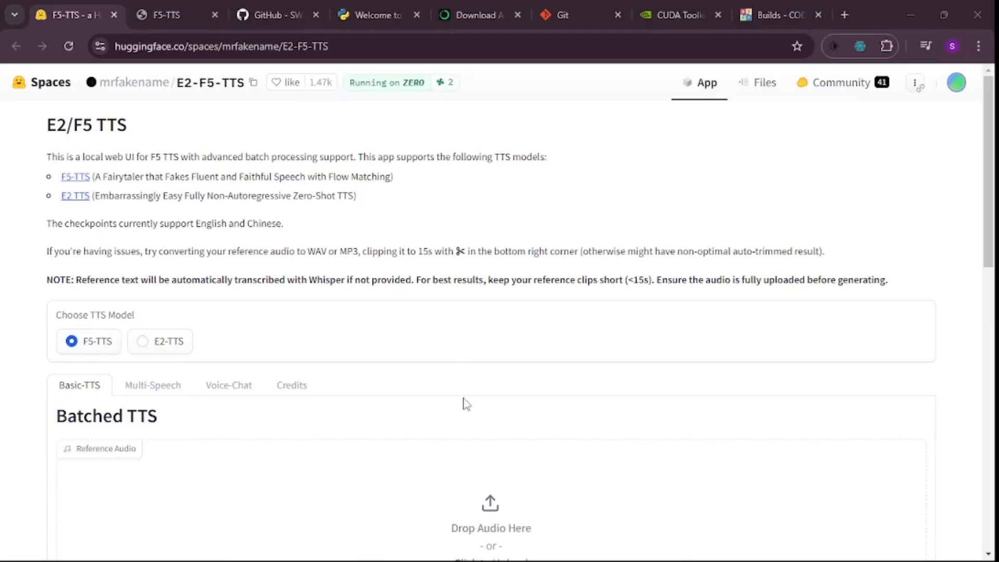
{"action": "mouse_move", "coordinate": [465, 407]}
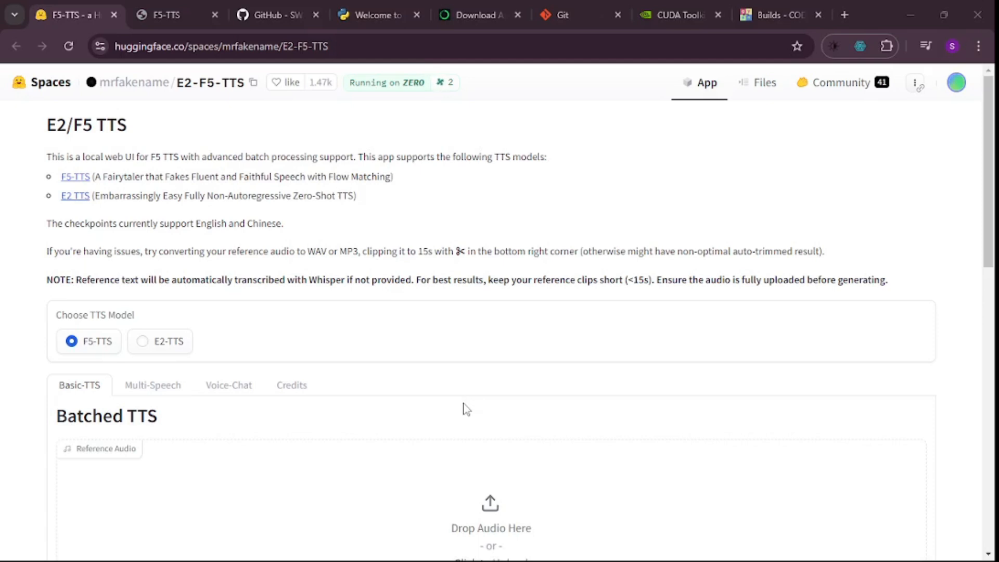
{"action": "mouse_move", "coordinate": [345, 191]}
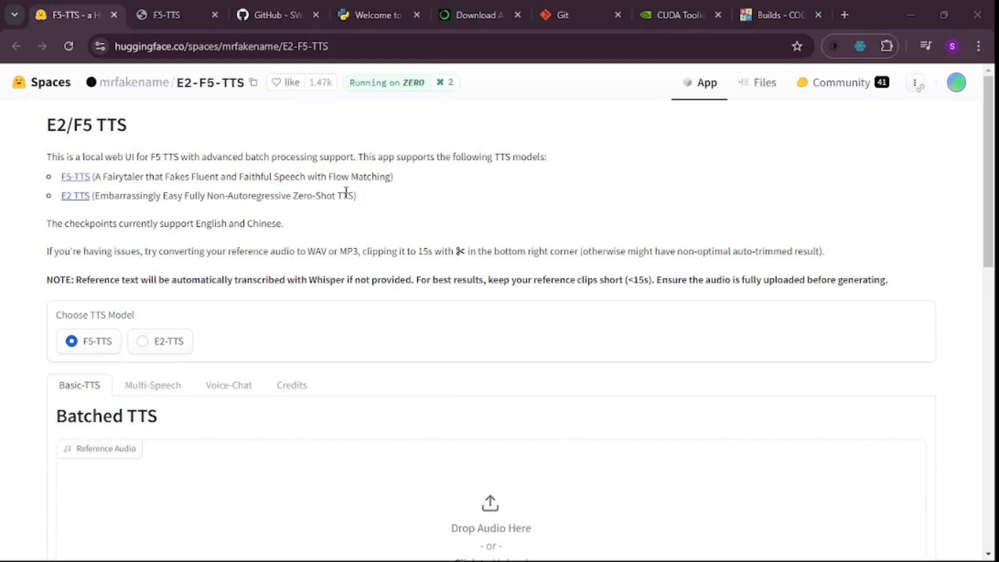
{"action": "mouse_move", "coordinate": [241, 132]}
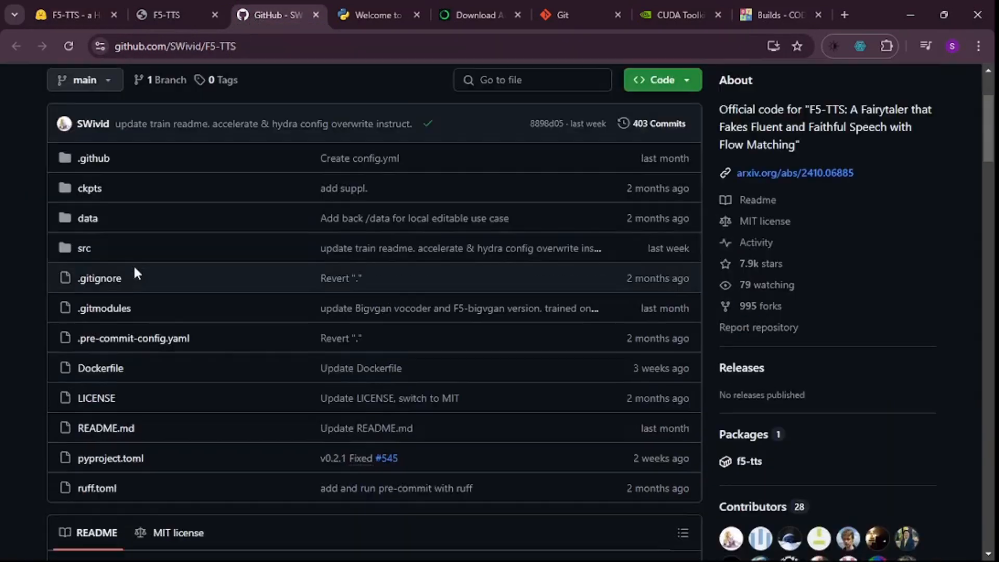
Scroll the GitHub README to the Installation section with conda, pip and editable-install commands
{"action": "scroll", "scroll_direction": "down", "scroll_amount": 3}
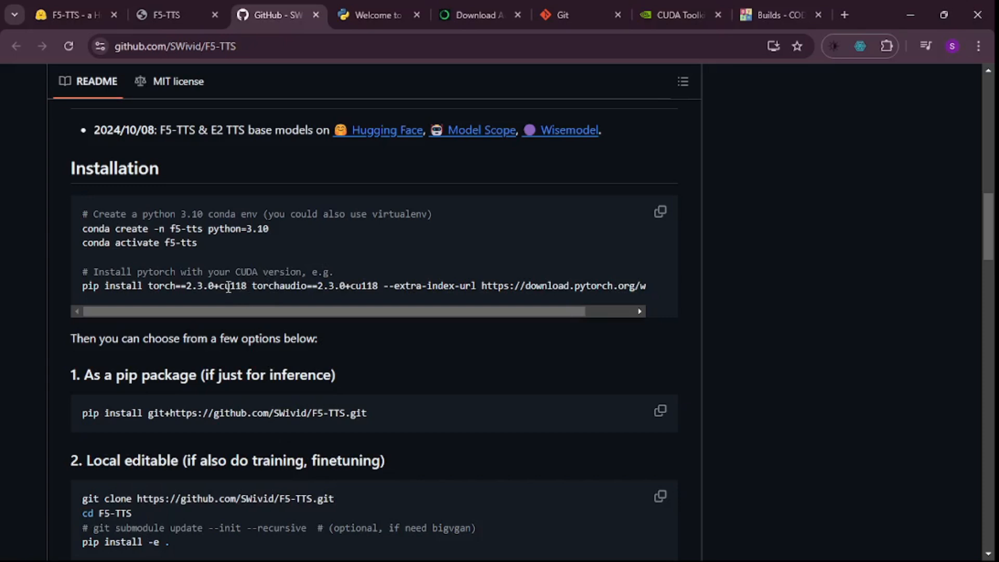
{"action": "mouse_move", "coordinate": [290, 337]}
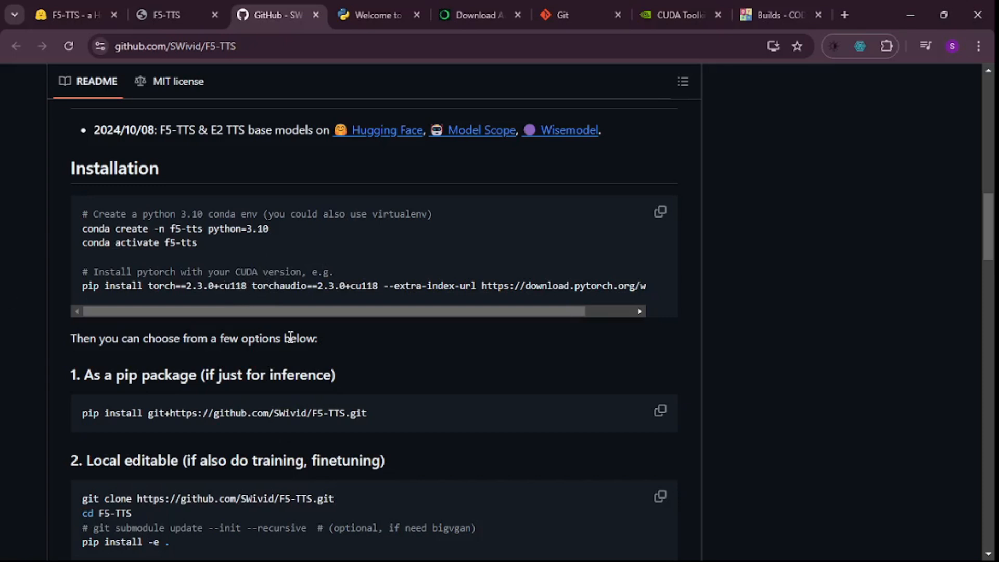
{"action": "mouse_move", "coordinate": [237, 308]}
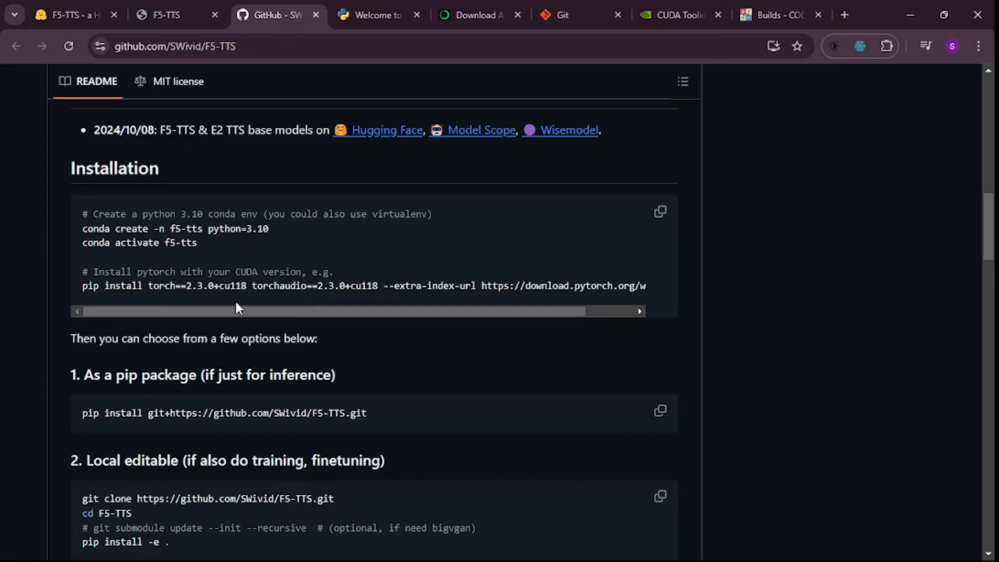
{"action": "mouse_move", "coordinate": [821, 332]}
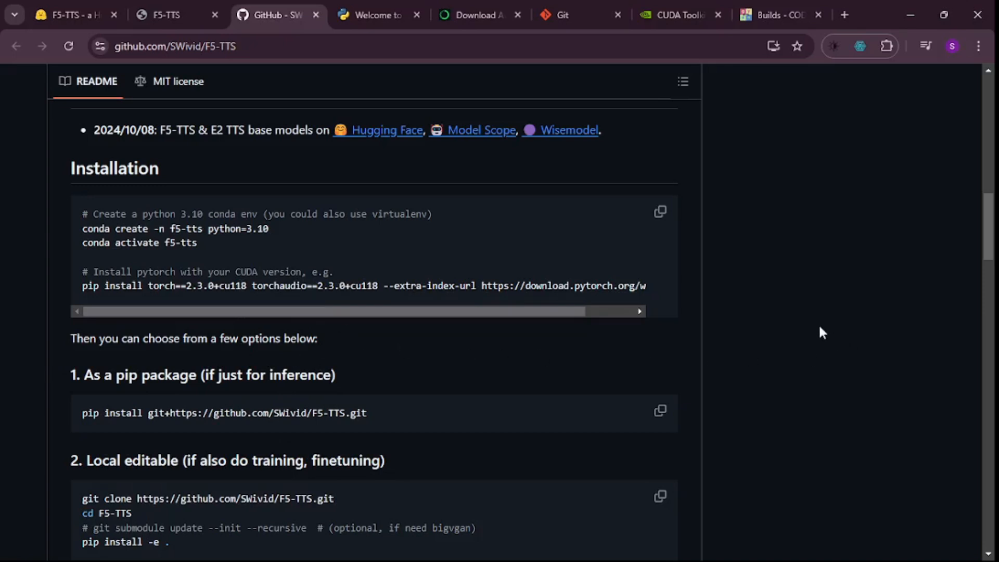
{"action": "scroll", "scroll_direction": "up", "scroll_amount": 3}
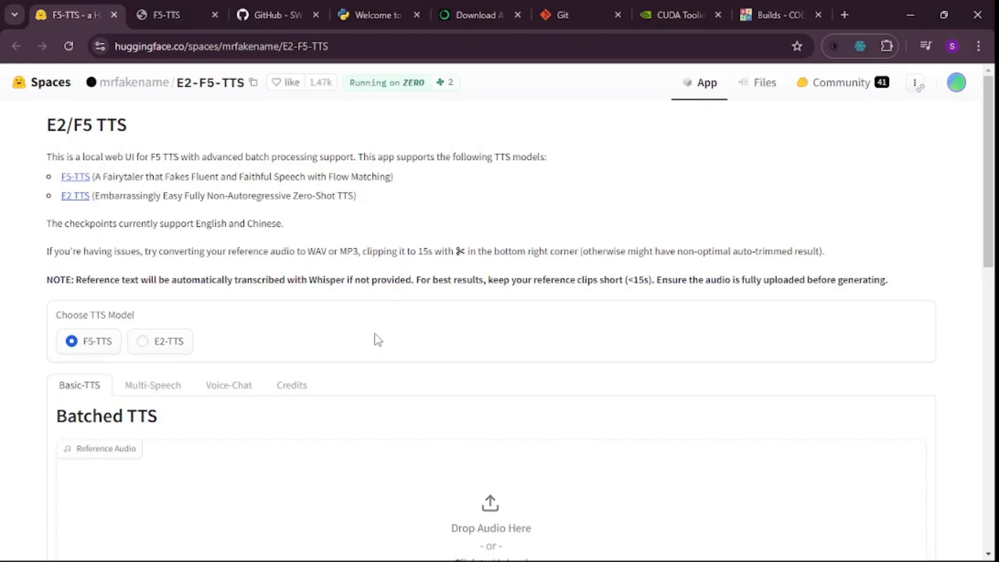
{"action": "mouse_move", "coordinate": [384, 367]}
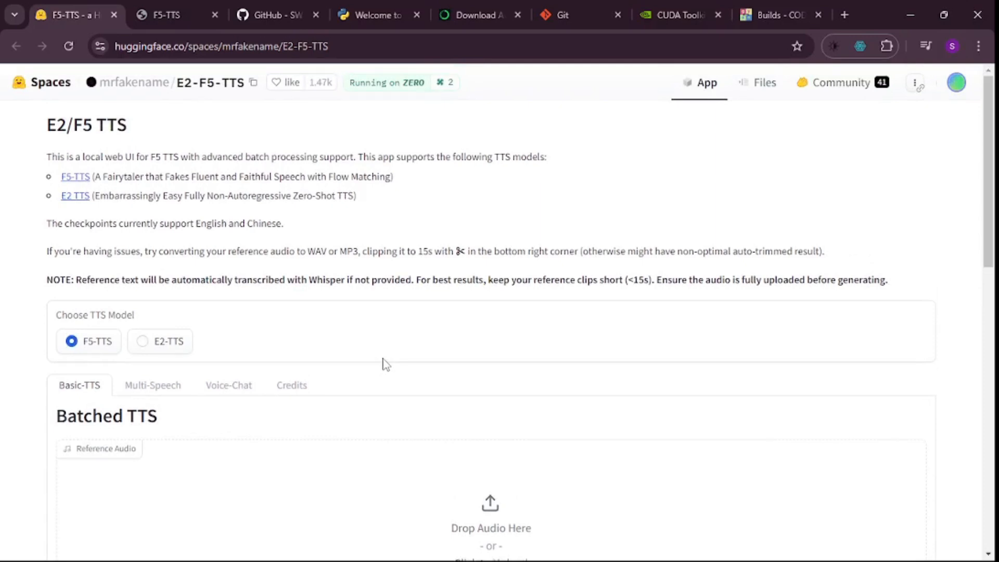
Scroll the E2-F5-TTS Space down to the Batched TTS reference audio upload area
{"action": "scroll", "scroll_direction": "down", "scroll_amount": 3}
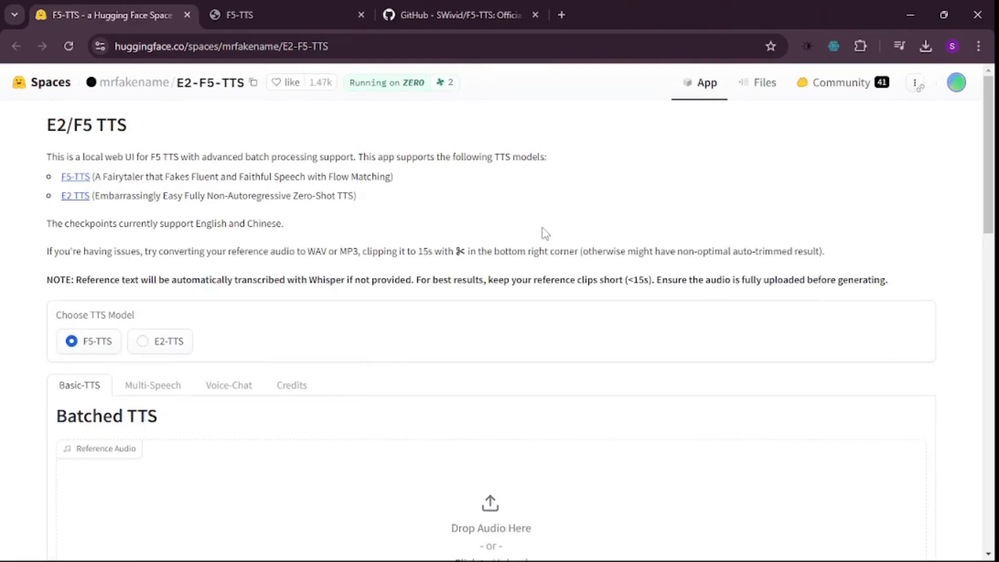
{"action": "mouse_move", "coordinate": [468, 206]}
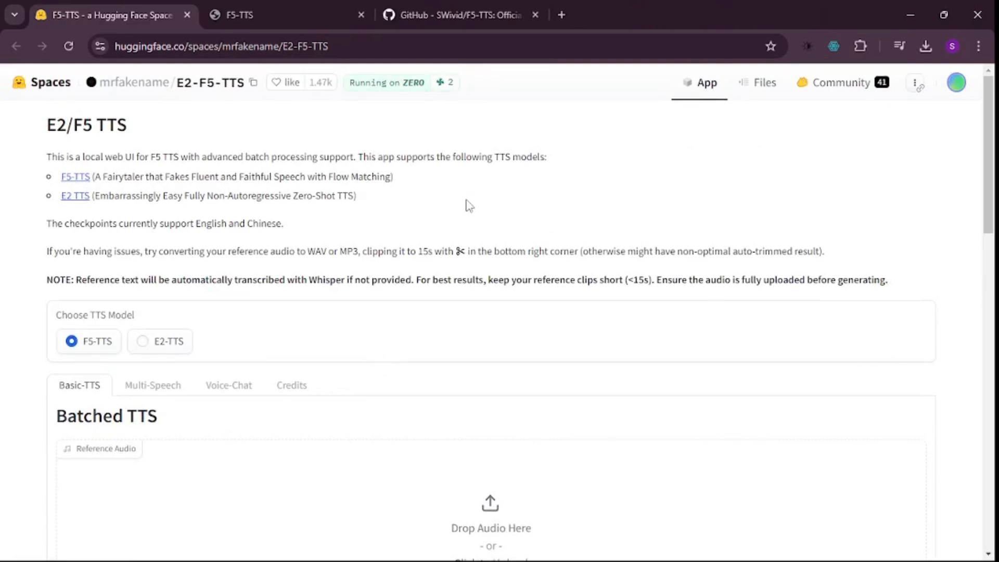
{"action": "scroll", "scroll_direction": "down", "scroll_amount": 3}
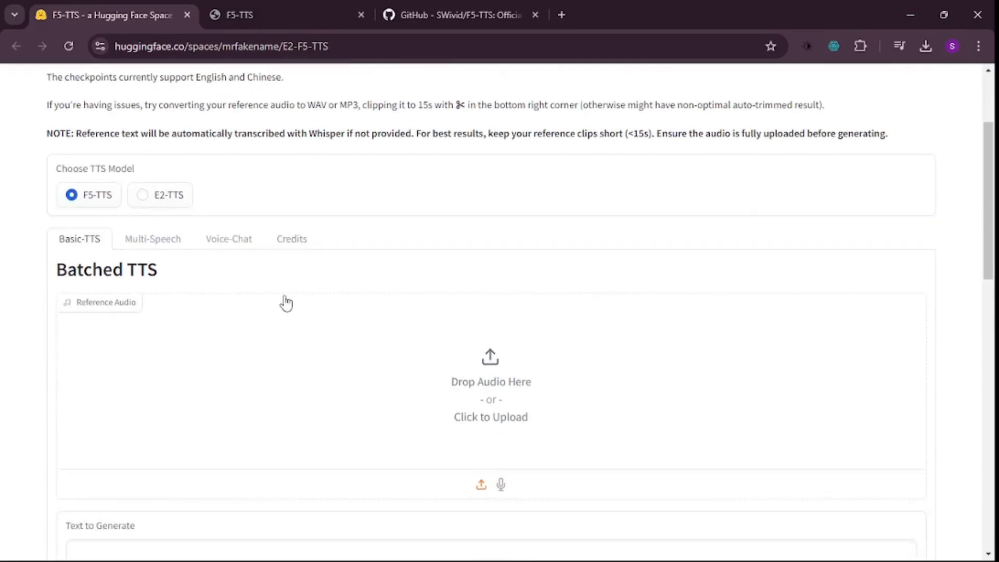
{"action": "mouse_move", "coordinate": [248, 316]}
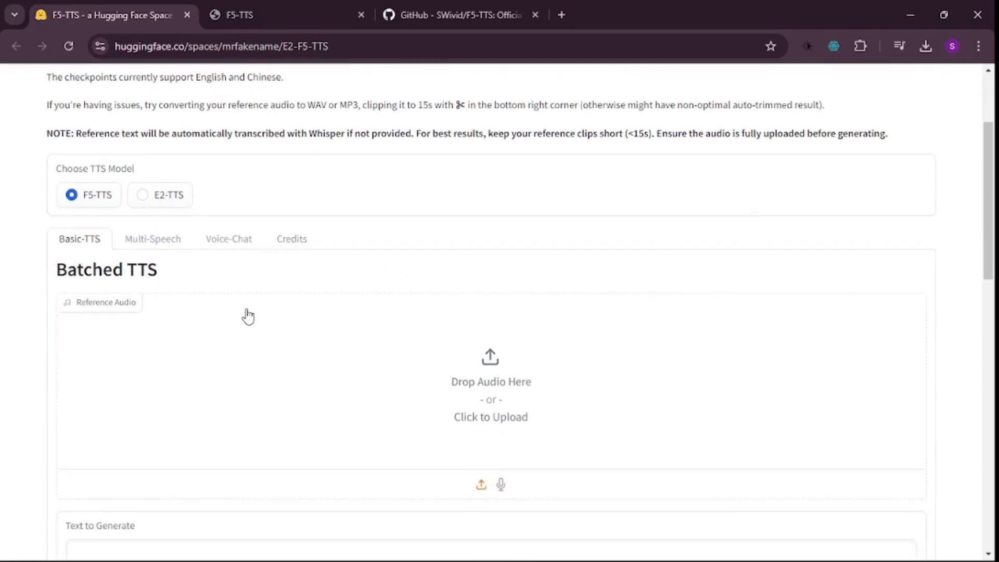
{"action": "mouse_move", "coordinate": [206, 365]}
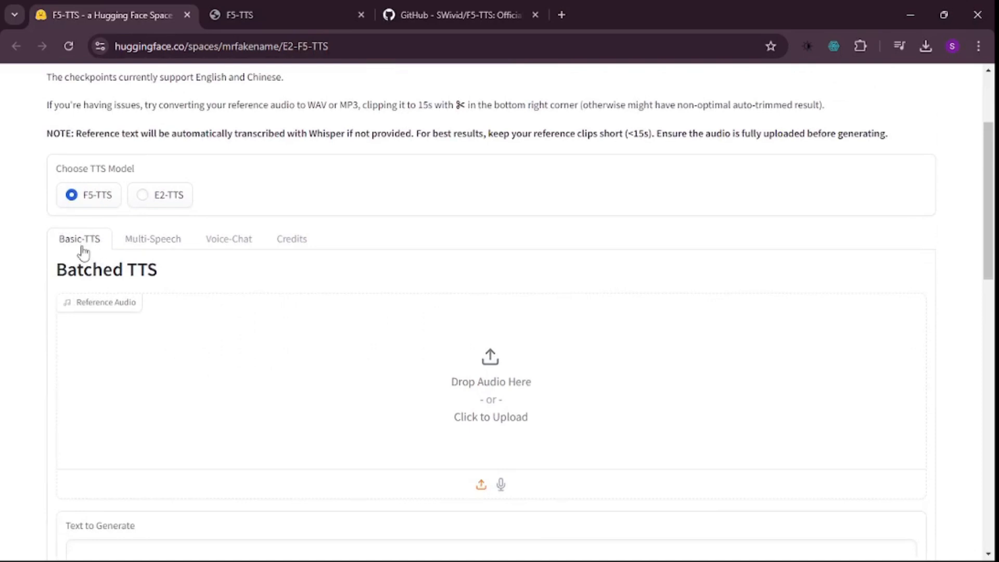
{"action": "mouse_move", "coordinate": [170, 252]}
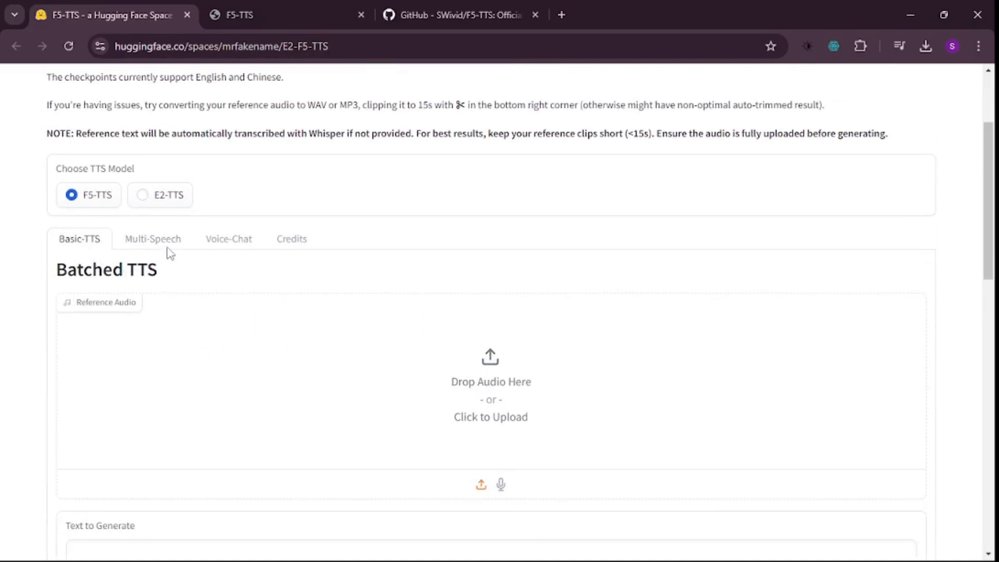
{"action": "mouse_move", "coordinate": [199, 203]}
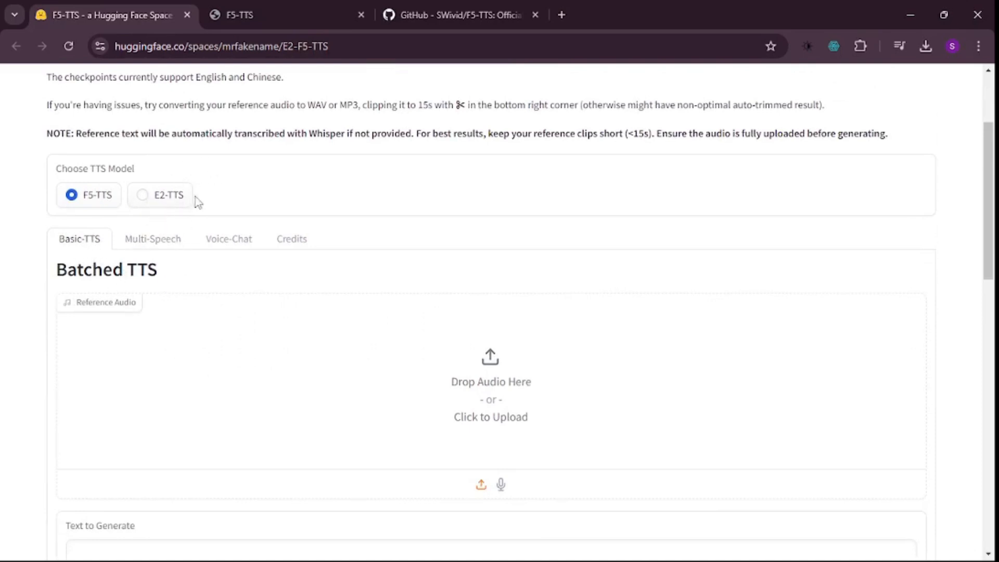
{"action": "mouse_move", "coordinate": [275, 196]}
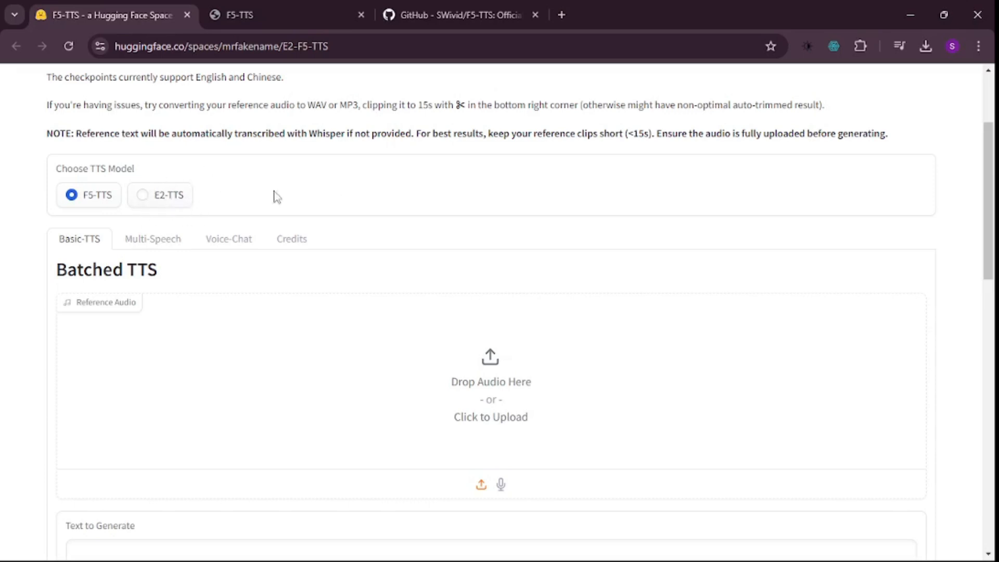
{"action": "mouse_move", "coordinate": [105, 210]}
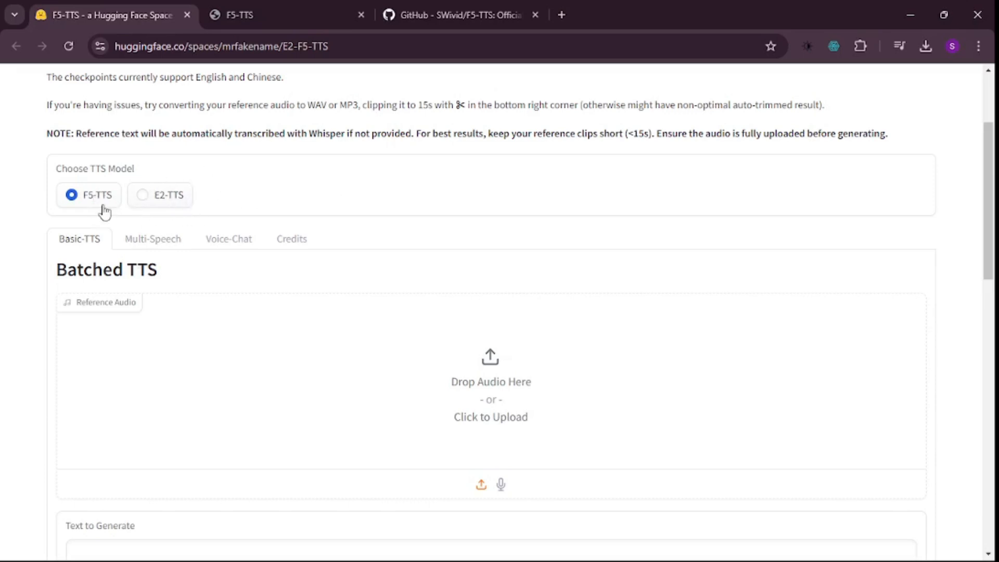
{"action": "scroll", "scroll_direction": "down", "scroll_amount": 3}
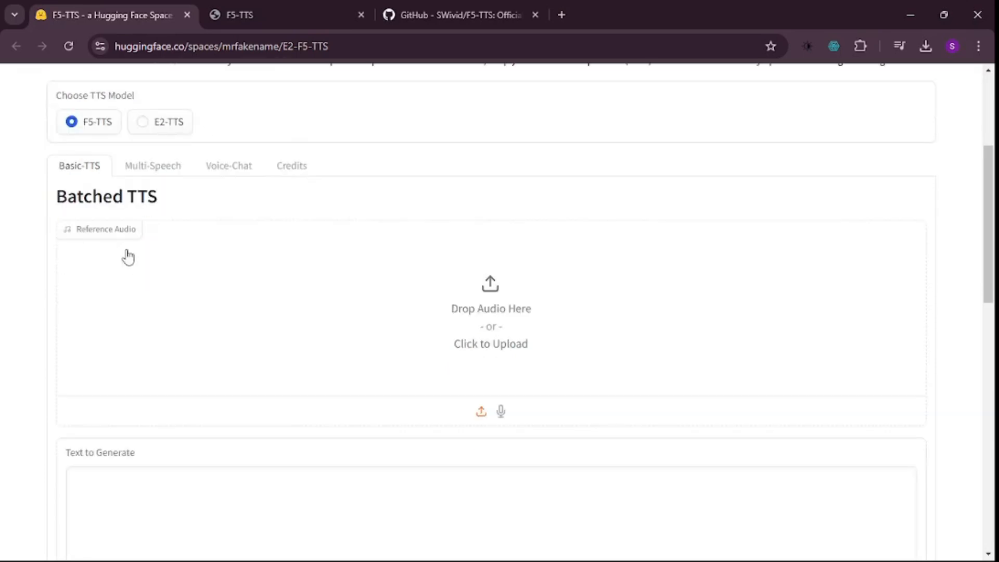
{"action": "mouse_move", "coordinate": [286, 331]}
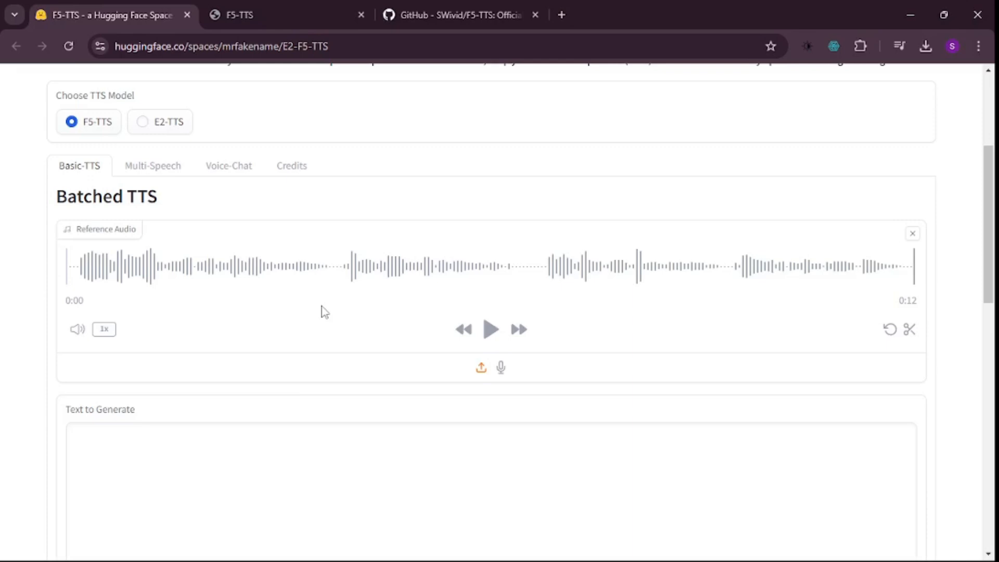
Play the uploaded 12-second reference voice clip through and stop it at the end
{"action": "left_click", "coordinate": [490, 330]}
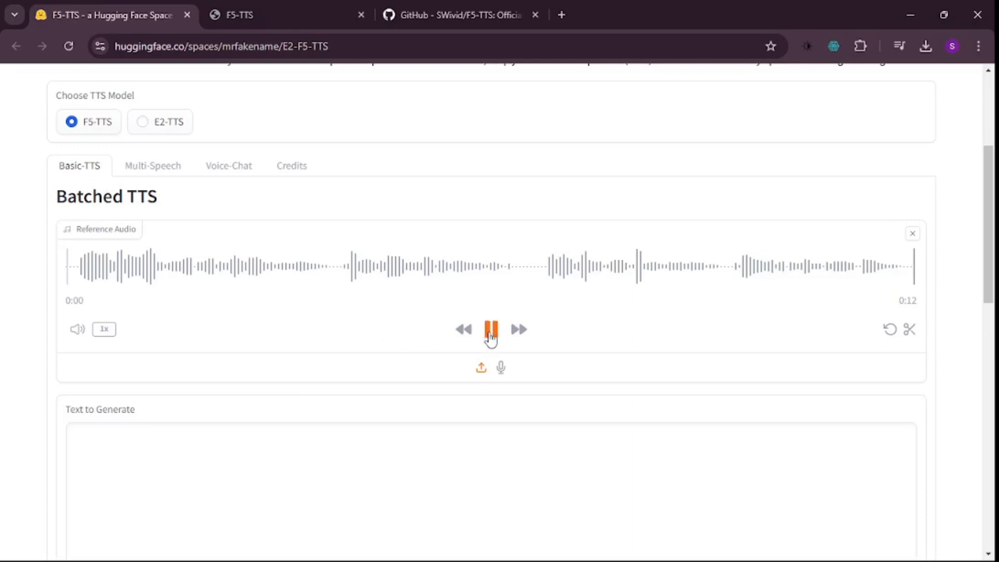
{"action": "left_click", "coordinate": [490, 330]}
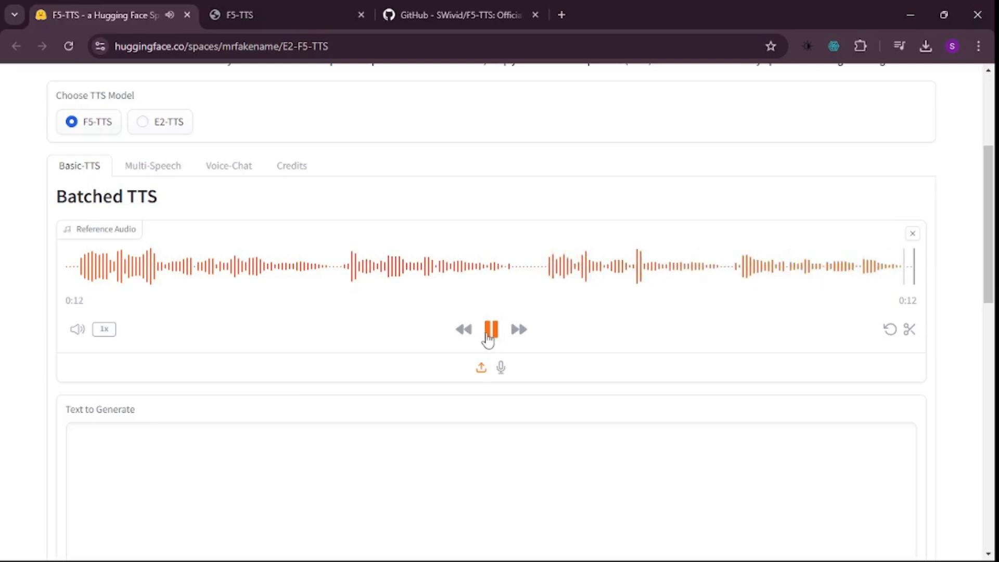
{"action": "left_click", "coordinate": [490, 329]}
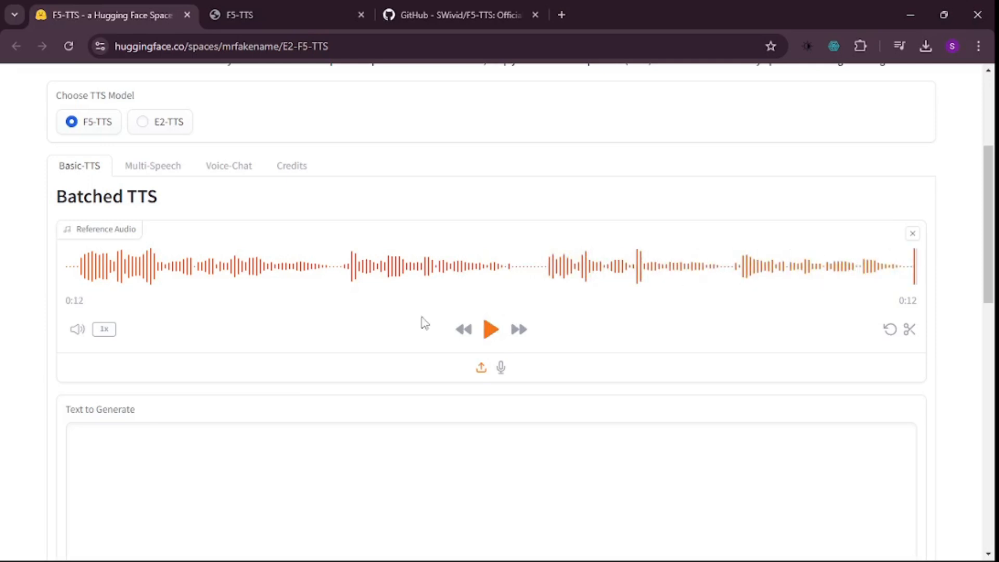
{"action": "scroll", "scroll_direction": "down", "scroll_amount": 3}
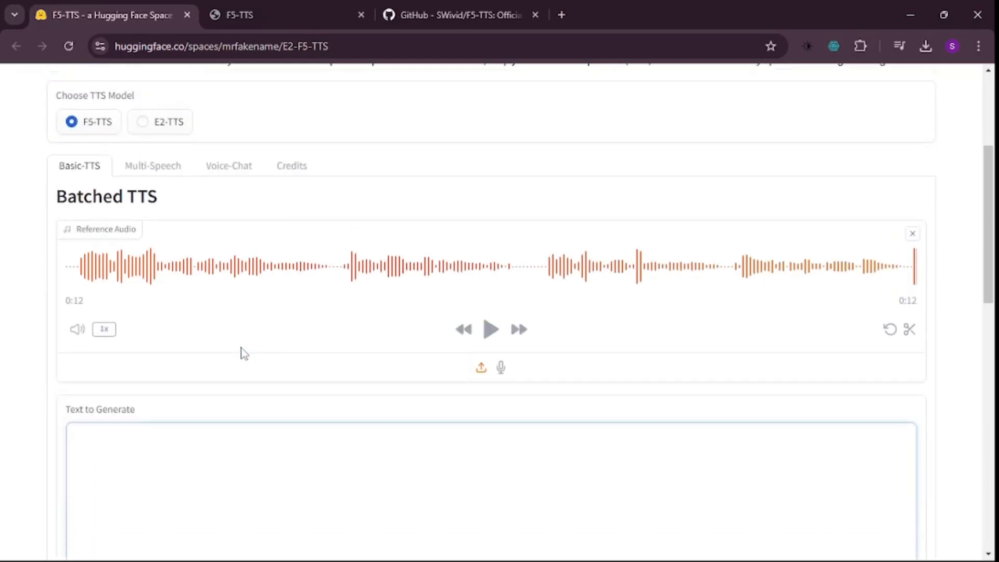
With the forest passage as text to generate, enable Remove Silences in Advanced Settings and collapse them
{"action": "scroll", "scroll_direction": "down", "scroll_amount": 3}
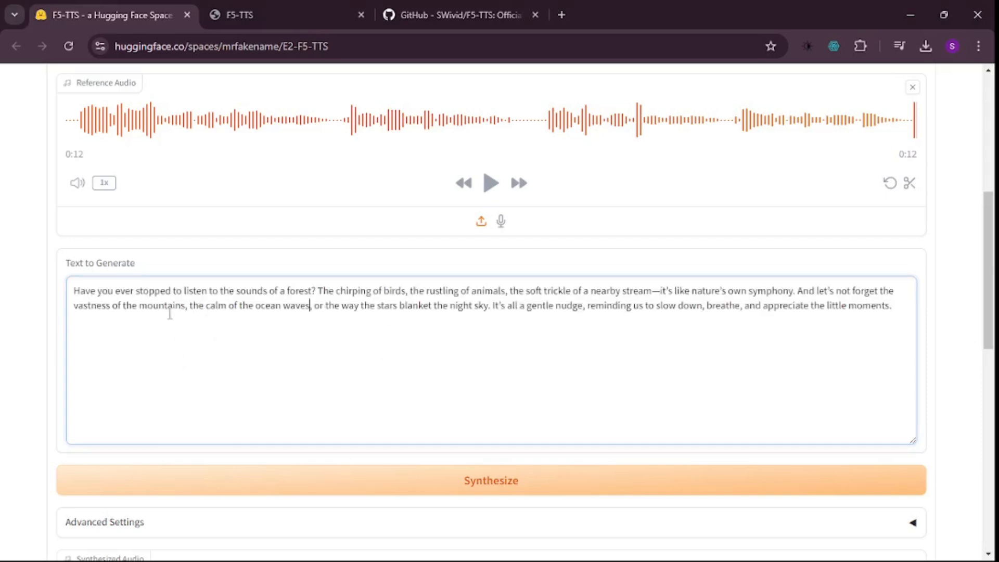
{"action": "scroll", "scroll_direction": "down", "scroll_amount": 3}
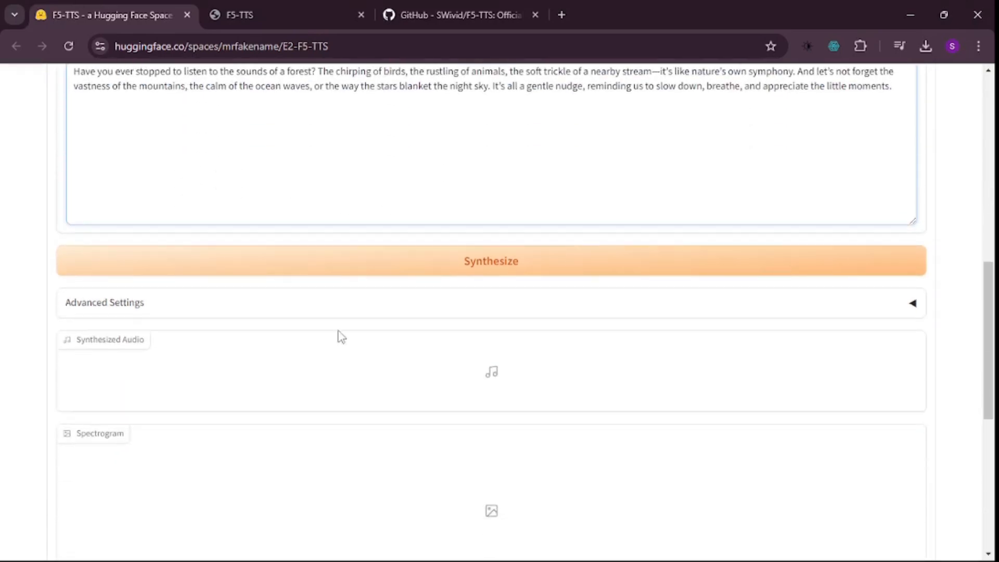
{"action": "mouse_move", "coordinate": [913, 312]}
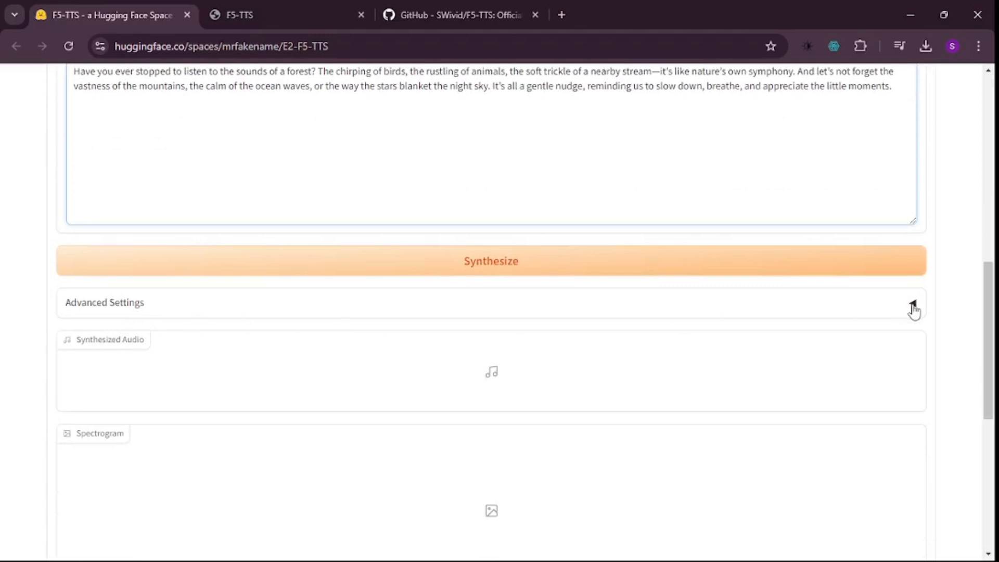
{"action": "left_click", "coordinate": [912, 303]}
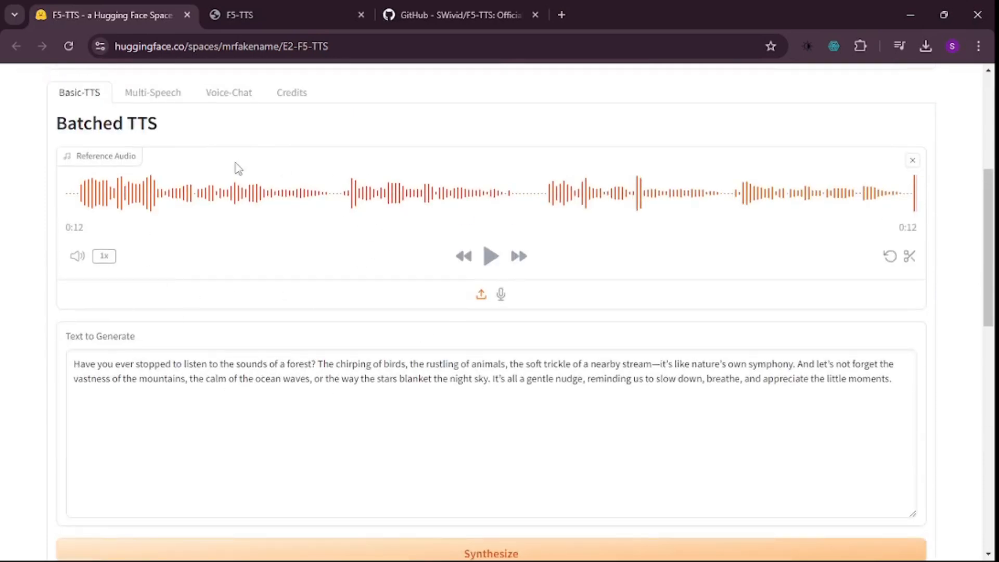
{"action": "scroll", "scroll_direction": "down", "scroll_amount": 3}
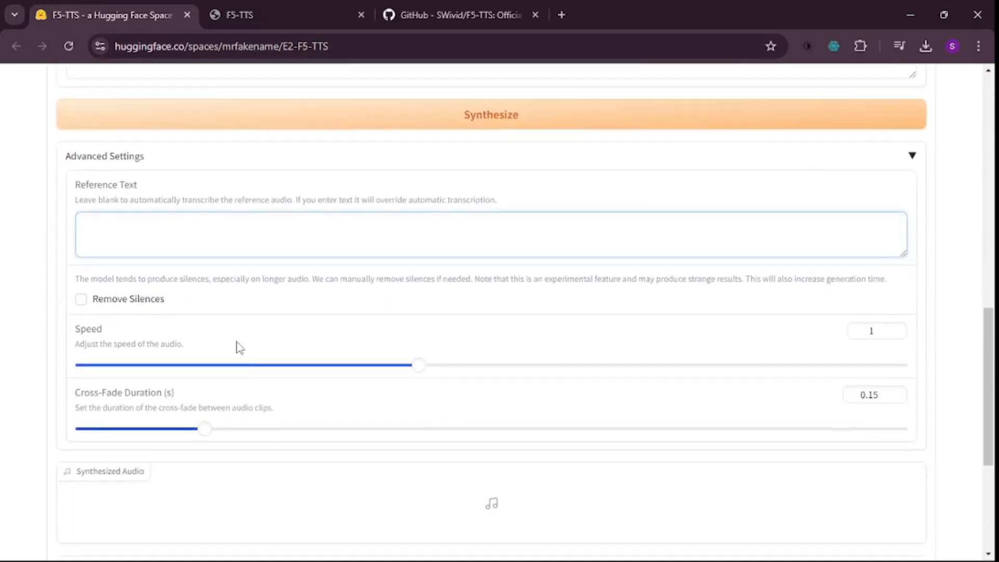
{"action": "left_click", "coordinate": [81, 298]}
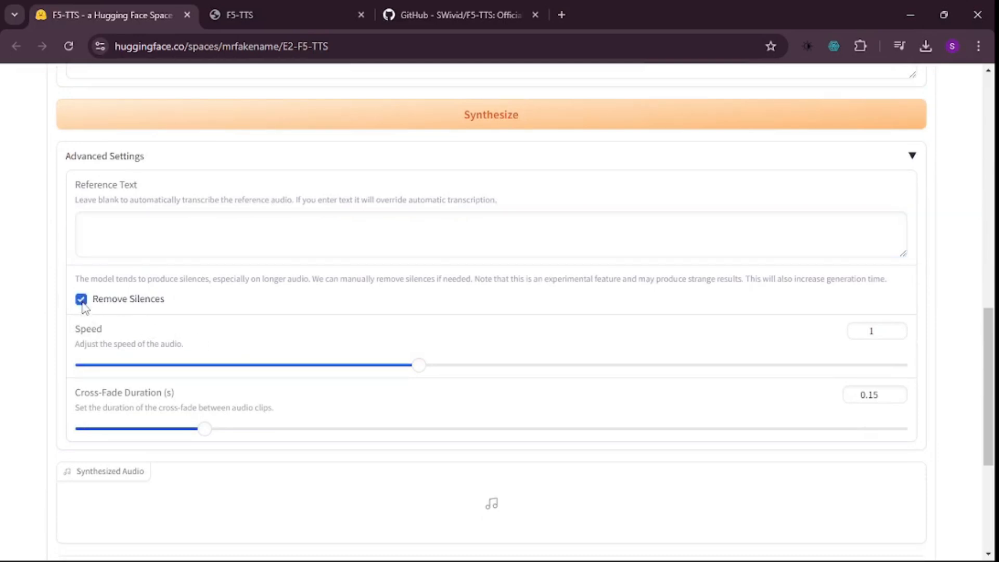
{"action": "mouse_move", "coordinate": [281, 302]}
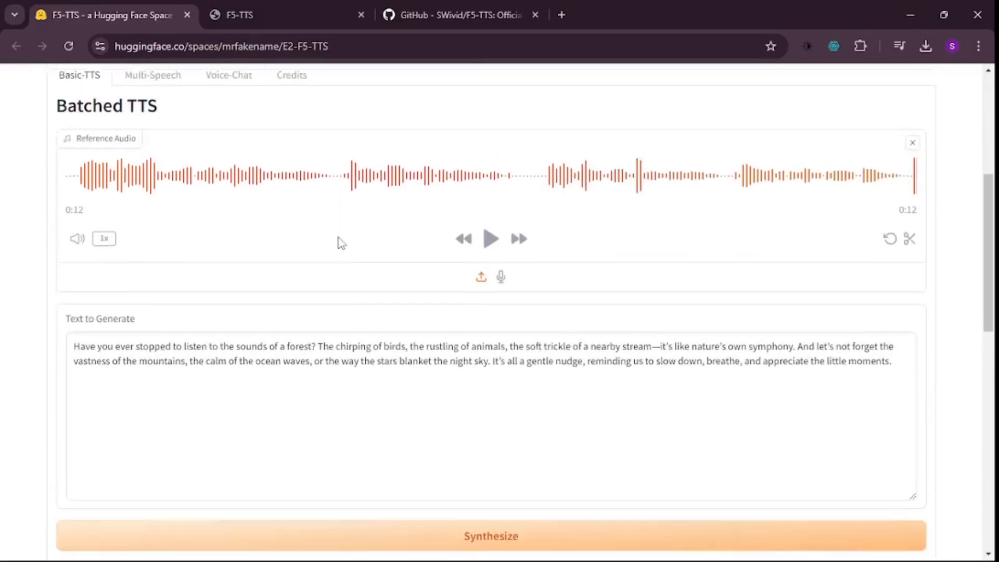
{"action": "scroll", "scroll_direction": "down", "scroll_amount": 3}
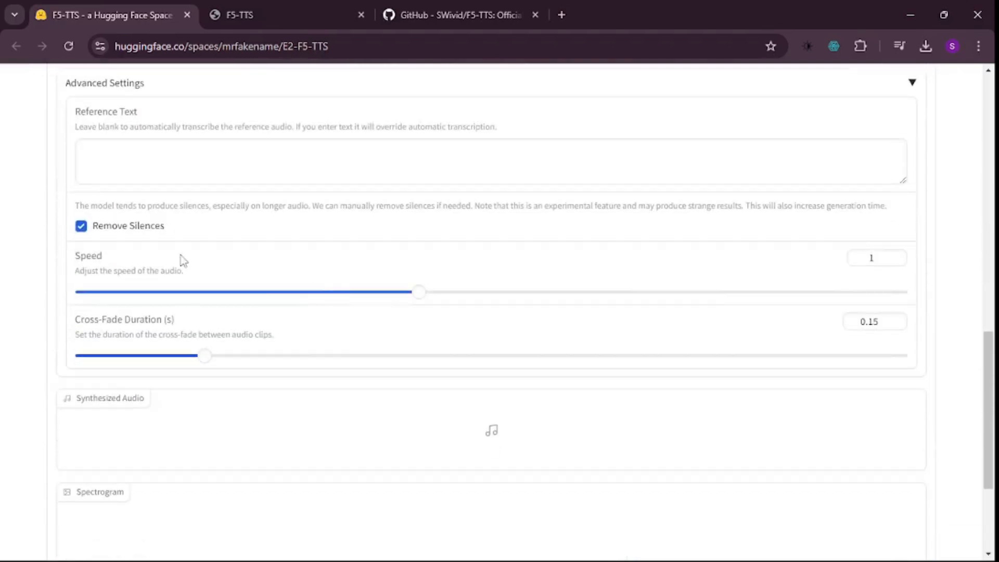
{"action": "mouse_move", "coordinate": [494, 339]}
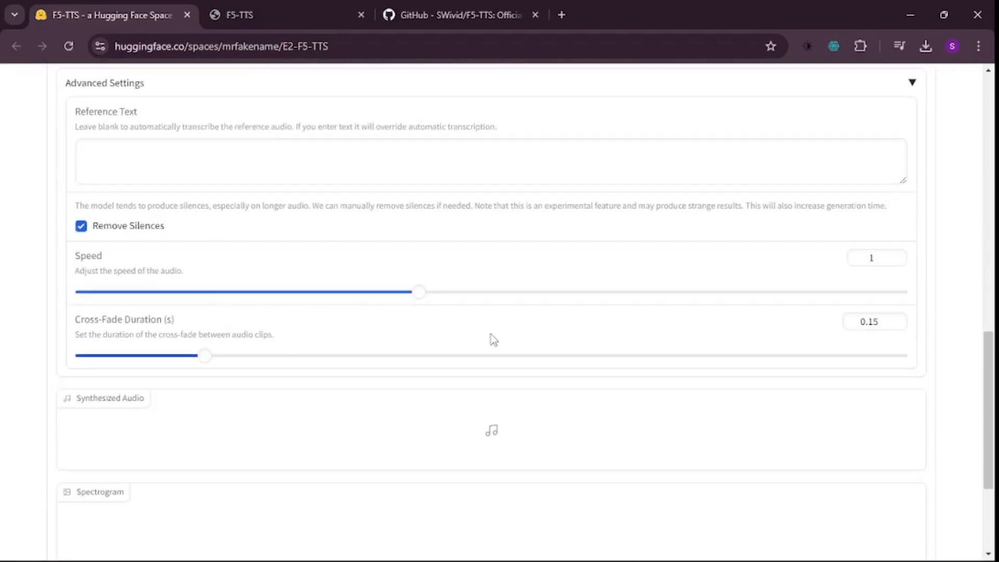
{"action": "scroll", "scroll_direction": "down", "scroll_amount": 3}
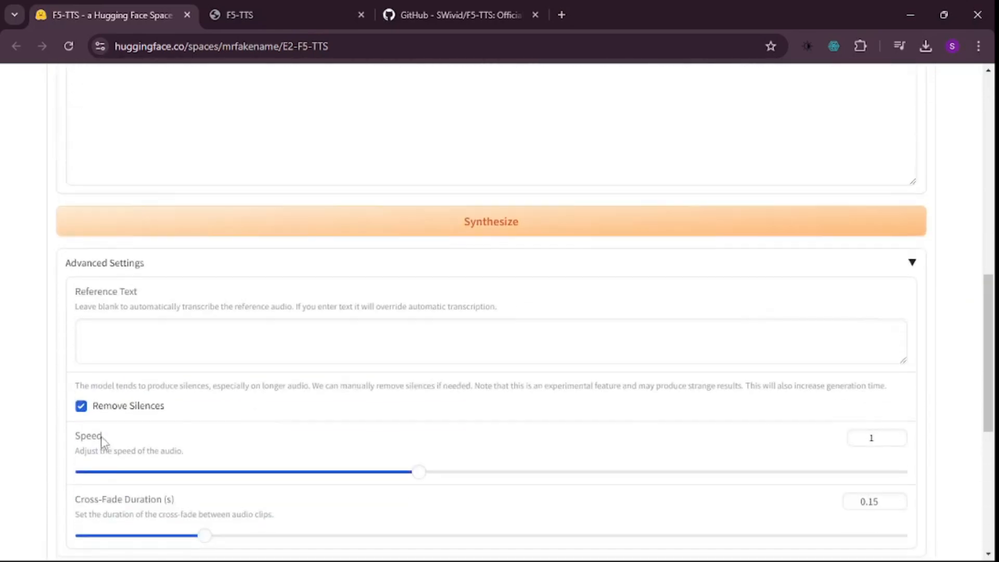
{"action": "left_click", "coordinate": [911, 262]}
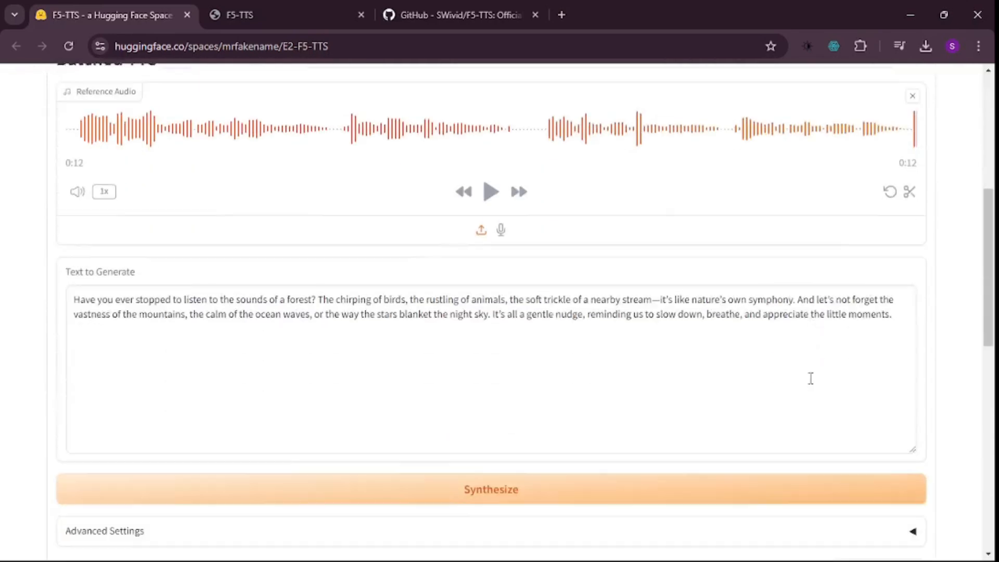
Synthesize the forest passage in the reference voice, then compare it against the reference clip
{"action": "left_click", "coordinate": [490, 489]}
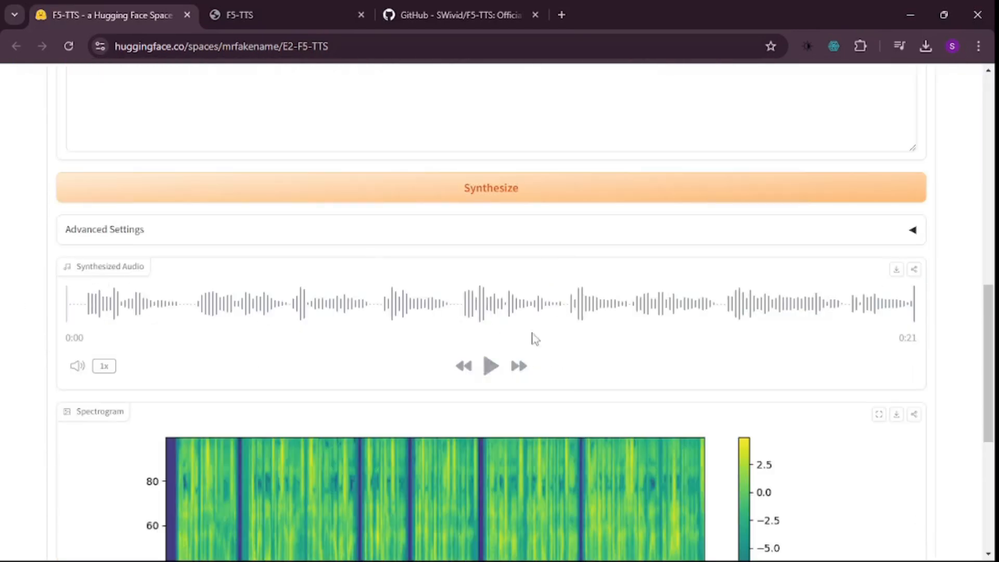
{"action": "mouse_move", "coordinate": [621, 383]}
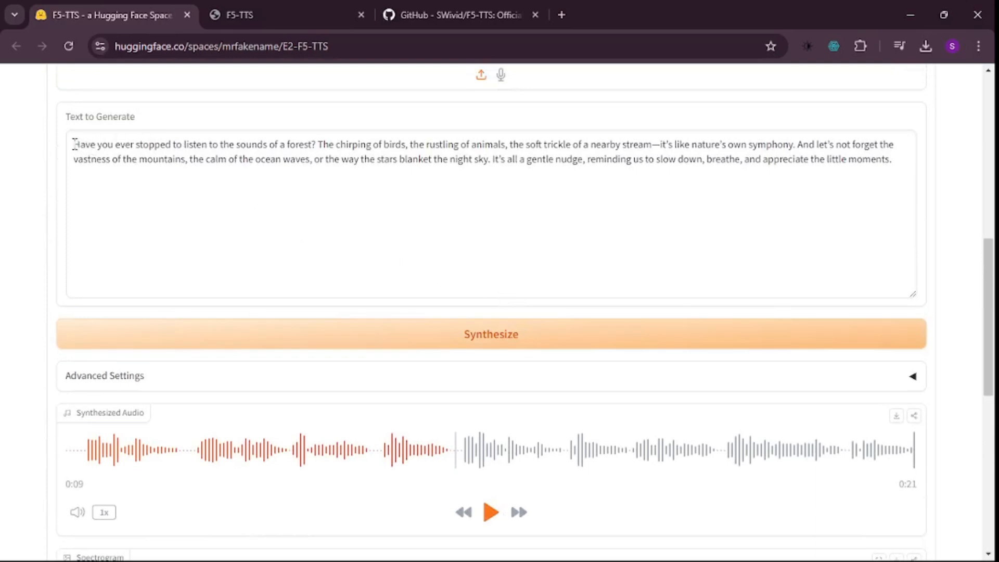
{"action": "scroll", "scroll_direction": "down", "scroll_amount": 3}
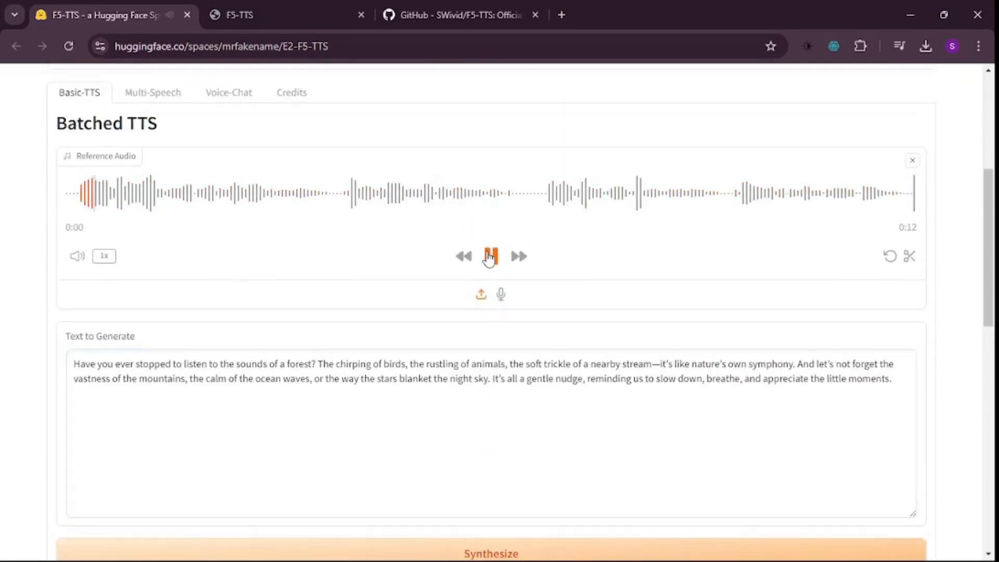
{"action": "left_click", "coordinate": [490, 256]}
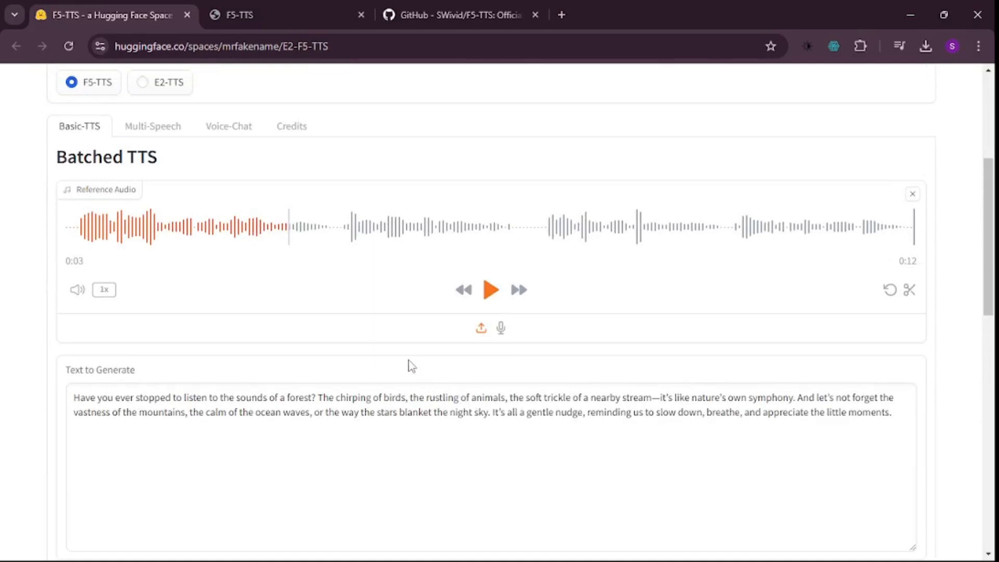
{"action": "mouse_move", "coordinate": [720, 284]}
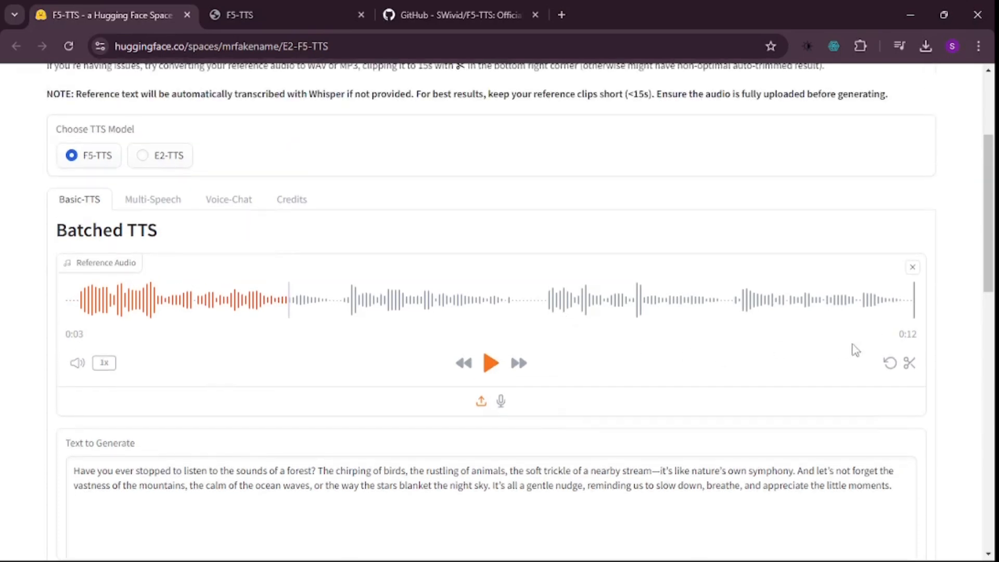
Replace the reference voice with a new 16-second clip and listen to it
{"action": "left_click", "coordinate": [911, 267]}
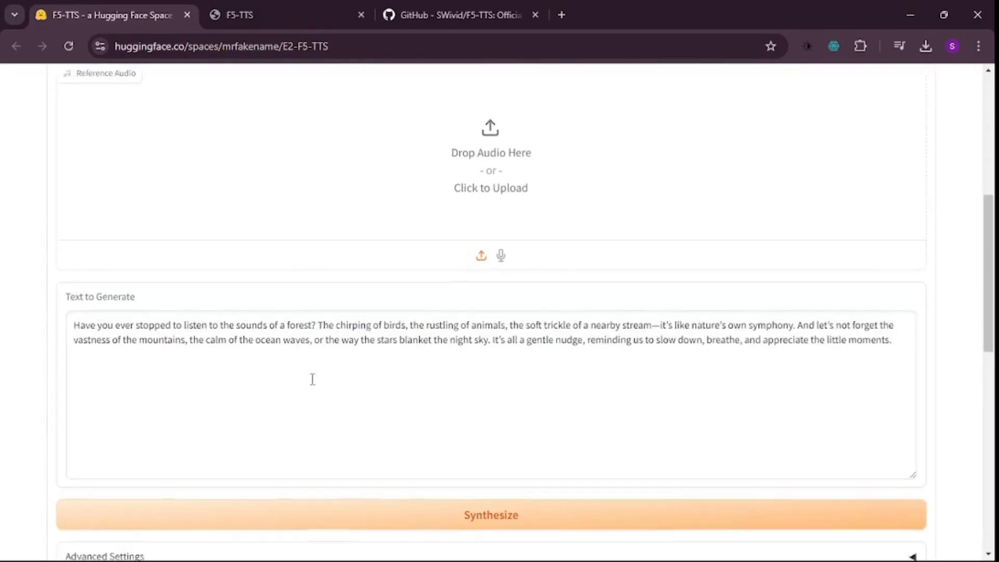
{"action": "left_click", "coordinate": [490, 514]}
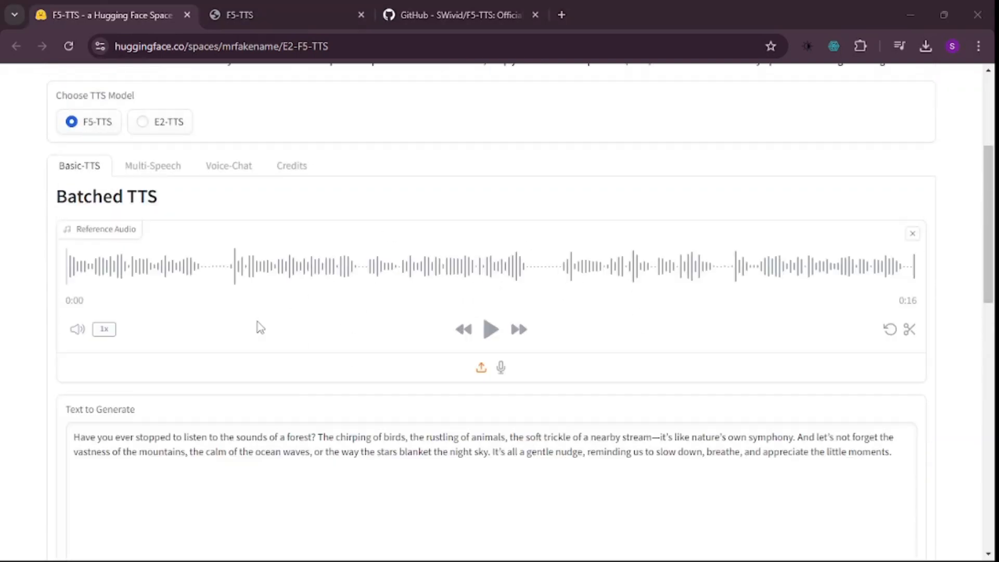
{"action": "mouse_move", "coordinate": [154, 298]}
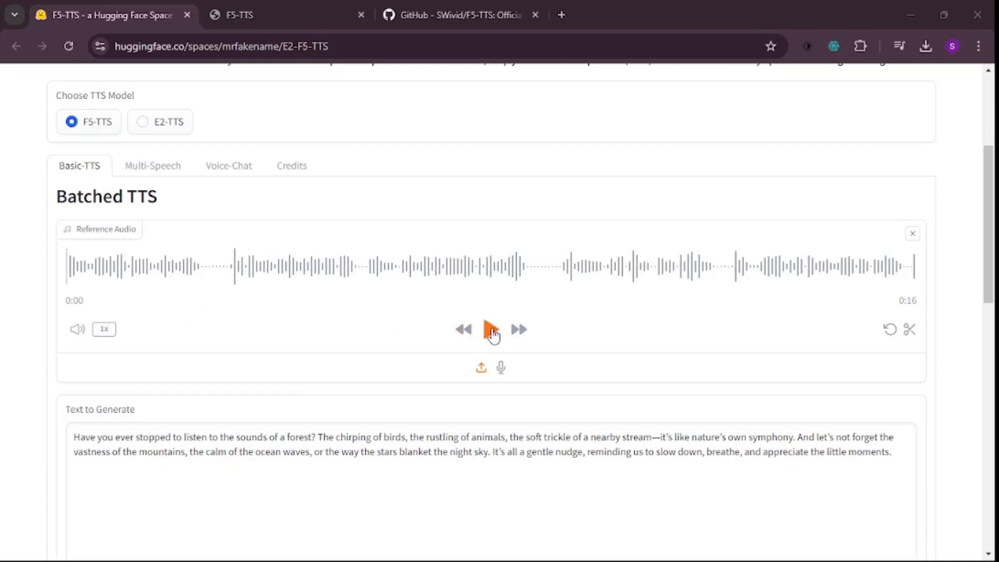
{"action": "left_click", "coordinate": [490, 330]}
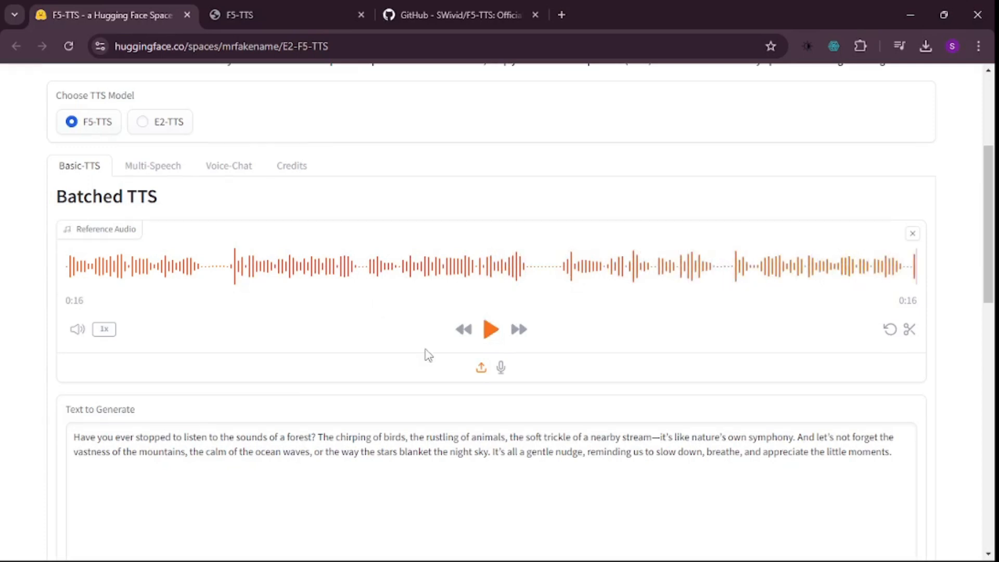
{"action": "scroll", "scroll_direction": "down", "scroll_amount": 3}
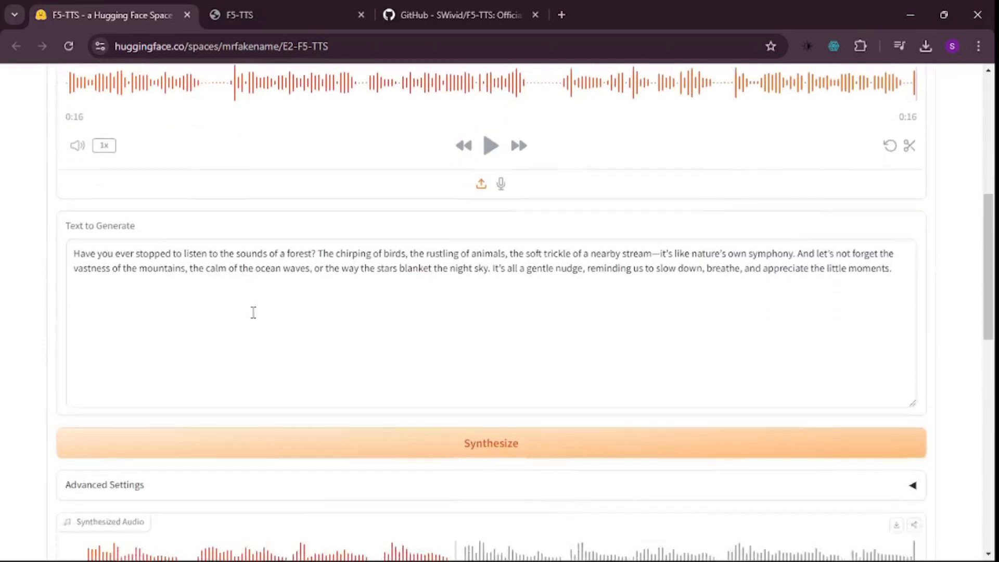
Synthesize the forest passage in the new voice and play the 26-second result to its end
{"action": "left_click", "coordinate": [490, 443]}
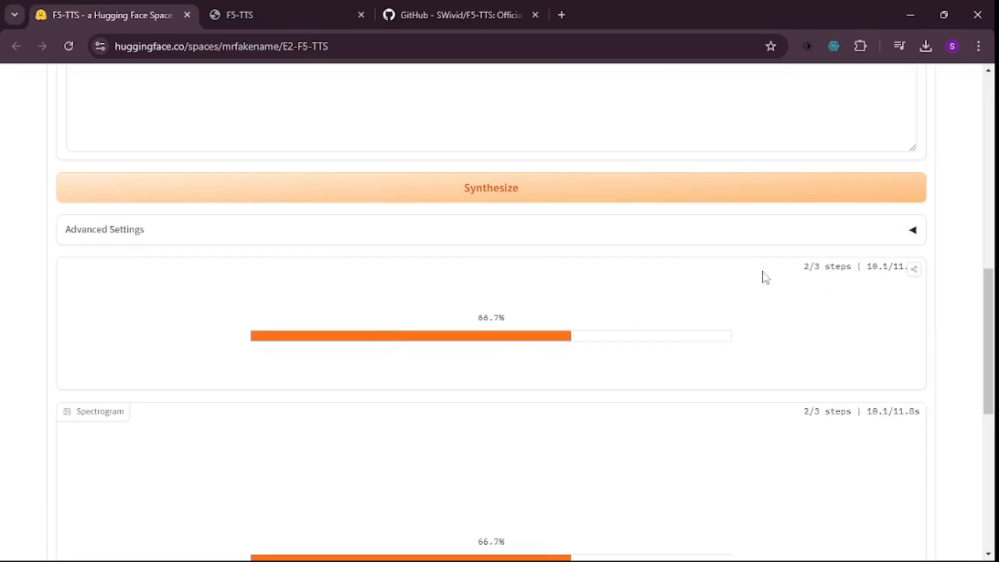
{"action": "scroll", "scroll_direction": "up", "scroll_amount": 3}
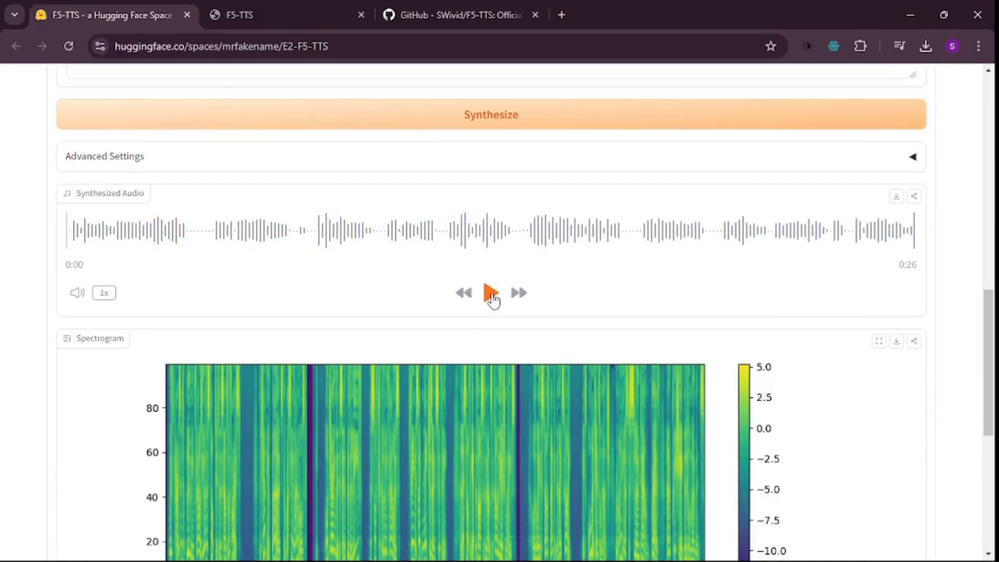
{"action": "left_click", "coordinate": [490, 292]}
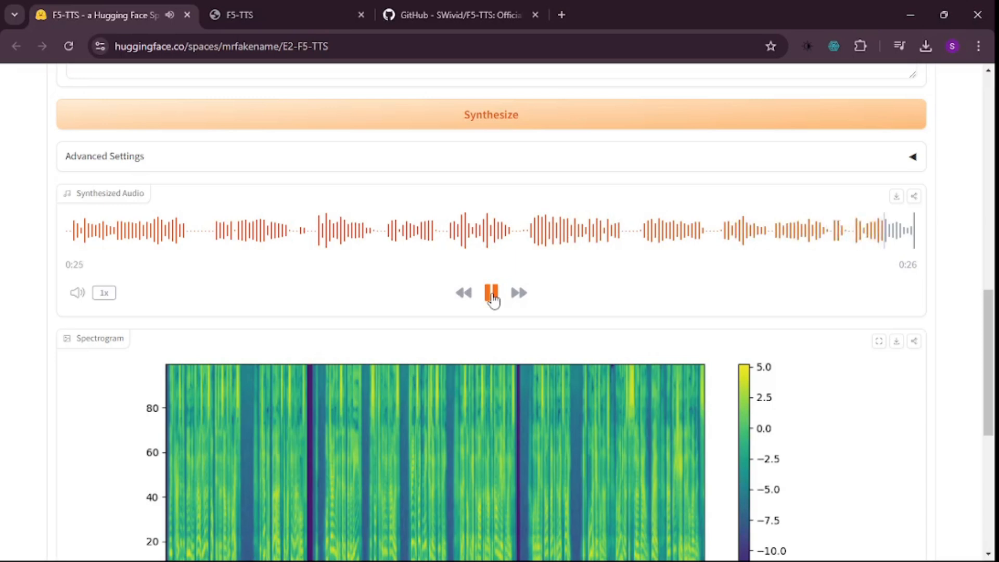
{"action": "left_click", "coordinate": [490, 292]}
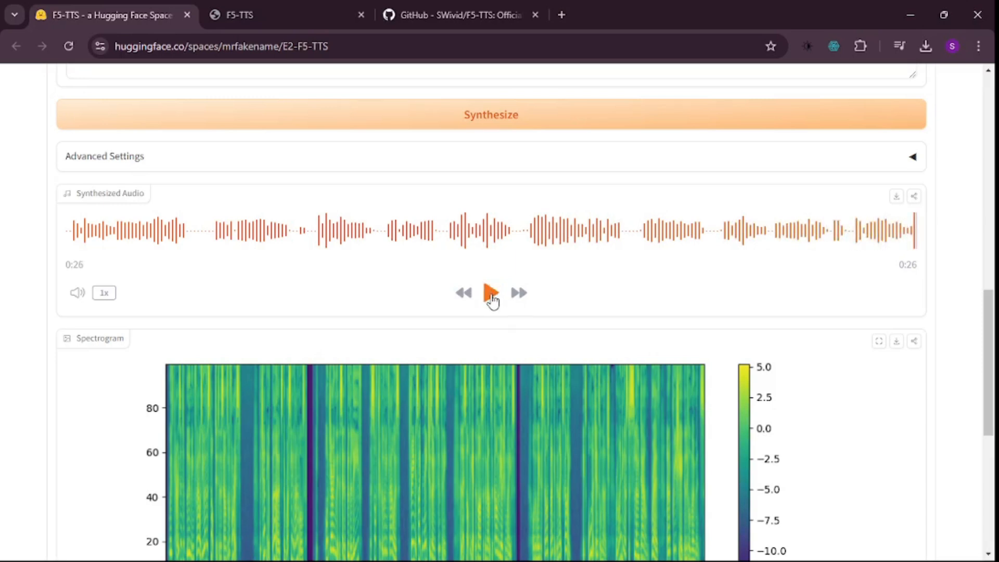
{"action": "mouse_move", "coordinate": [360, 254]}
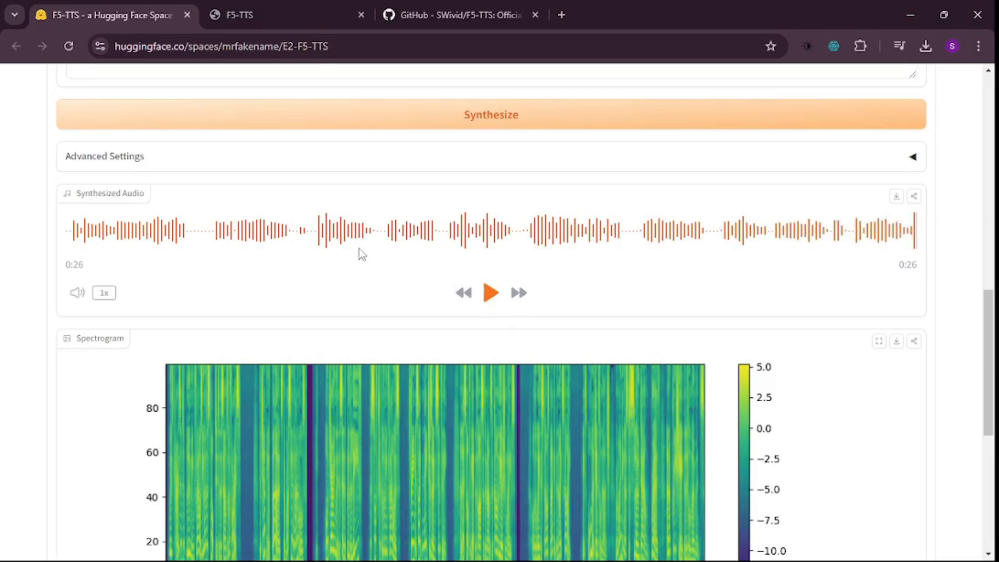
{"action": "mouse_move", "coordinate": [445, 305]}
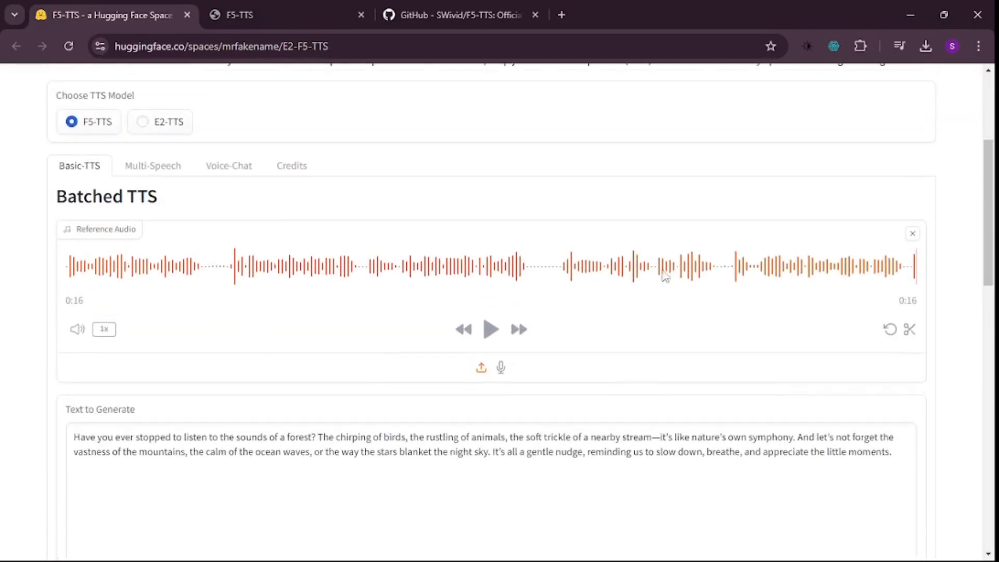
Swap in a 13-second reference voice clip and play it through to the end
{"action": "left_click", "coordinate": [911, 233]}
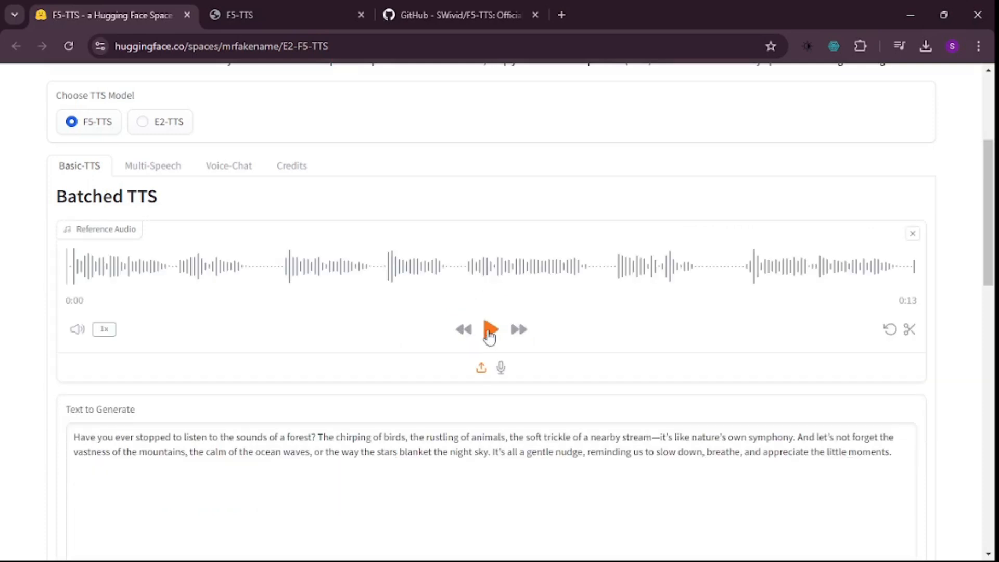
{"action": "left_click", "coordinate": [490, 330]}
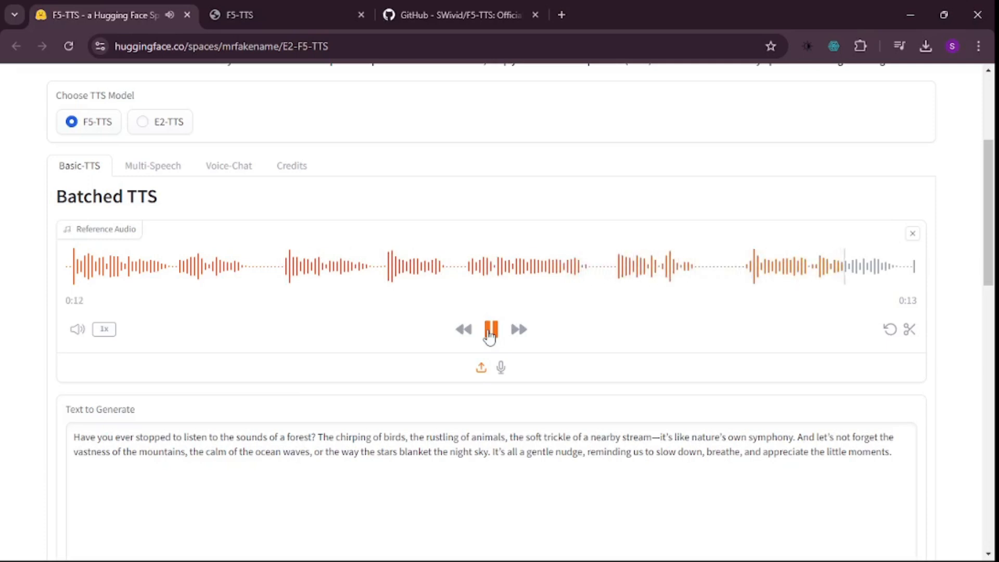
{"action": "left_click", "coordinate": [490, 329]}
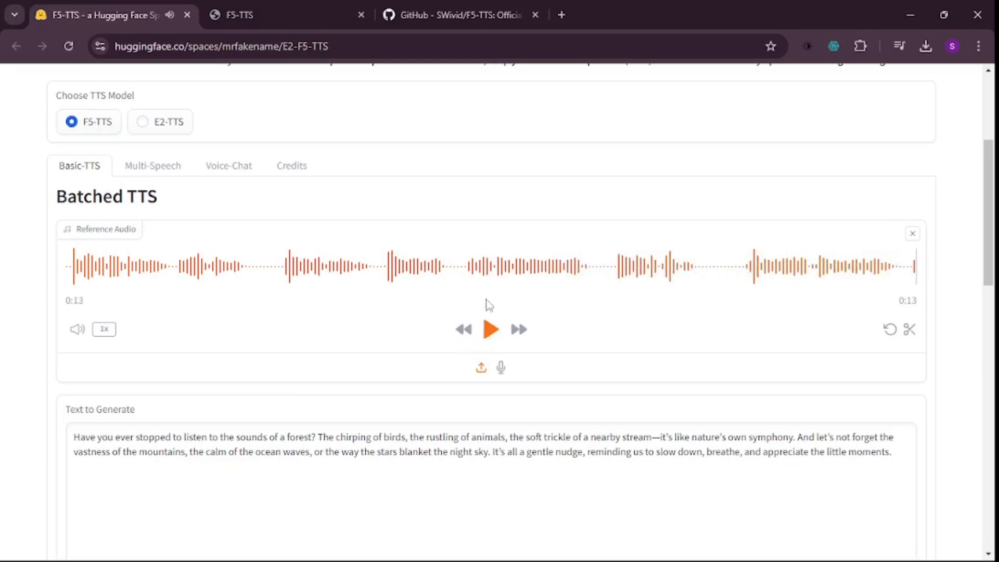
{"action": "scroll", "scroll_direction": "down", "scroll_amount": 3}
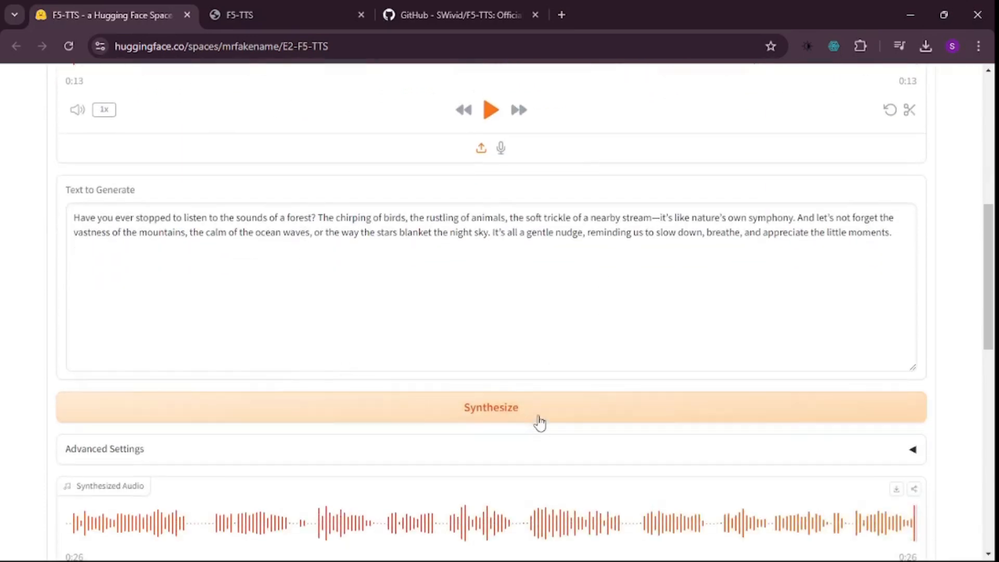
Synthesize the forest passage into a new 22-second clip and play it partway
{"action": "left_click", "coordinate": [490, 407]}
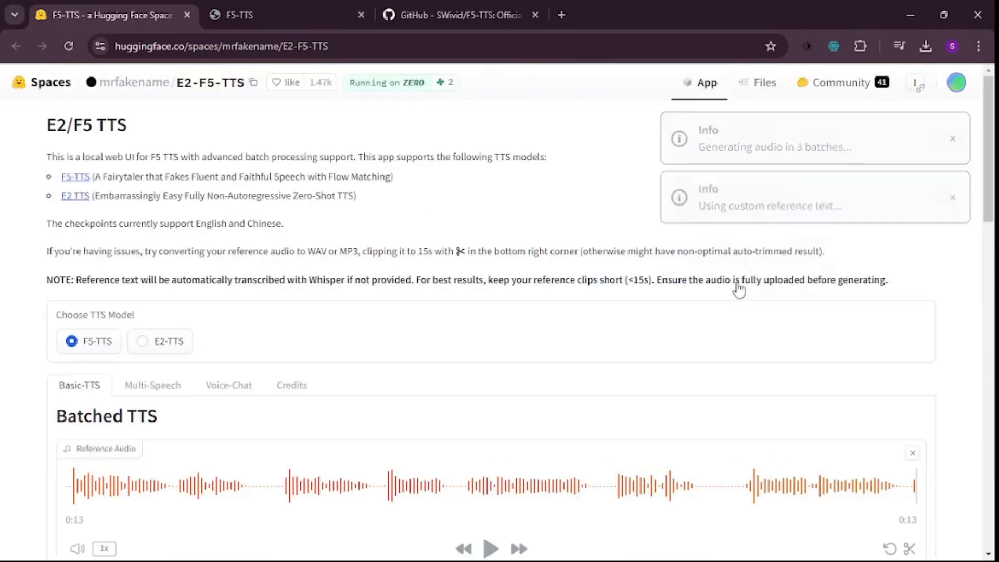
{"action": "scroll", "scroll_direction": "down", "scroll_amount": 3}
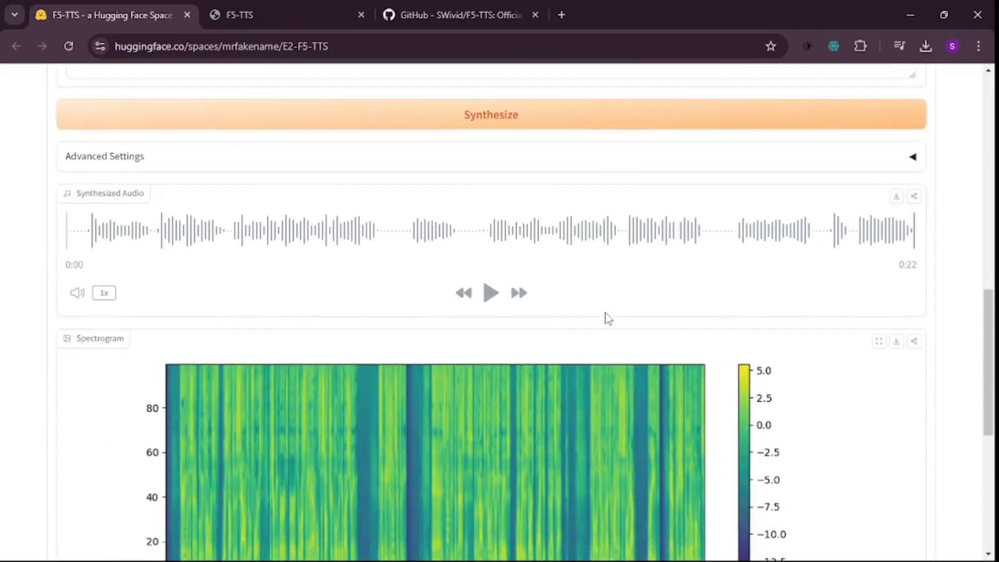
{"action": "left_click", "coordinate": [490, 293]}
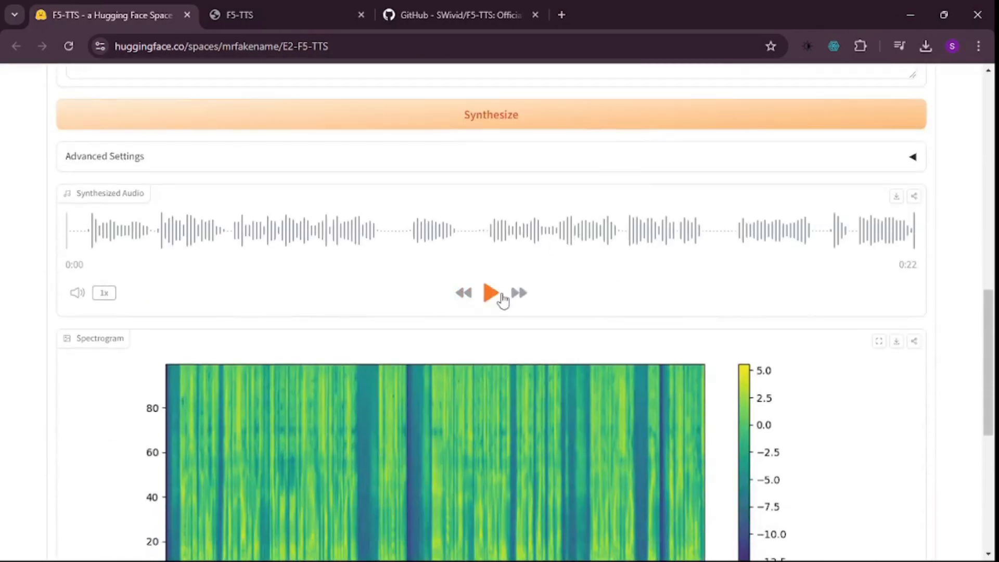
{"action": "left_click", "coordinate": [490, 293]}
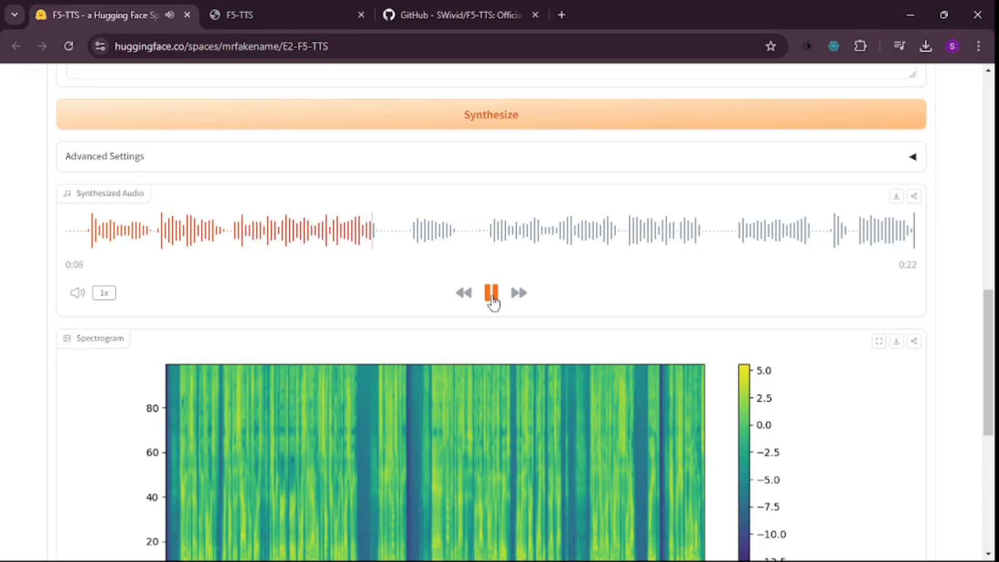
{"action": "left_click", "coordinate": [490, 292]}
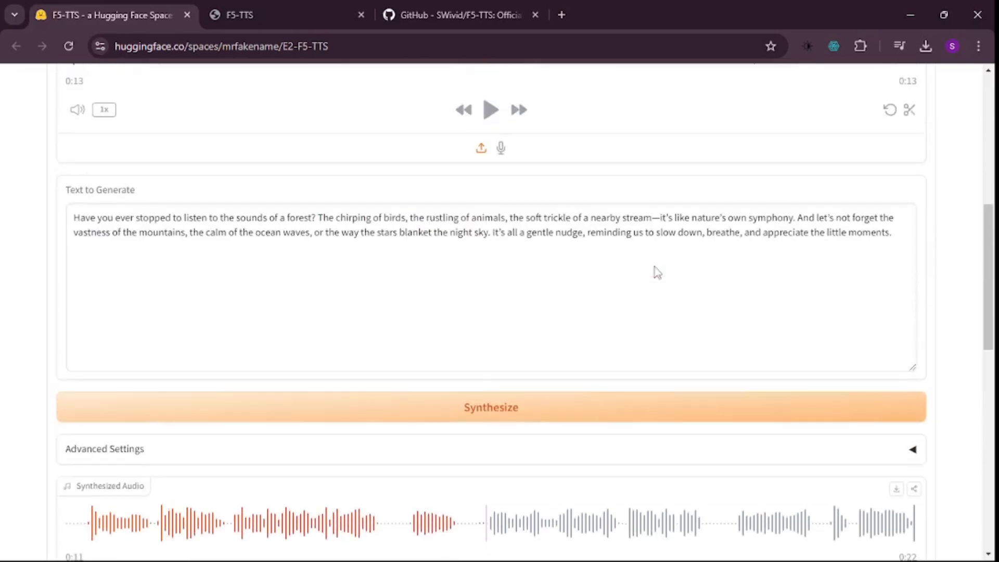
{"action": "left_click_drag", "start_coordinate": [472, 232], "coordinate": [794, 232]}
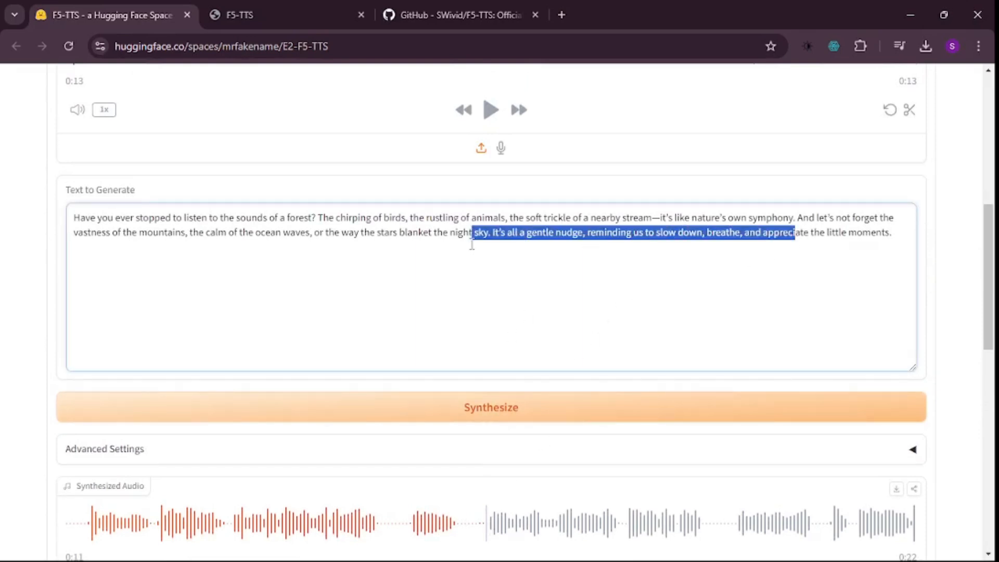
{"action": "left_click", "coordinate": [453, 366]}
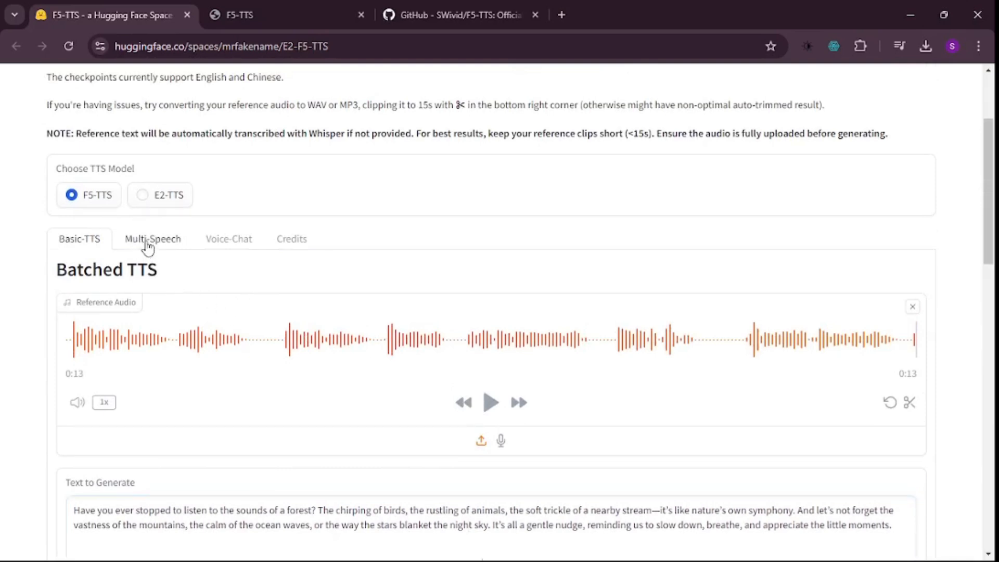
Switch to Multi-Speech, load the Regular reference clip and add an Angry speech type with its clip
{"action": "left_click", "coordinate": [152, 239]}
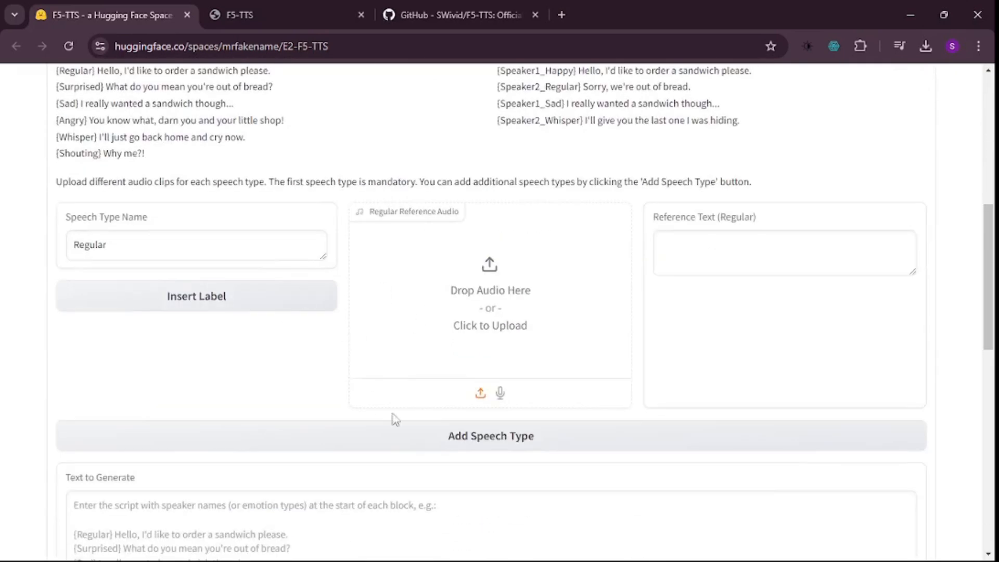
{"action": "left_click", "coordinate": [197, 244]}
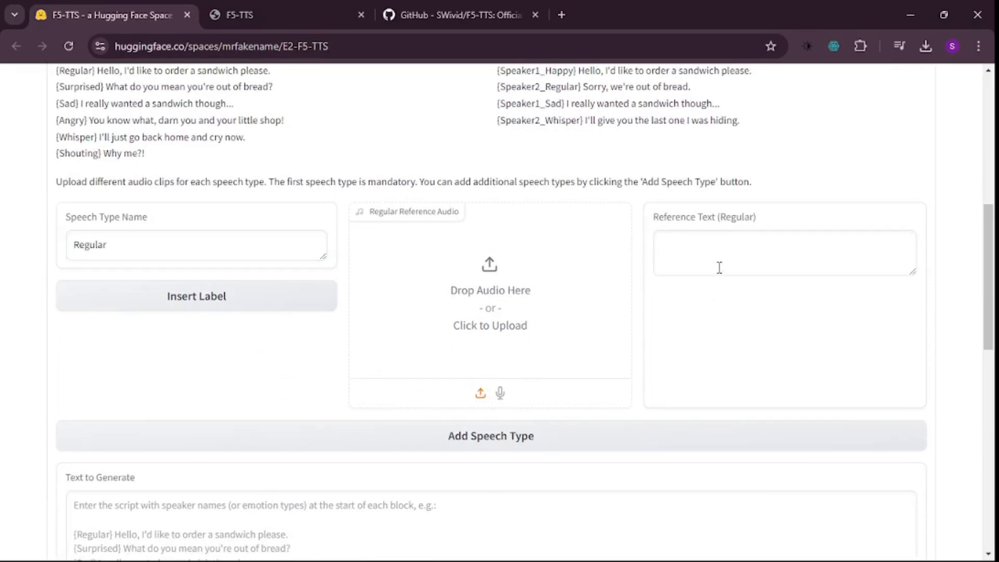
{"action": "left_click", "coordinate": [783, 252]}
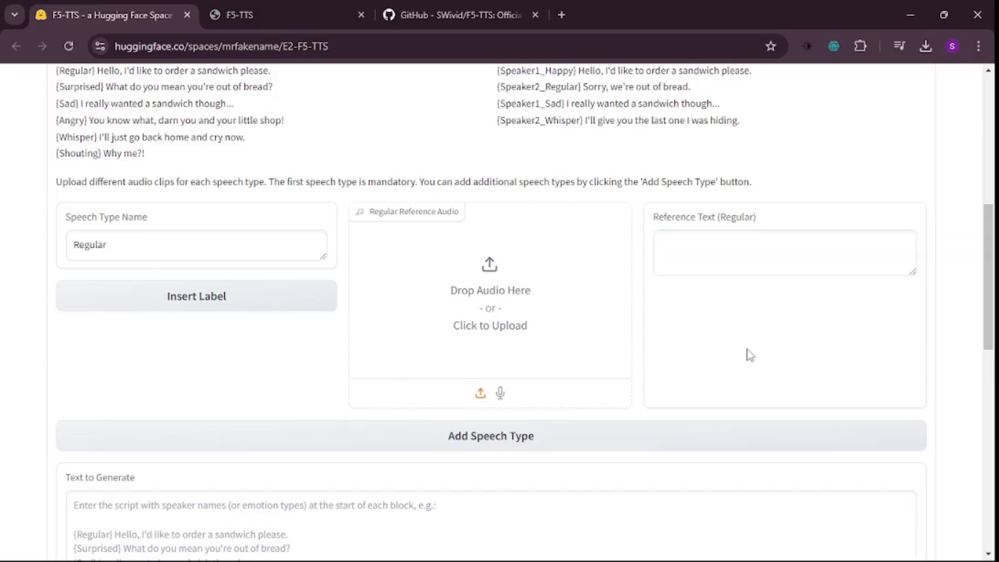
{"action": "scroll", "scroll_direction": "down", "scroll_amount": 3}
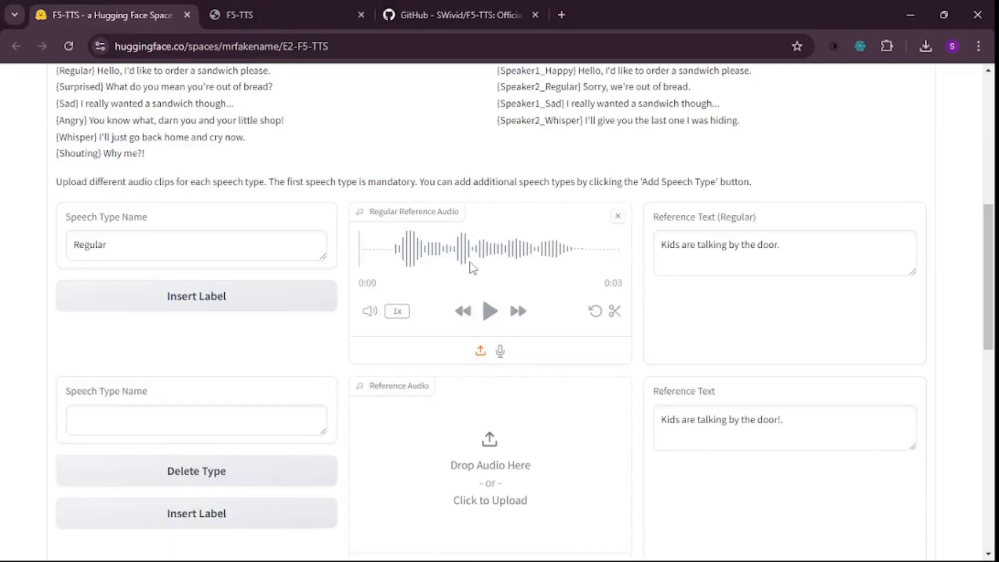
{"action": "mouse_move", "coordinate": [180, 250]}
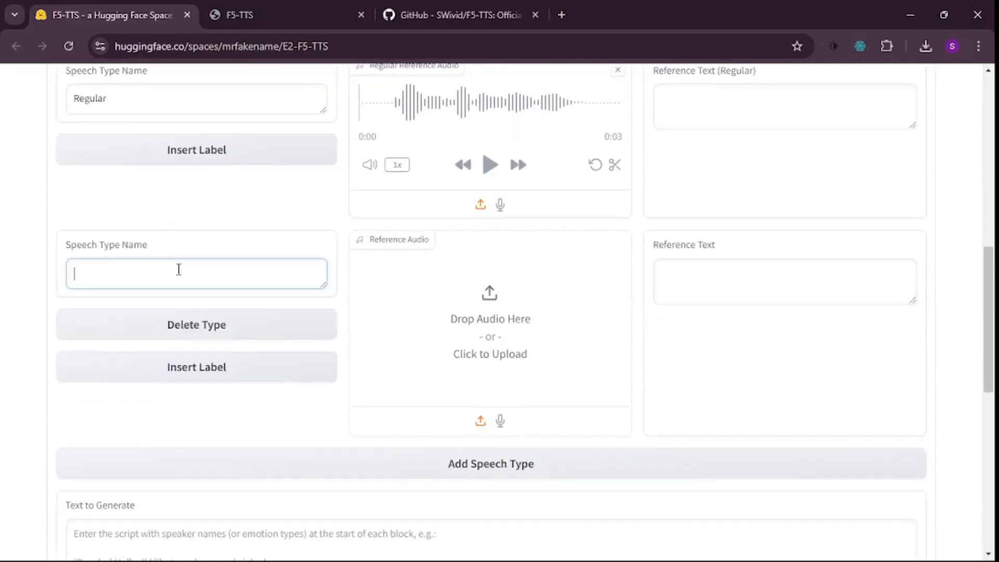
{"action": "type", "text": "Angry"}
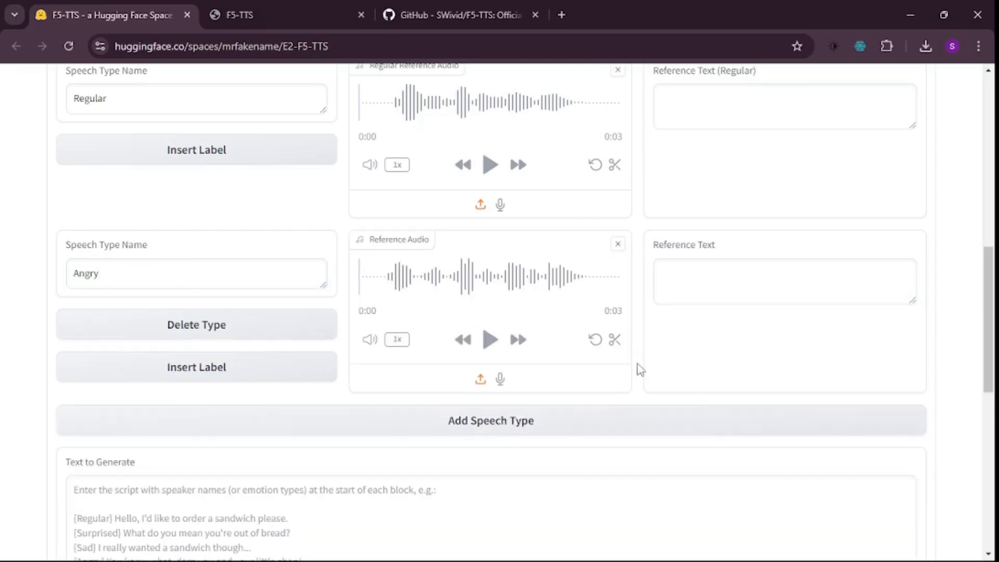
{"action": "mouse_move", "coordinate": [433, 371]}
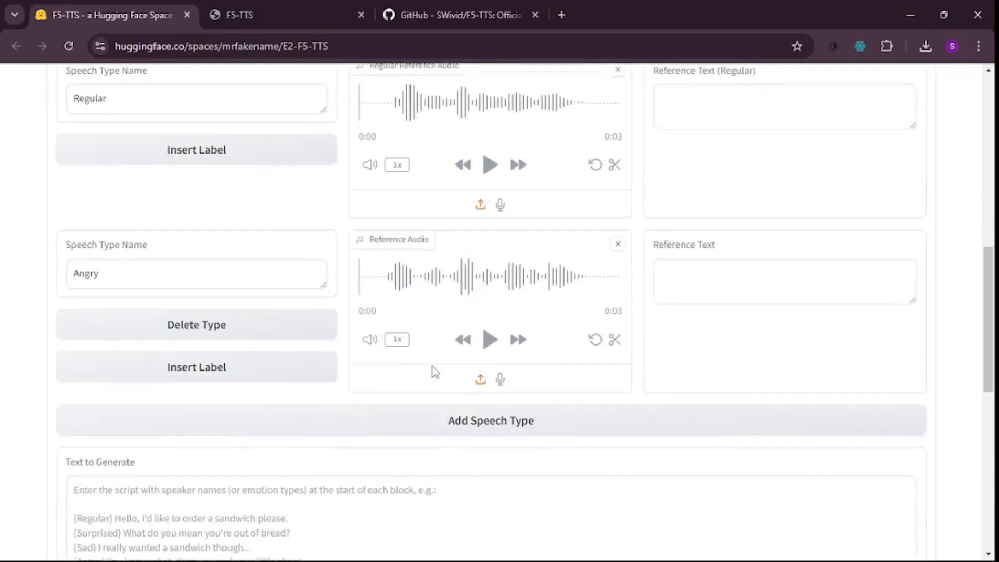
{"action": "scroll", "scroll_direction": "down", "scroll_amount": 3}
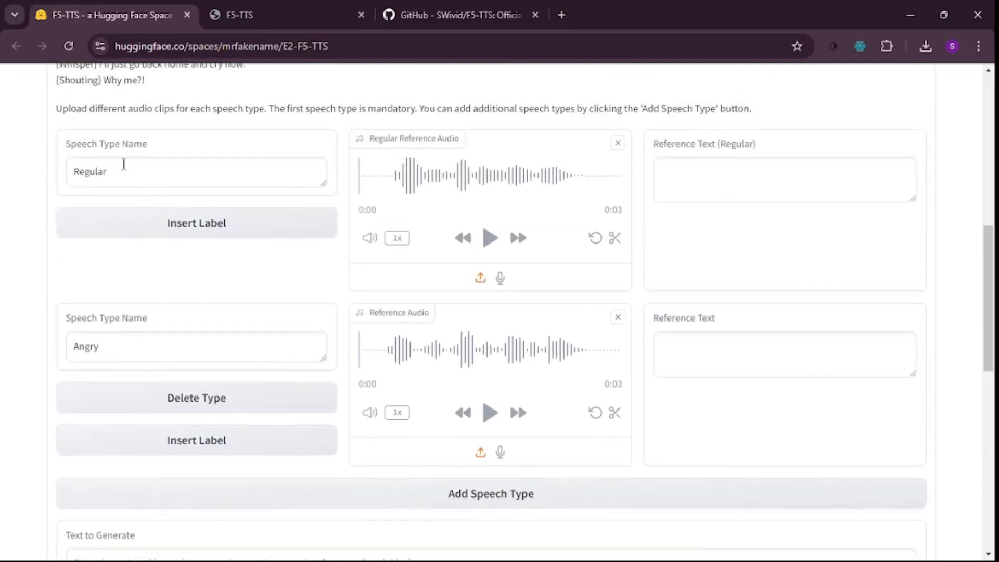
Enter the two-line Regular/Angry pizza-for-dinner dialogue as the text to generate
{"action": "scroll", "scroll_direction": "down", "scroll_amount": 3}
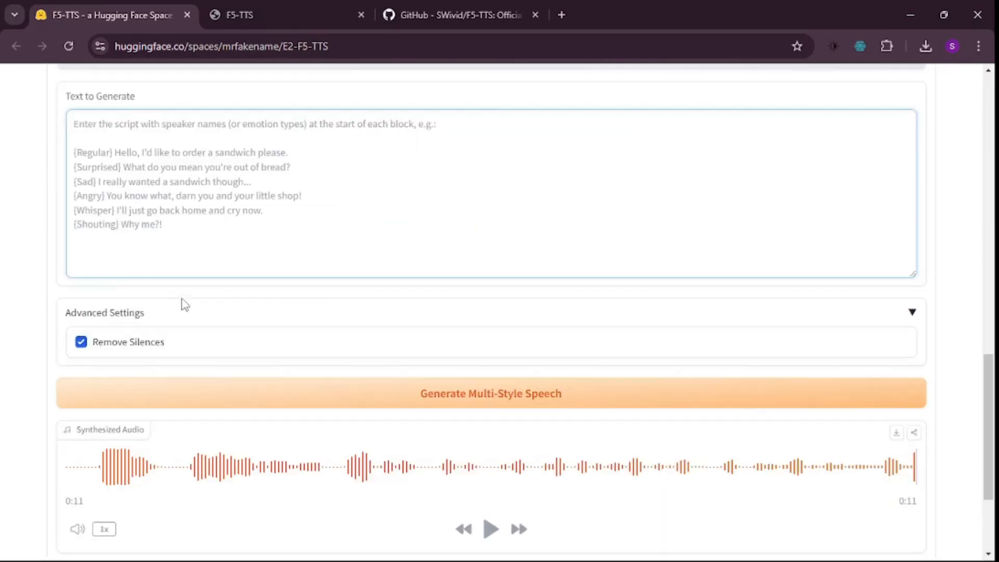
{"action": "left_click", "coordinate": [115, 152]}
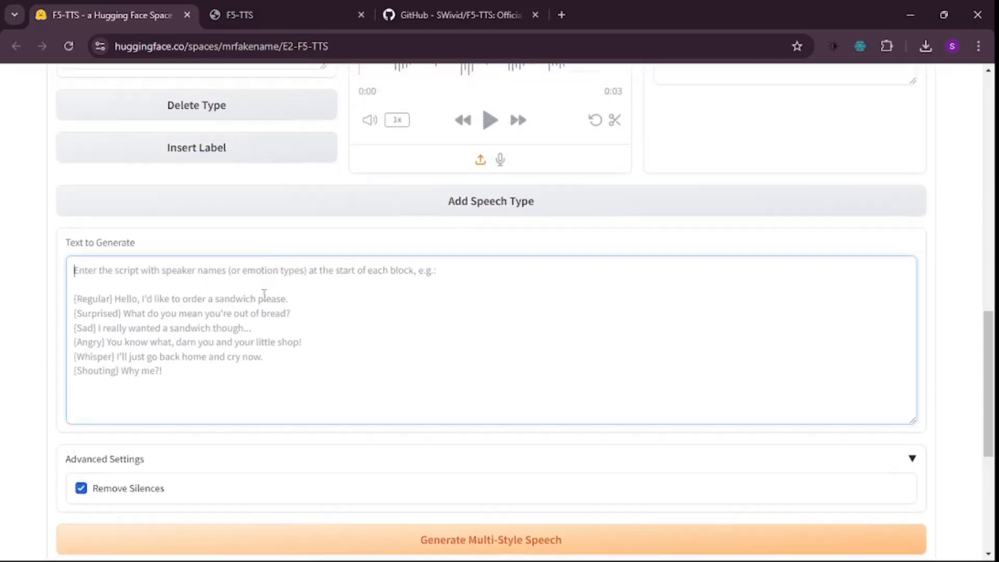
{"action": "type", "text": "{Regular} \"Hey, Angry! What are you in the mood for dinner tonight? How about pizza?\""}
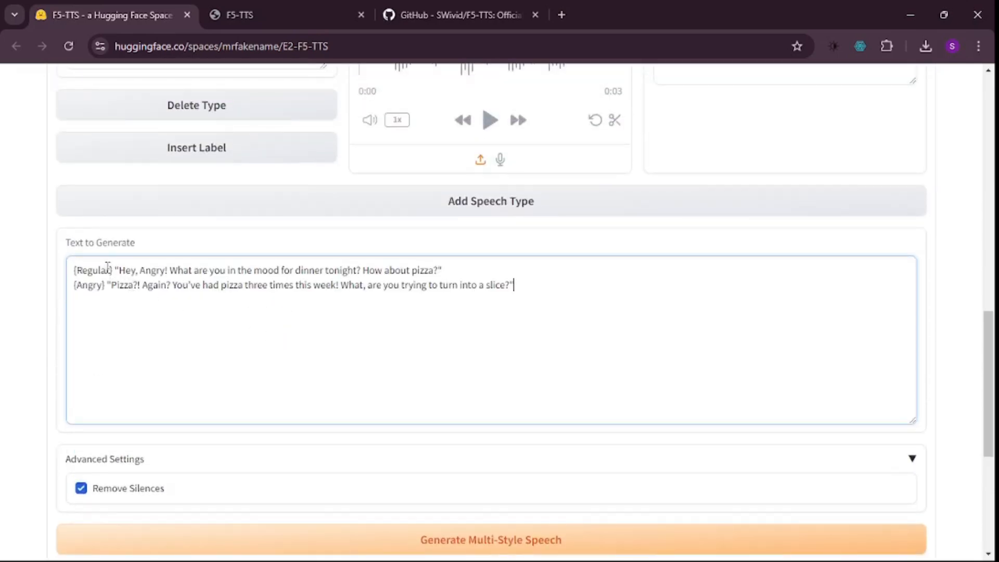
{"action": "double_click", "coordinate": [88, 285]}
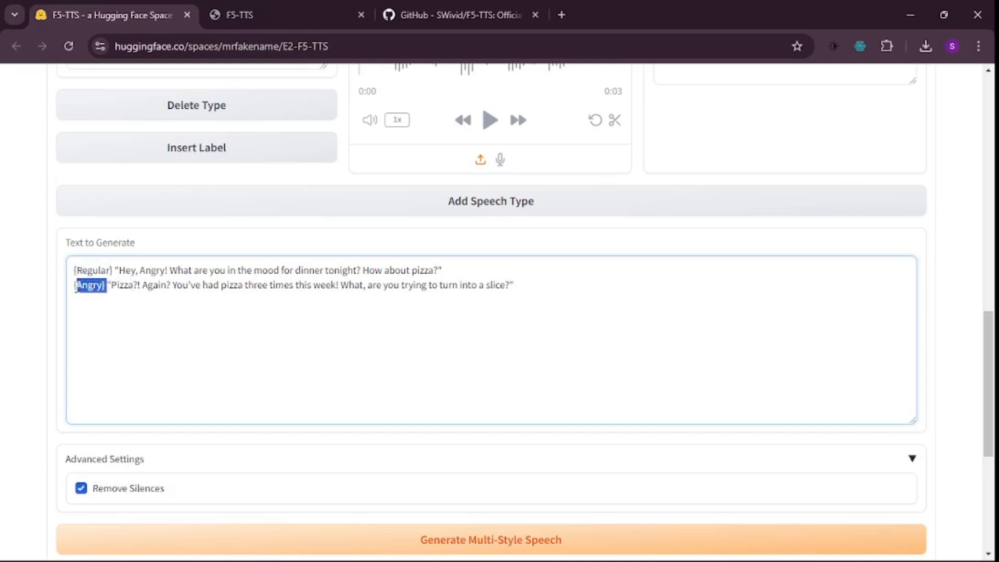
{"action": "left_click", "coordinate": [490, 539]}
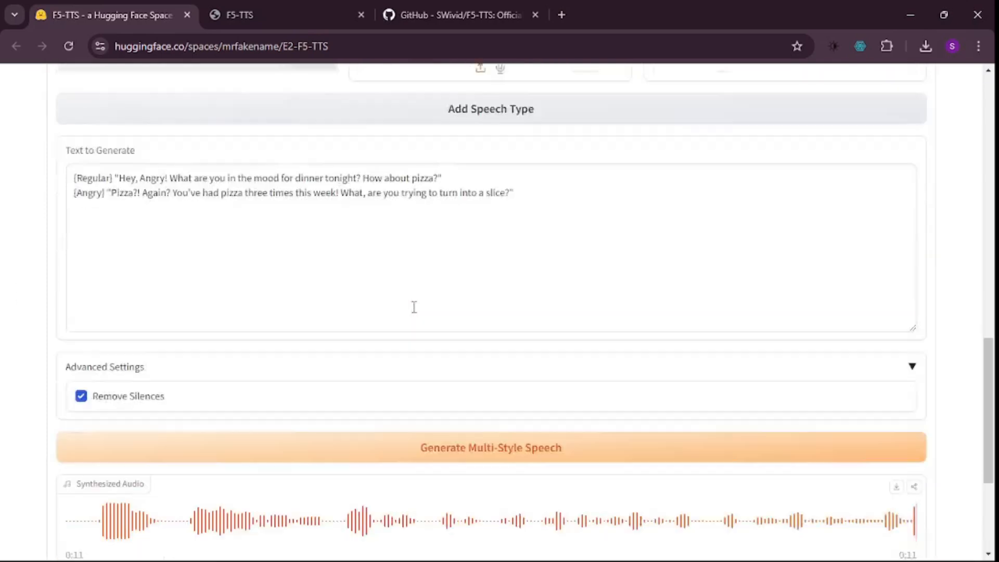
{"action": "scroll", "scroll_direction": "down", "scroll_amount": 3}
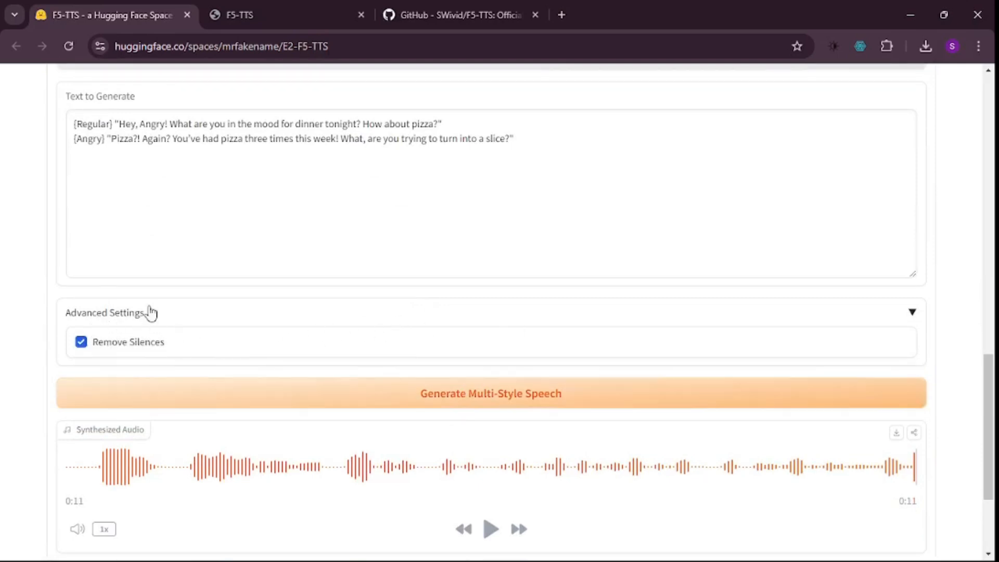
{"action": "mouse_move", "coordinate": [192, 388]}
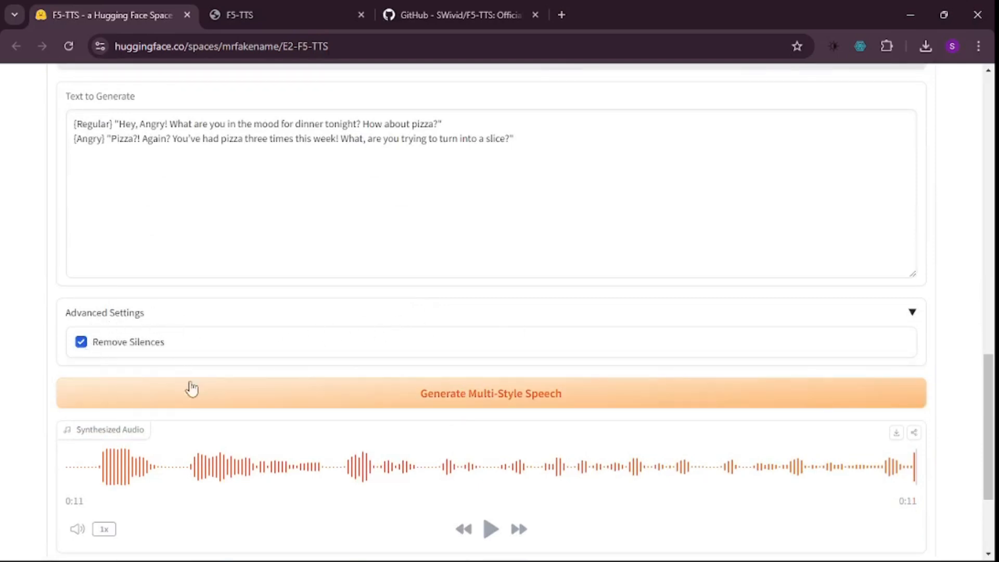
Collapse Advanced Settings and play the 11-second Regular/Angry pizza dialogue clip
{"action": "left_click", "coordinate": [490, 393]}
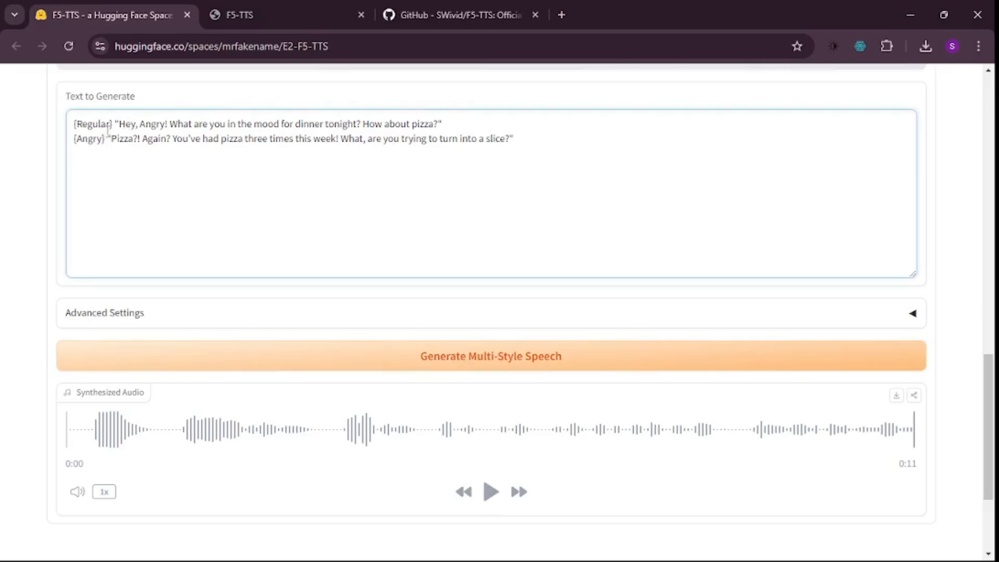
{"action": "left_click_drag", "start_coordinate": [118, 124], "coordinate": [436, 124]}
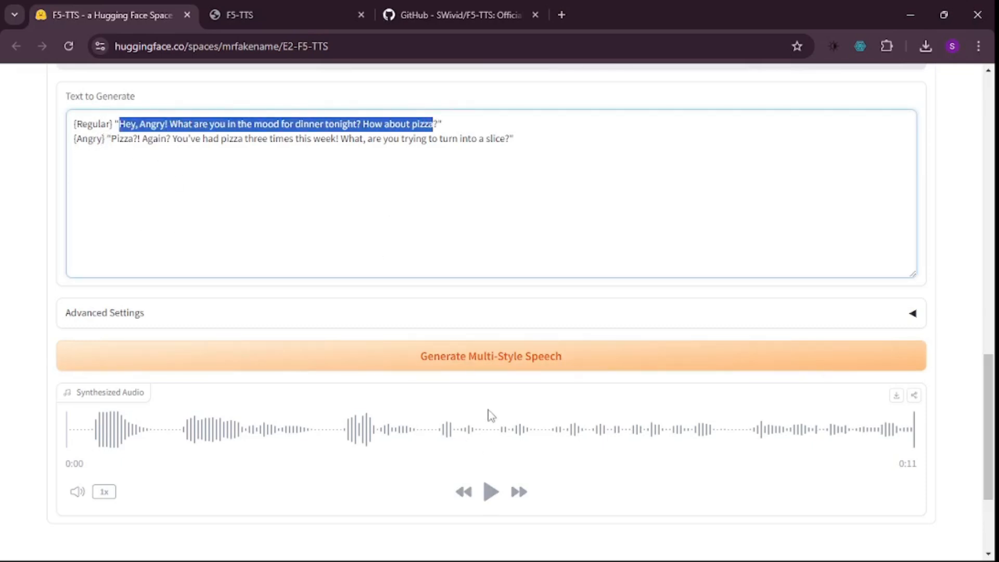
{"action": "left_click_drag", "start_coordinate": [117, 124], "coordinate": [252, 139]}
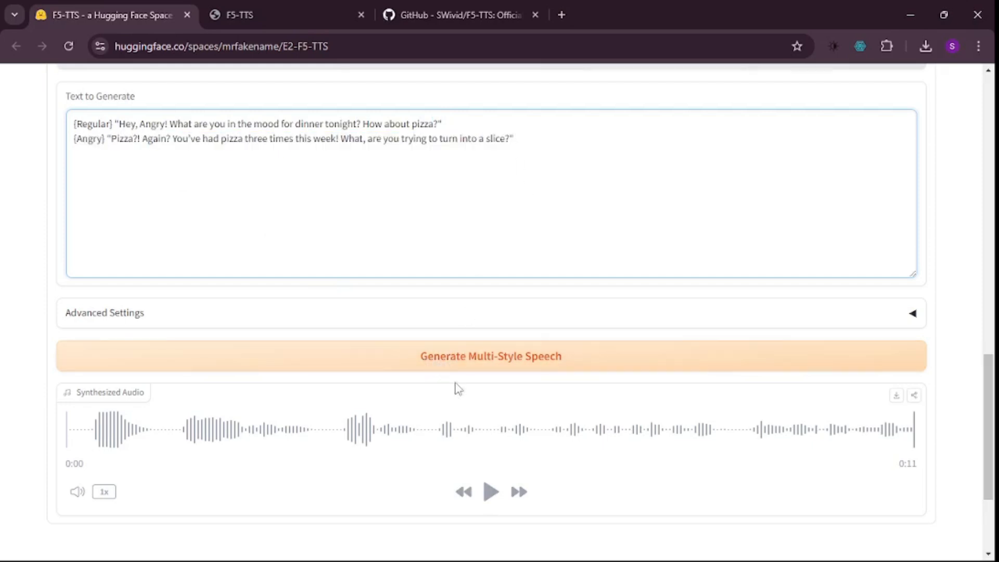
{"action": "left_click", "coordinate": [490, 491]}
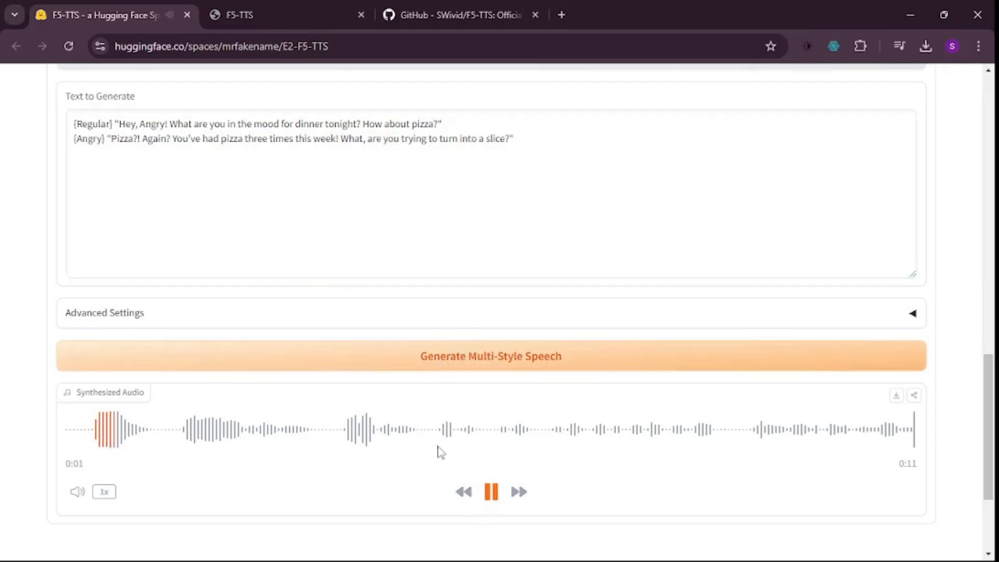
{"action": "left_click_drag", "start_coordinate": [123, 124], "coordinate": [299, 124]}
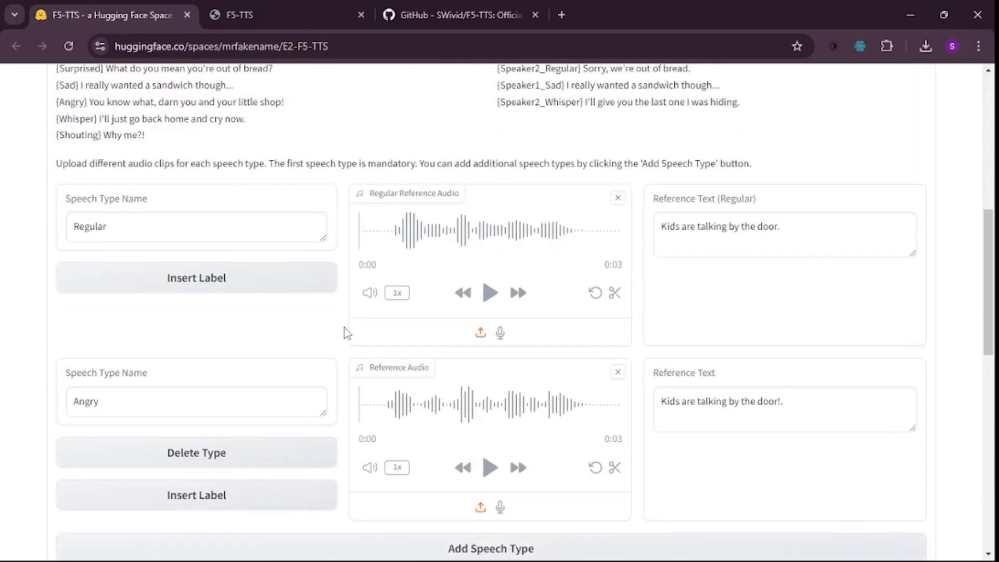
{"action": "mouse_move", "coordinate": [521, 258]}
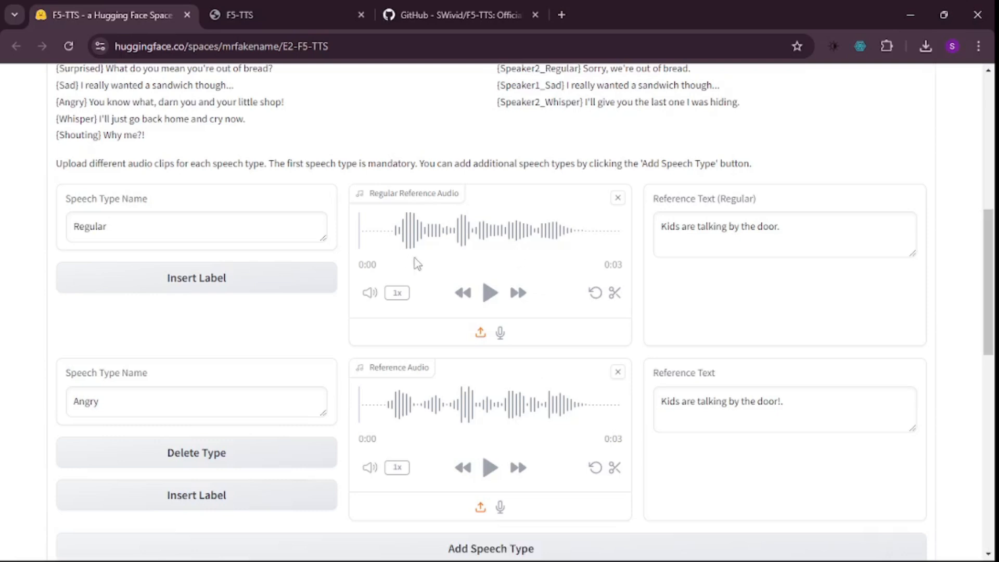
Rename the second speech type to anna and clear its old reference clip for a new 12-second one
{"action": "scroll", "scroll_direction": "down", "scroll_amount": 3}
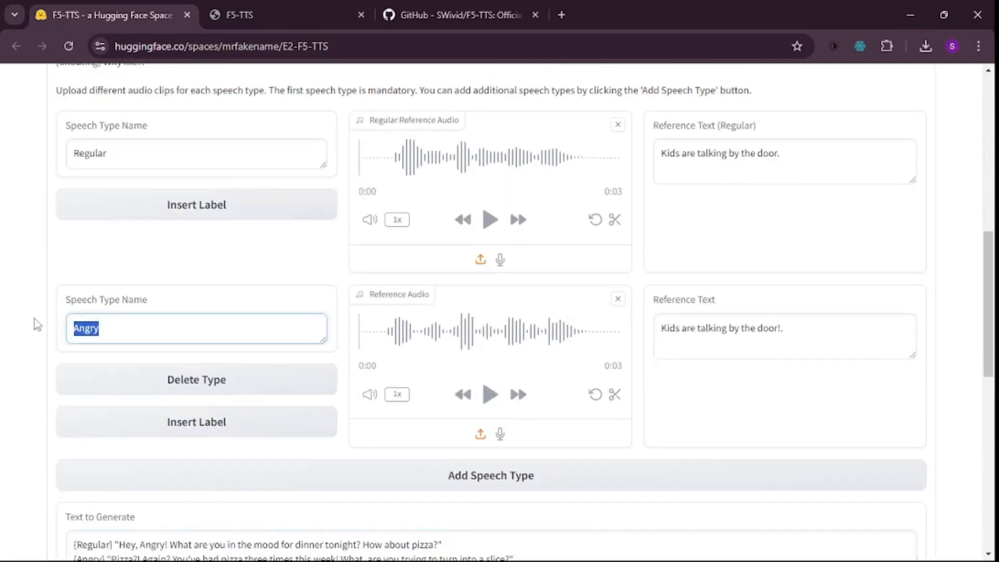
{"action": "type", "text": "a"}
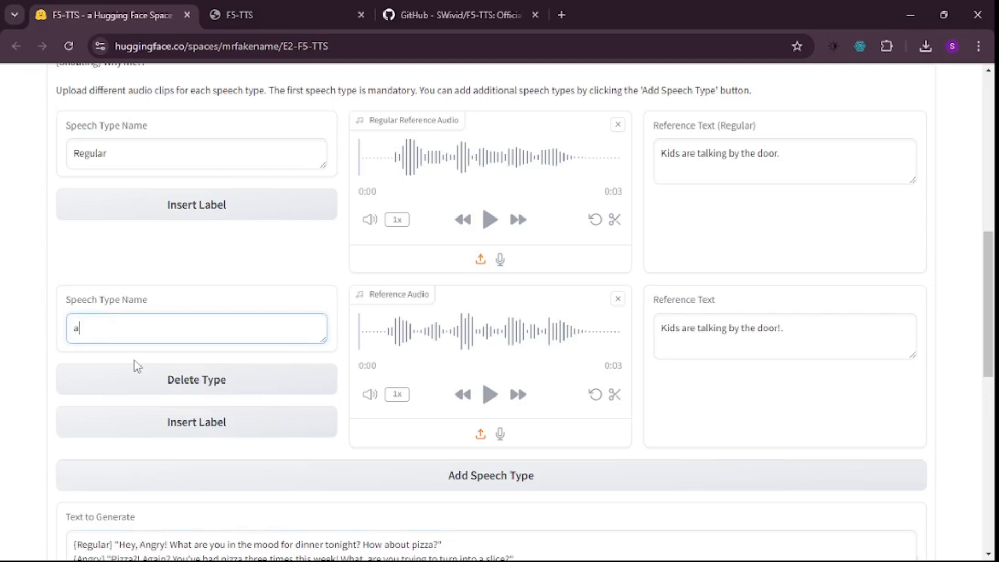
{"action": "type", "text": "nna"}
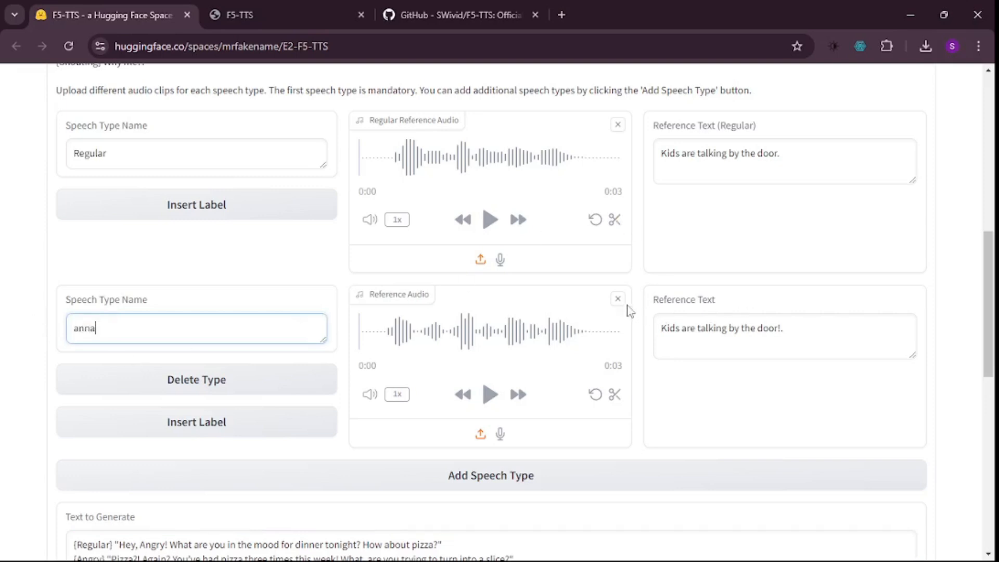
{"action": "left_click", "coordinate": [617, 299]}
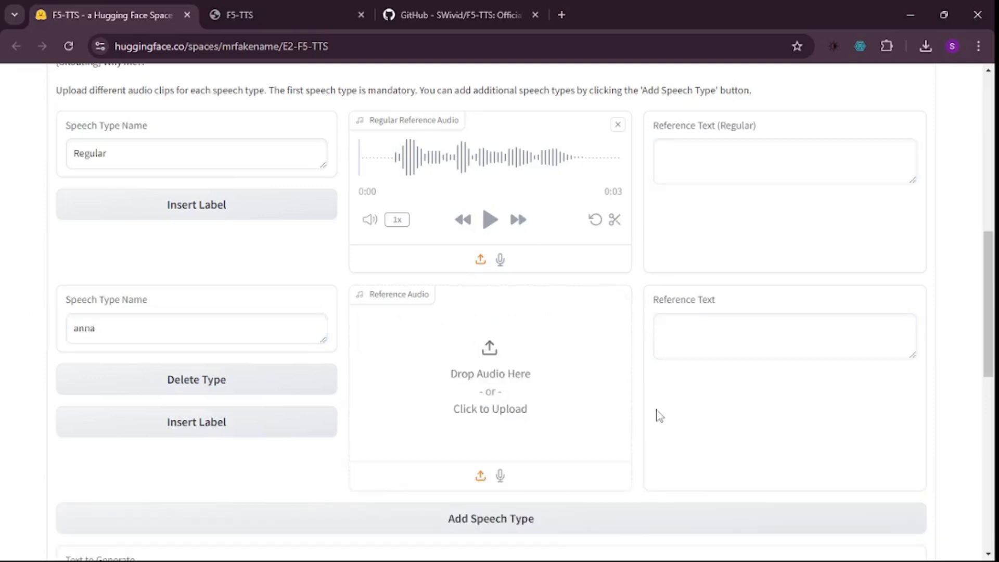
{"action": "scroll", "scroll_direction": "down", "scroll_amount": 3}
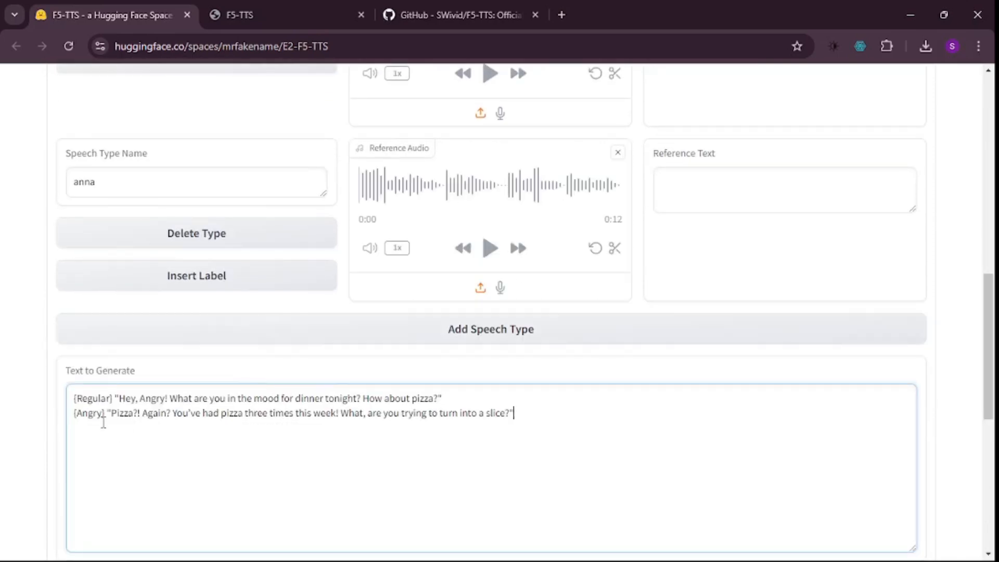
Relabel the second dialogue line from Angry to anna
{"action": "double_click", "coordinate": [88, 413]}
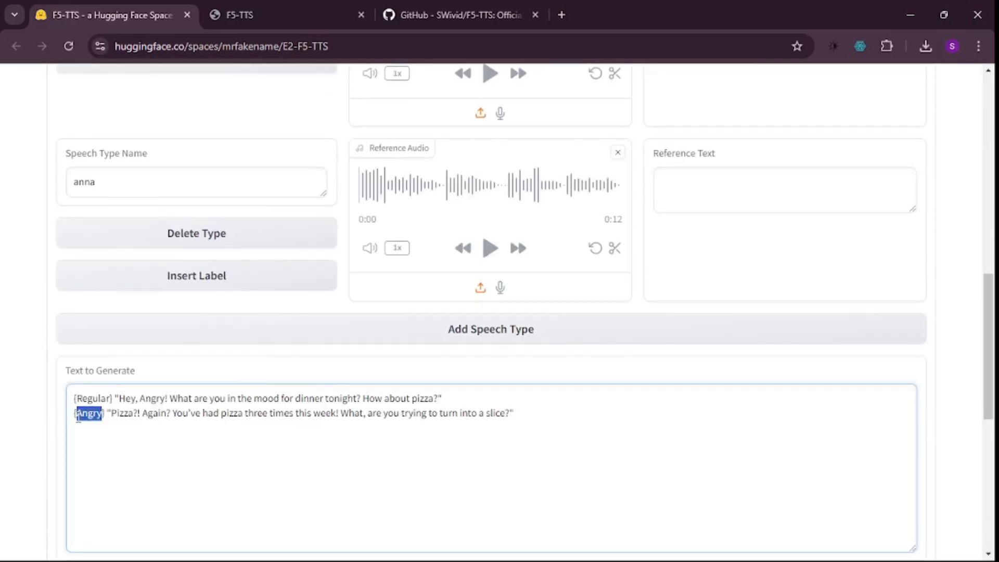
{"action": "type", "text": "An"}
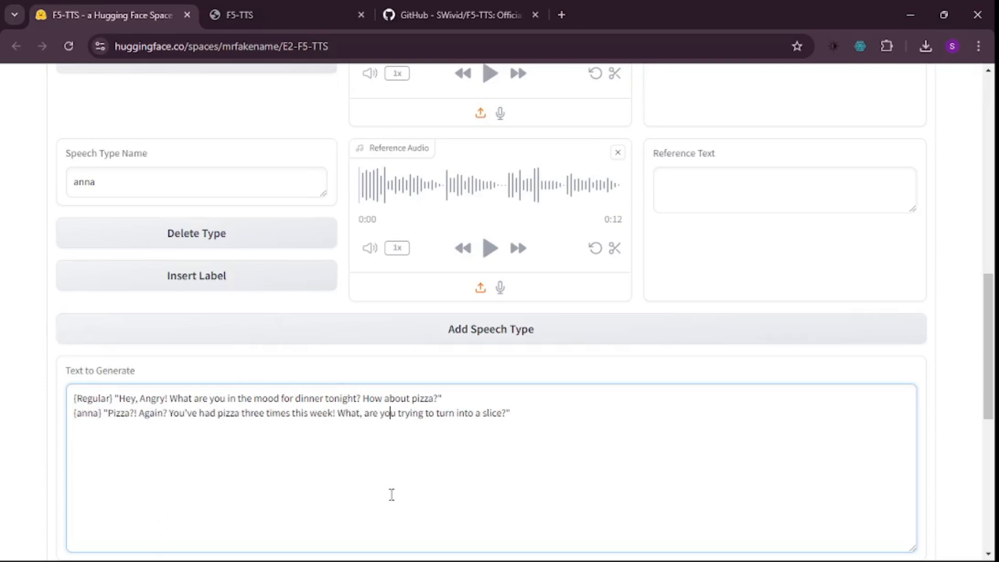
{"action": "scroll", "scroll_direction": "down", "scroll_amount": 3}
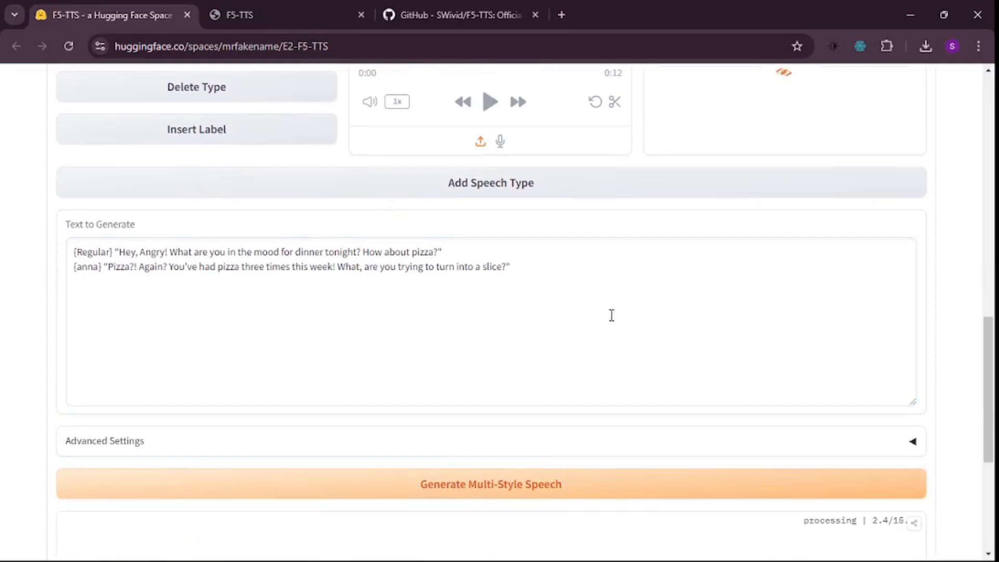
Generate the 10-second Regular/anna pizza dialogue clip and play it through
{"action": "scroll", "scroll_direction": "down", "scroll_amount": 3}
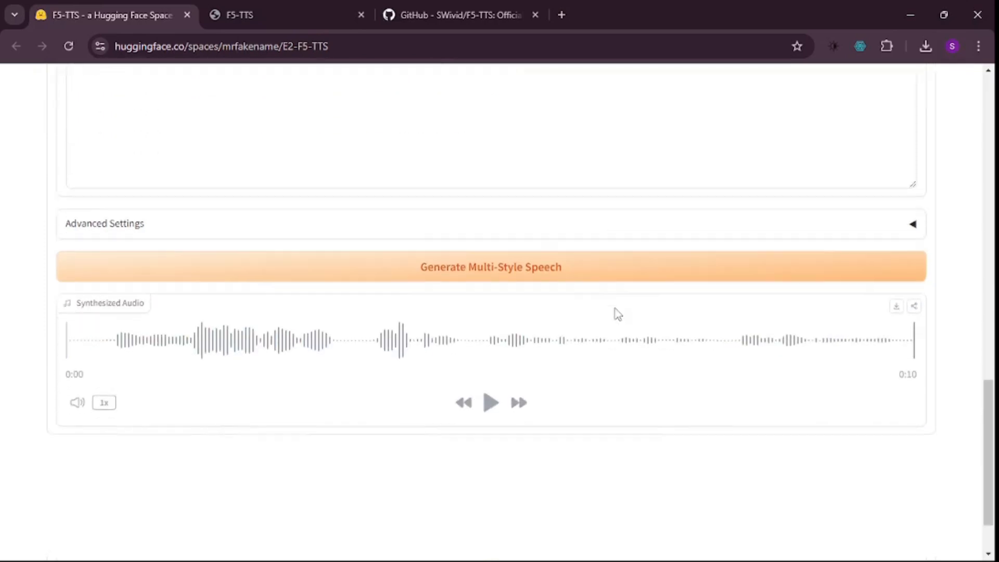
{"action": "scroll", "scroll_direction": "down", "scroll_amount": 3}
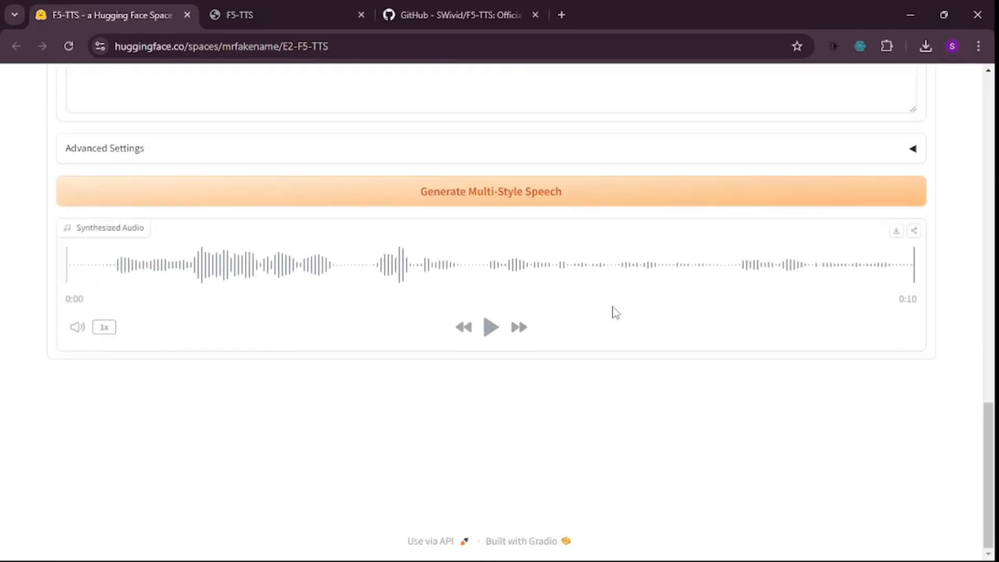
{"action": "left_click", "coordinate": [490, 327]}
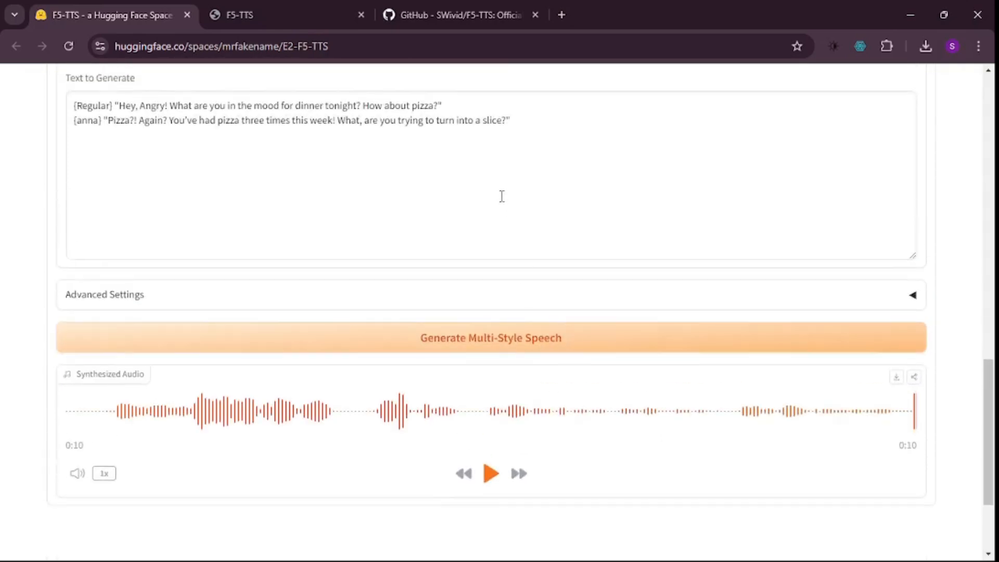
{"action": "left_click", "coordinate": [217, 120]}
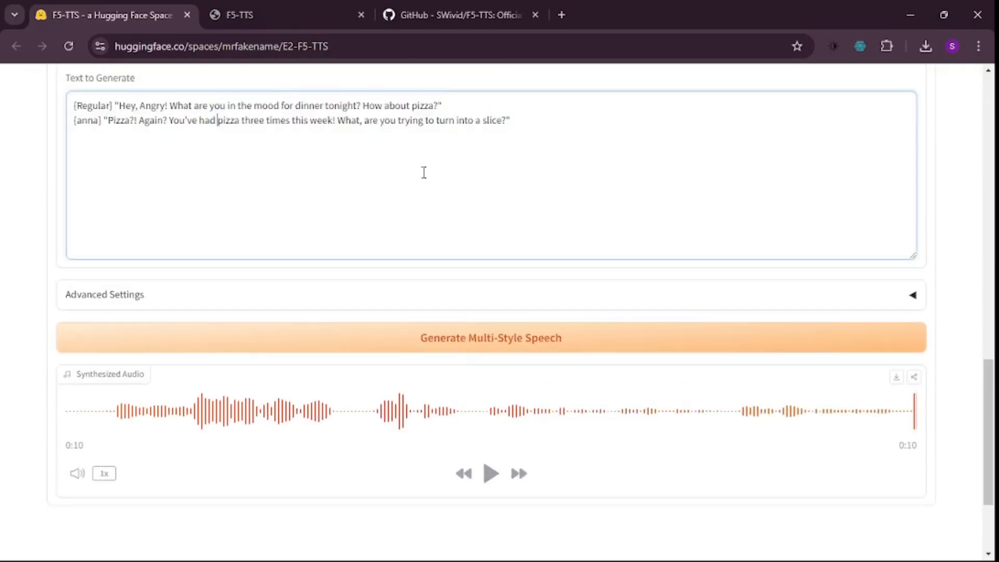
{"action": "scroll", "scroll_direction": "down", "scroll_amount": 3}
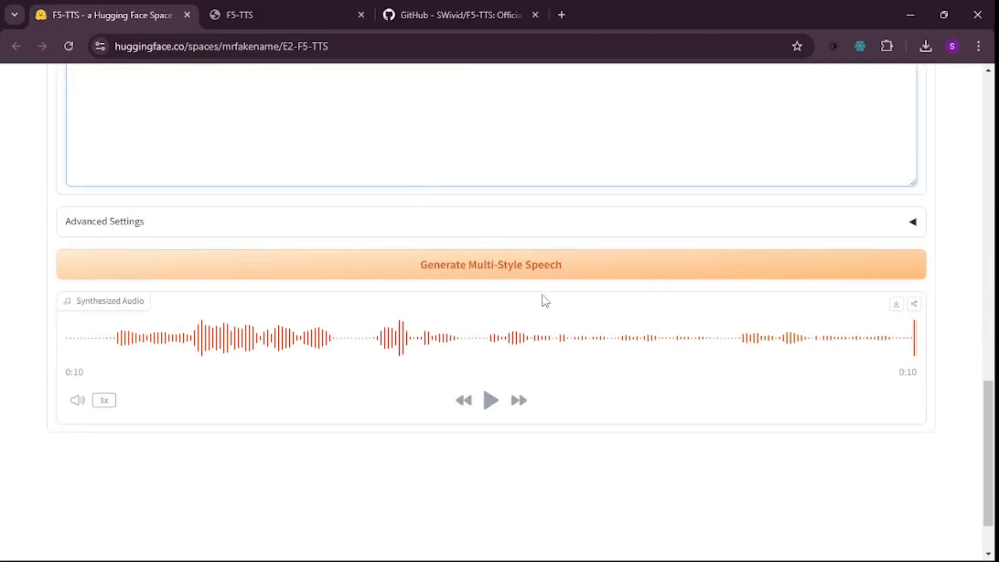
{"action": "mouse_move", "coordinate": [548, 318]}
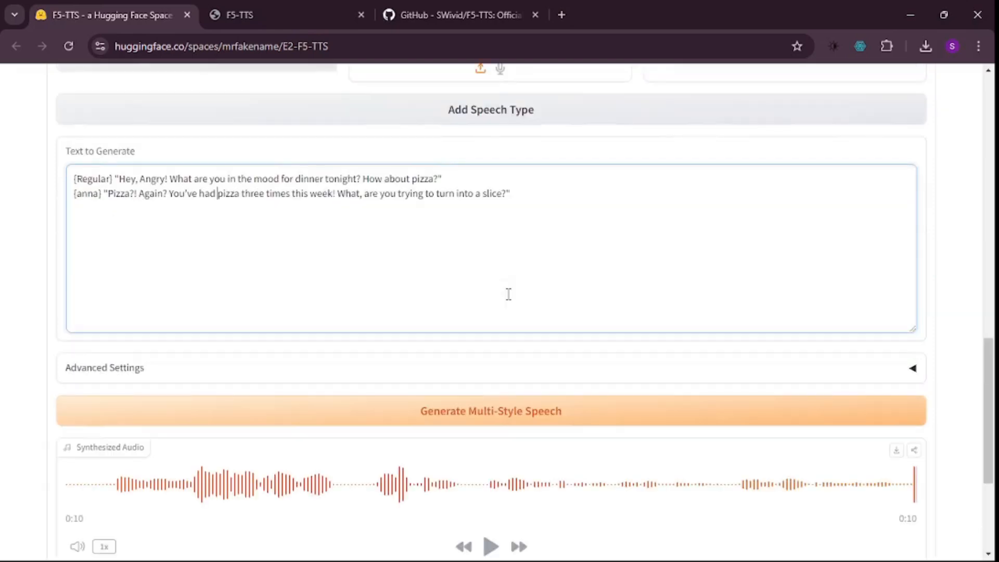
{"action": "left_click", "coordinate": [444, 178]}
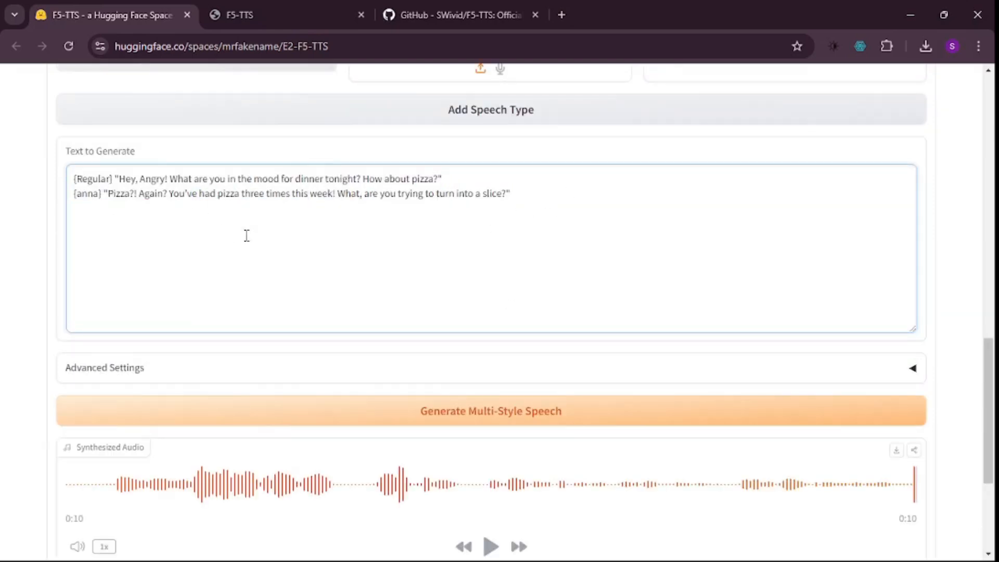
{"action": "mouse_move", "coordinate": [441, 278]}
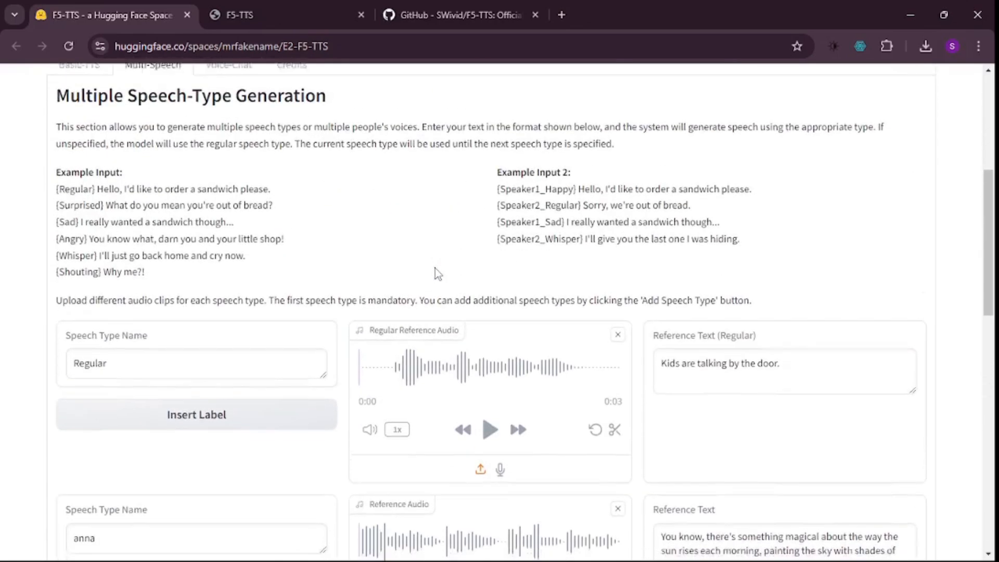
{"action": "scroll", "scroll_direction": "down", "scroll_amount": 3}
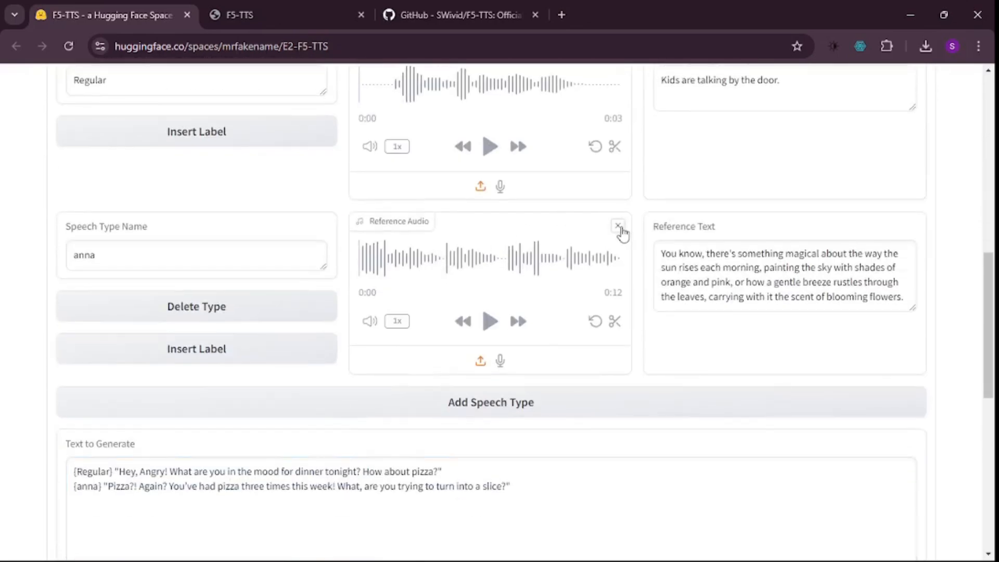
{"action": "left_click", "coordinate": [617, 226]}
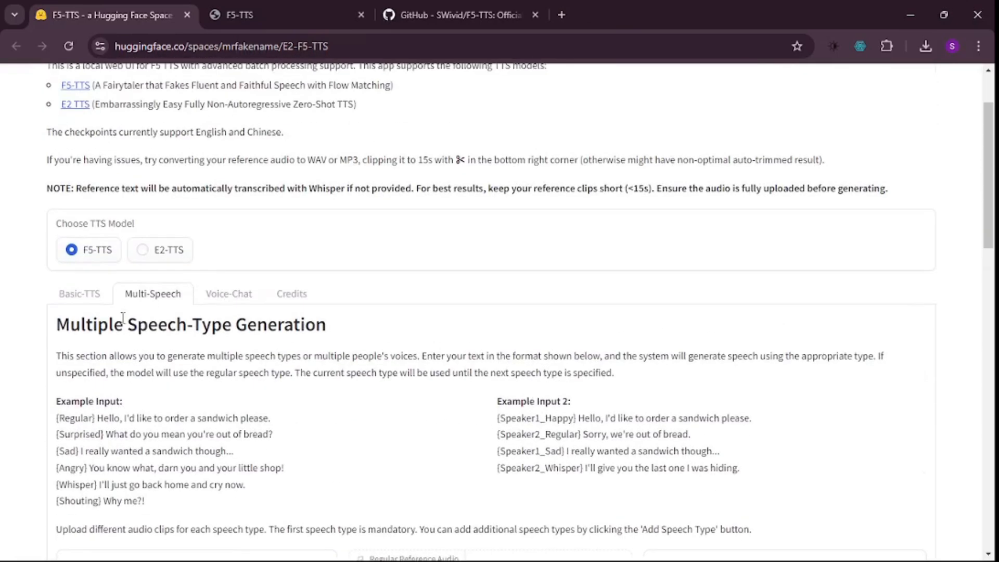
{"action": "left_click", "coordinate": [79, 293]}
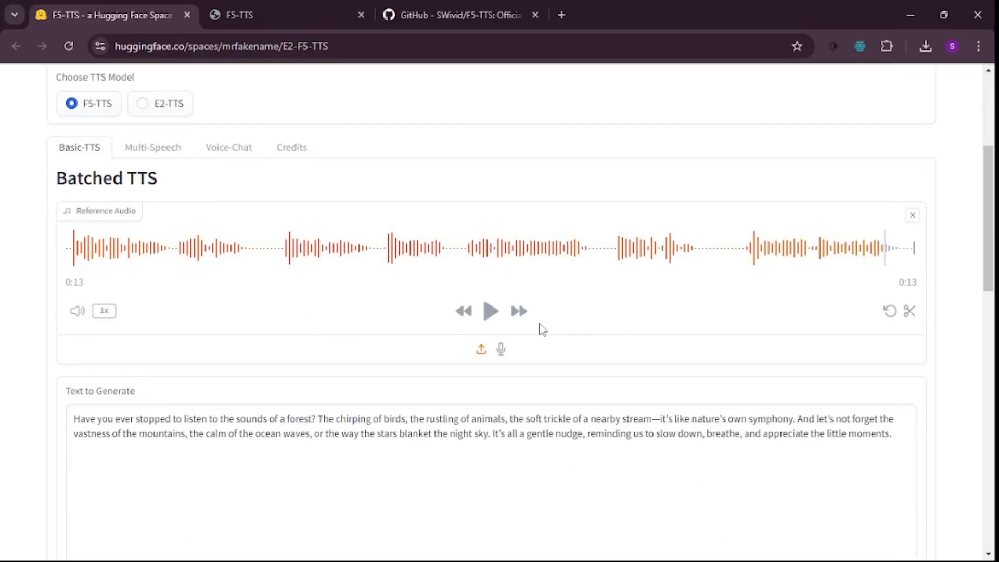
{"action": "scroll", "scroll_direction": "down", "scroll_amount": 3}
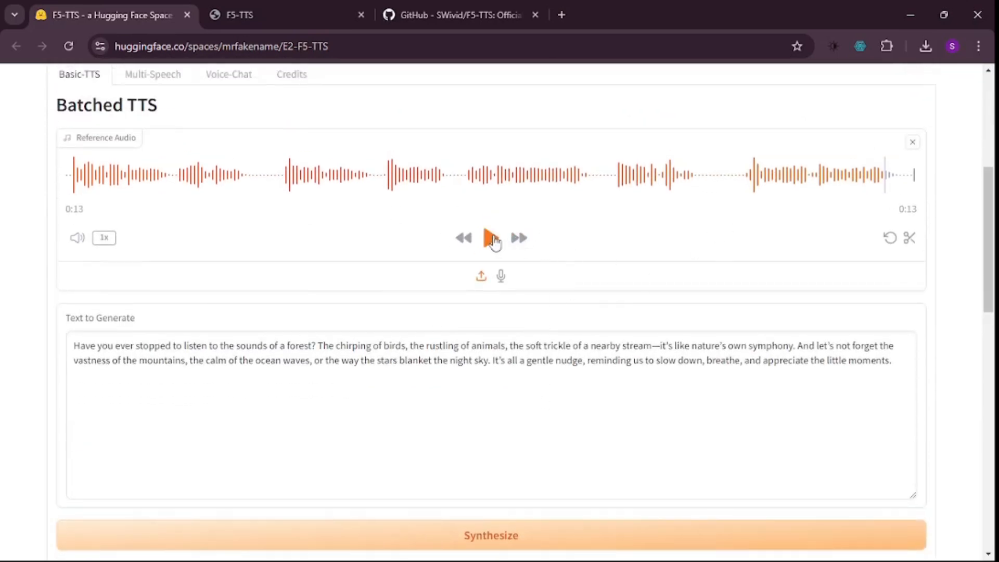
{"action": "left_click", "coordinate": [490, 237]}
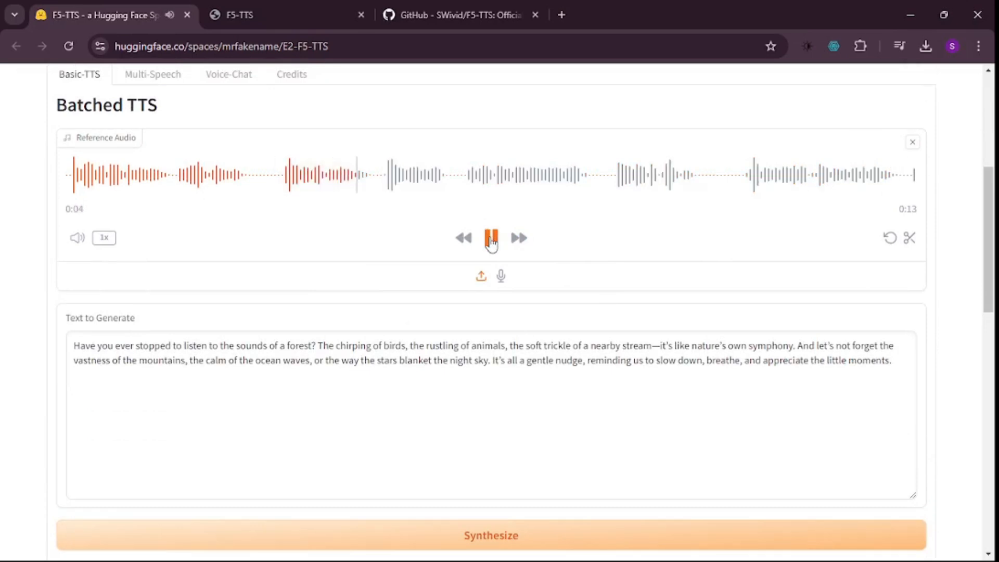
{"action": "left_click", "coordinate": [490, 237]}
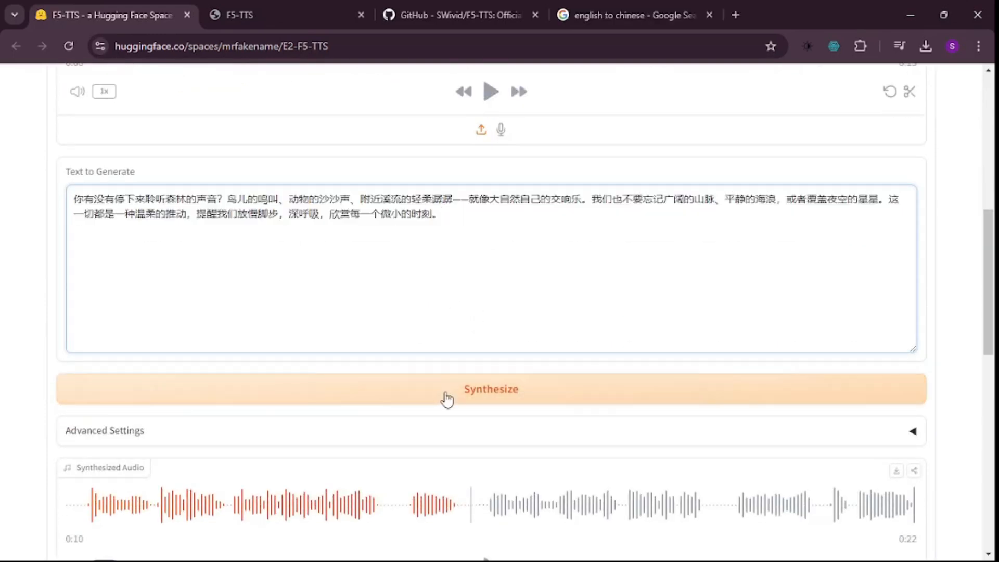
Synthesize Chinese speech from the Chinese forest passage
{"action": "left_click", "coordinate": [490, 388]}
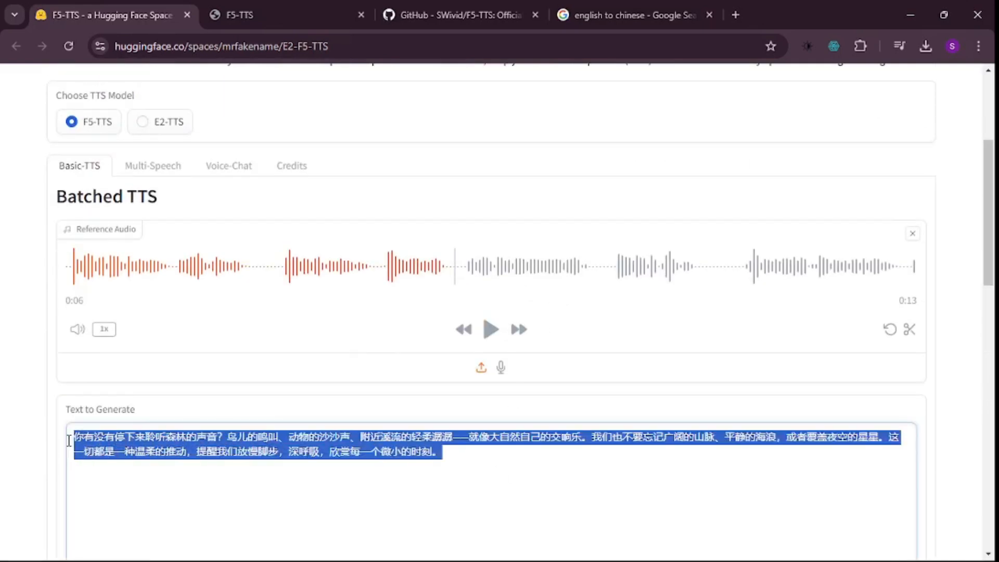
Replace the text with the Spanish forest passage, synthesize a 25-second clip and listen to it
{"action": "key", "text": "Delete"}
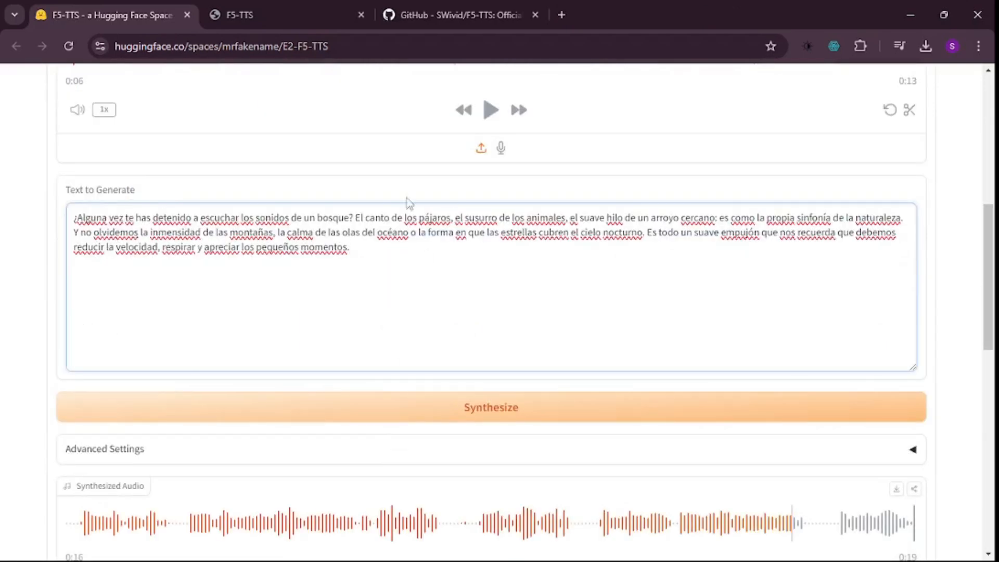
{"action": "left_click", "coordinate": [490, 407]}
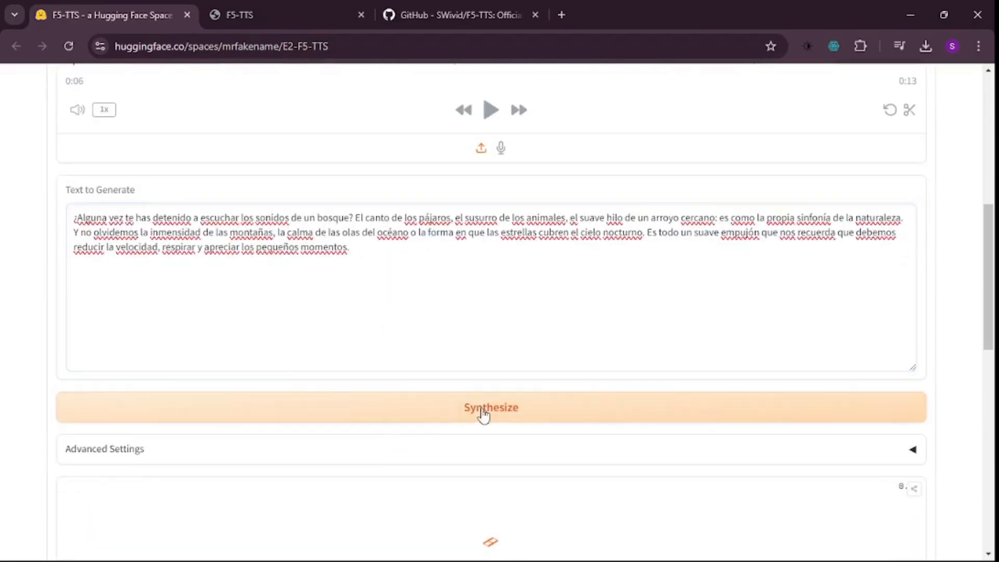
{"action": "left_click", "coordinate": [490, 407]}
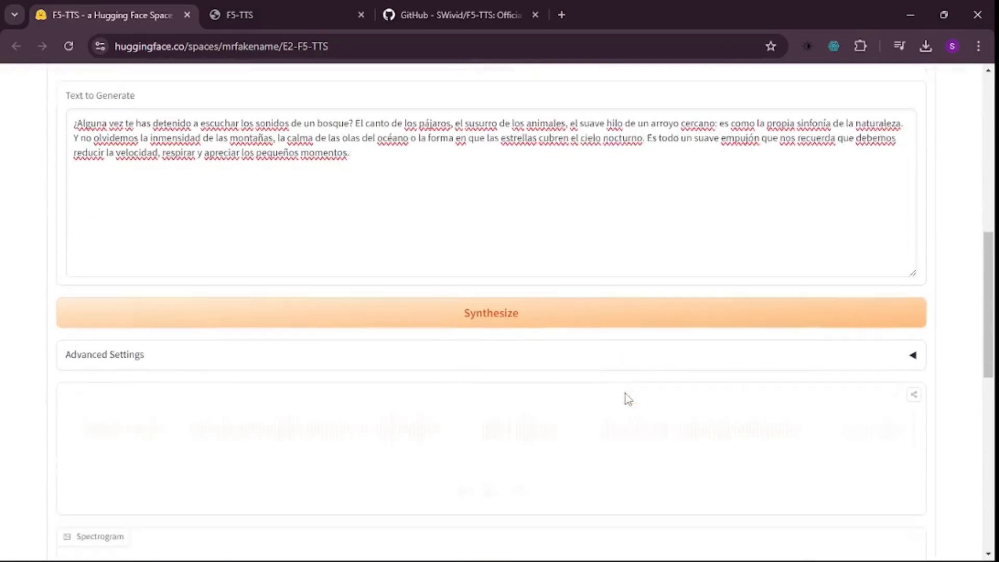
{"action": "left_click", "coordinate": [490, 313]}
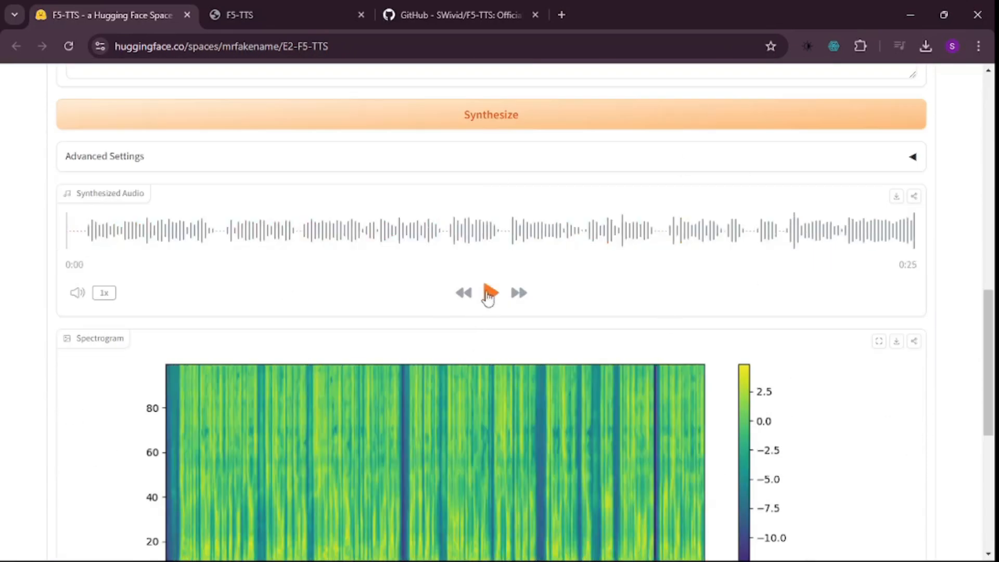
{"action": "left_click", "coordinate": [490, 293]}
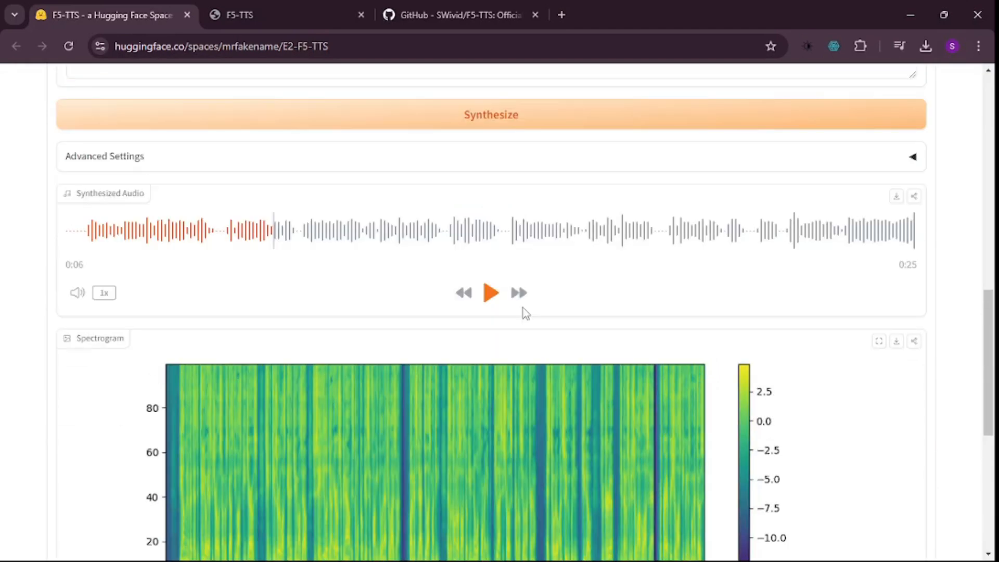
{"action": "mouse_move", "coordinate": [555, 299]}
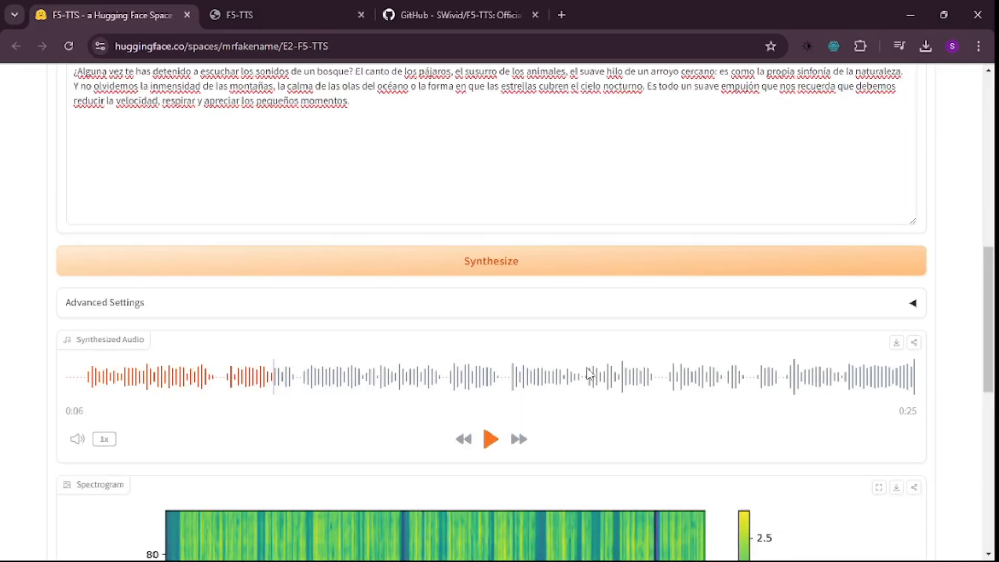
{"action": "scroll", "scroll_direction": "down", "scroll_amount": 3}
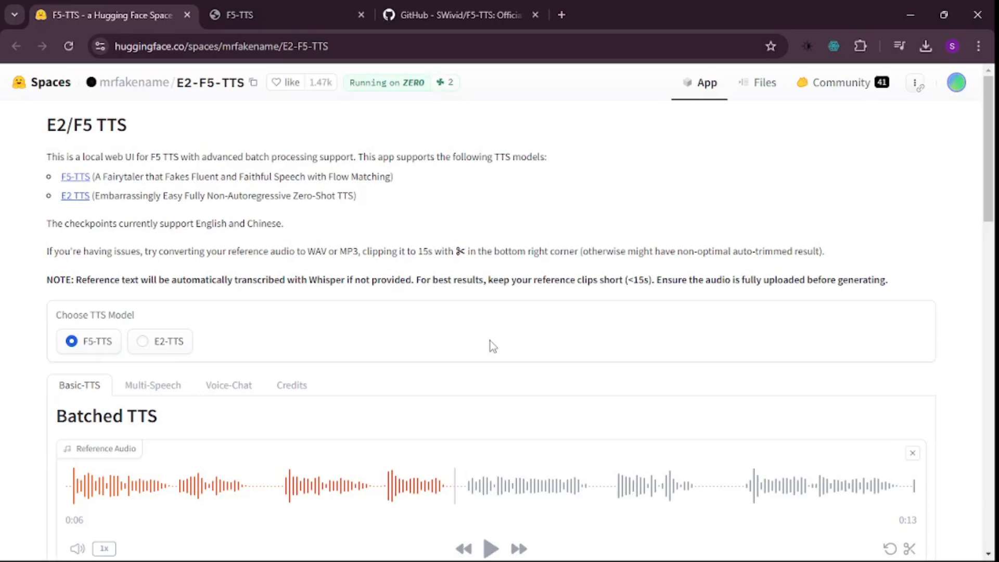
{"action": "mouse_move", "coordinate": [436, 284]}
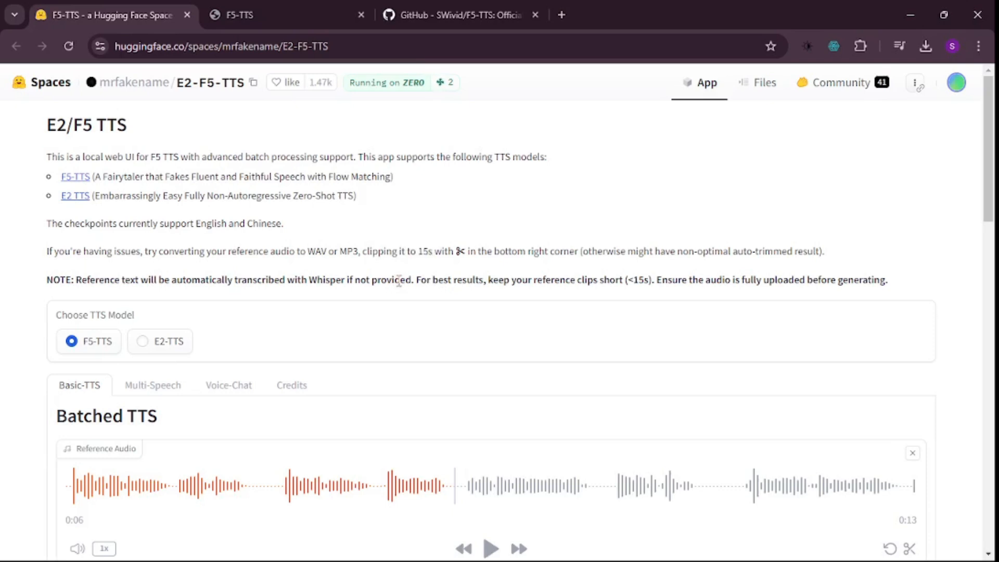
{"action": "mouse_move", "coordinate": [356, 236]}
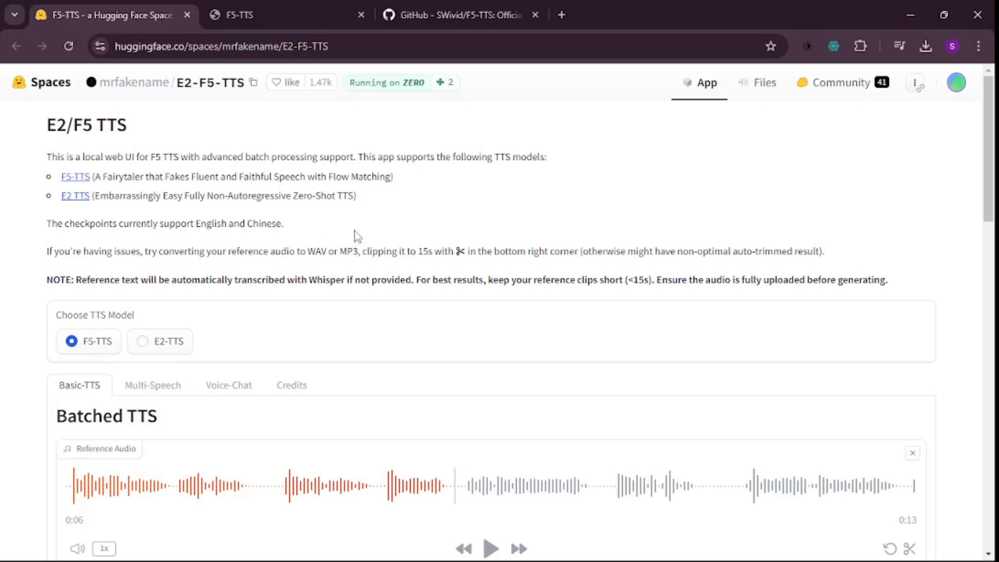
Scroll the SWivid/F5-TTS GitHub README through Installation, Inference and Training
{"action": "left_click", "coordinate": [459, 14]}
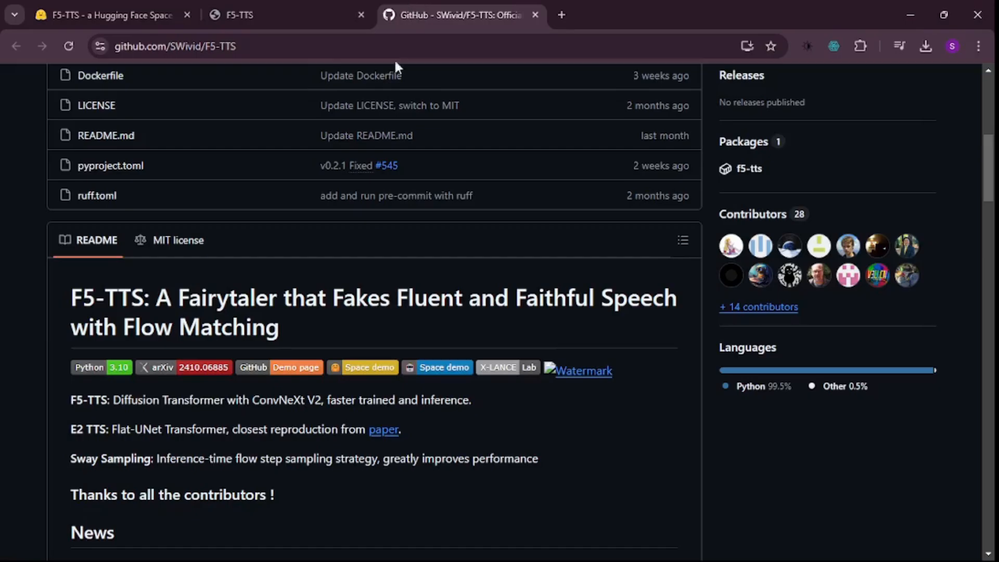
{"action": "scroll", "scroll_direction": "down", "scroll_amount": 3}
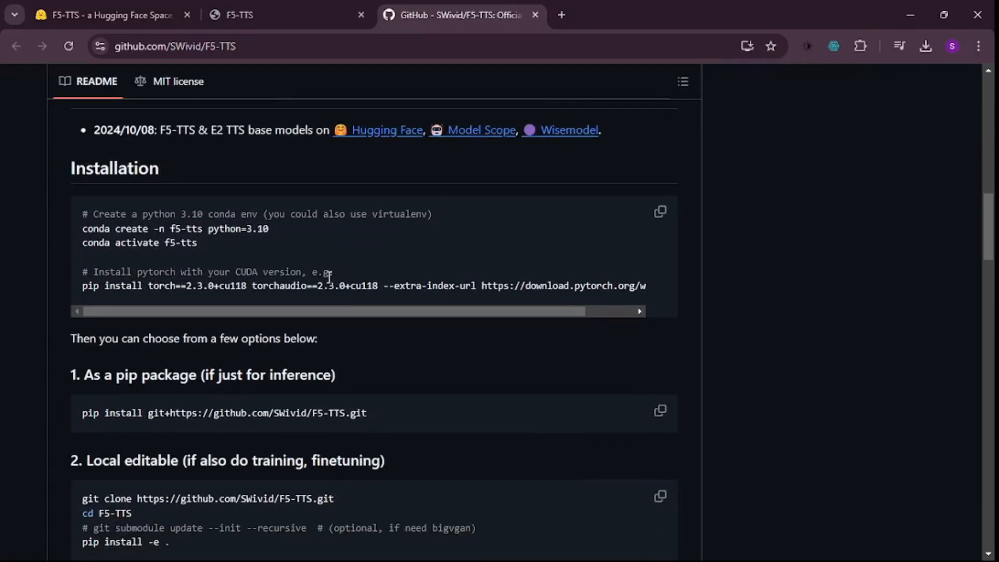
{"action": "scroll", "scroll_direction": "down", "scroll_amount": 3}
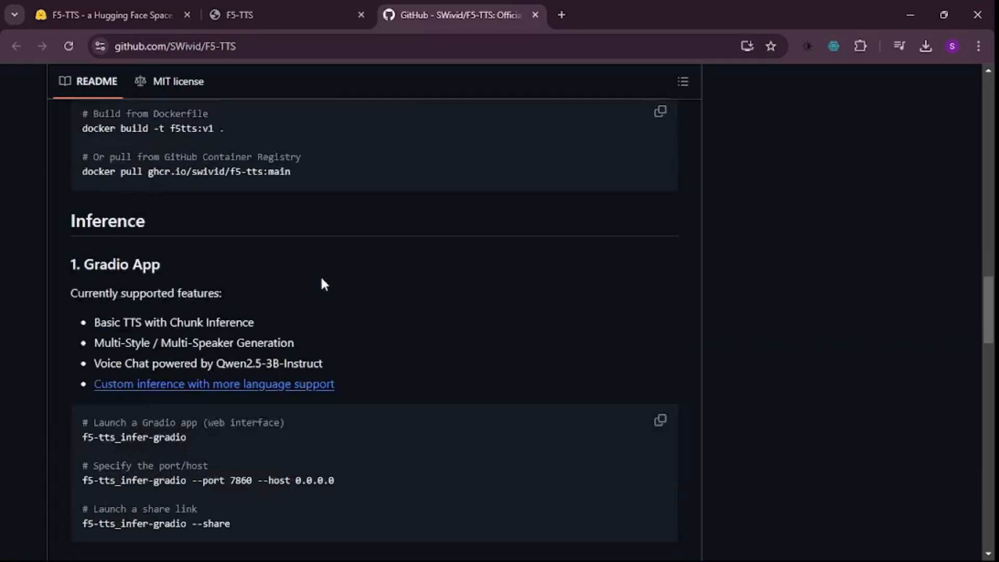
{"action": "scroll", "scroll_direction": "down", "scroll_amount": 3}
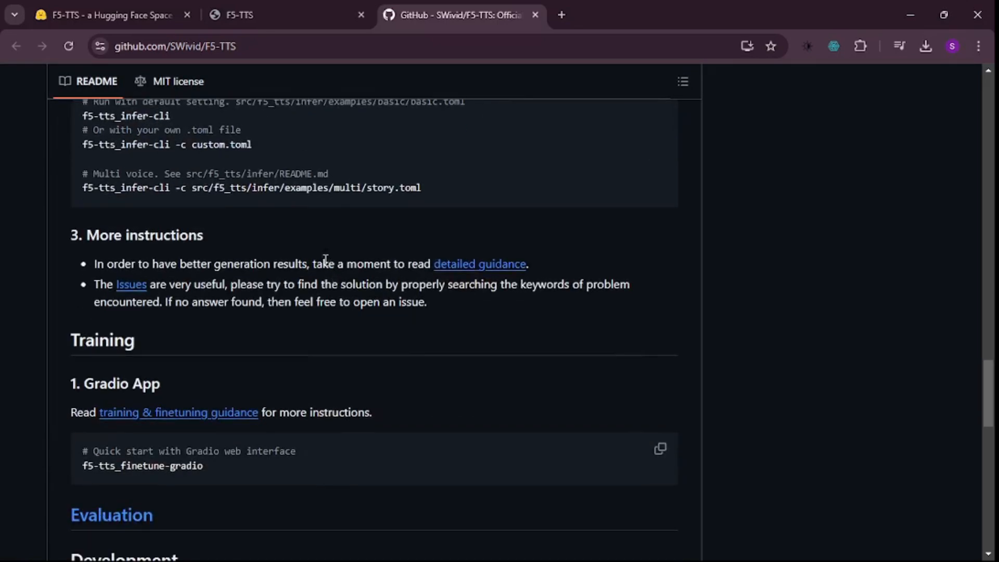
Scroll the F5-TTS project demo page past the audio samples to the Speed Control table
{"action": "left_click", "coordinate": [240, 15]}
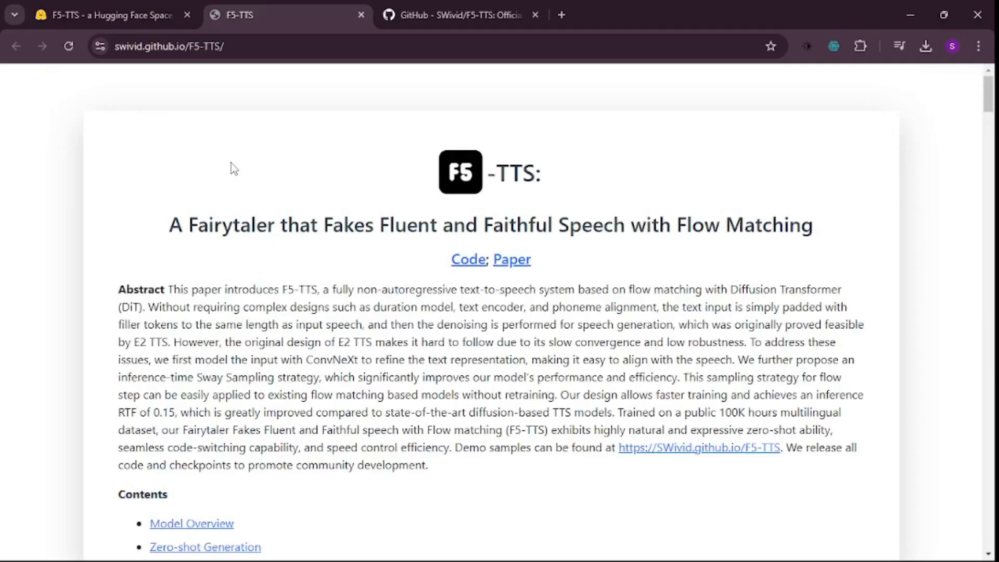
{"action": "scroll", "scroll_direction": "down", "scroll_amount": 3}
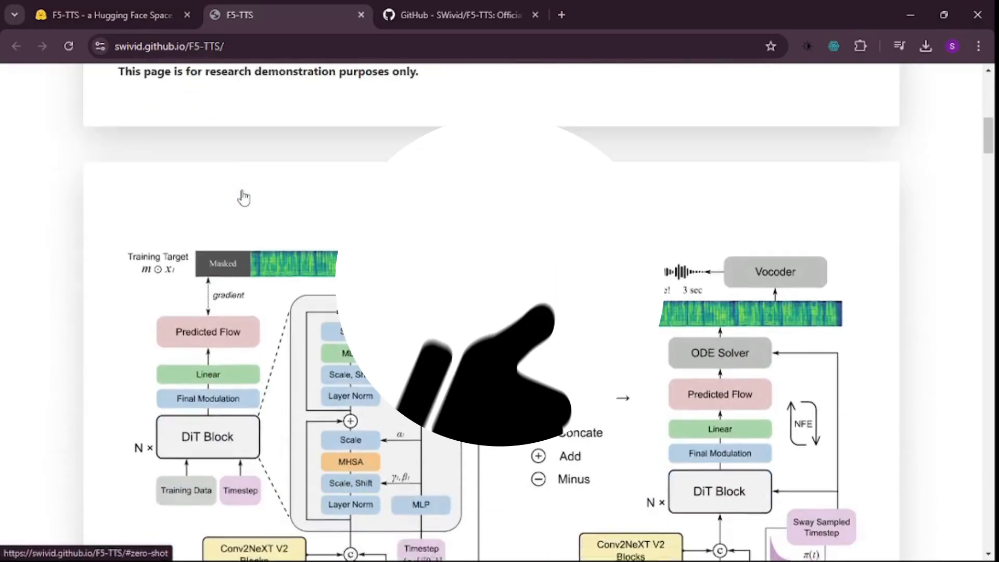
{"action": "scroll", "scroll_direction": "down", "scroll_amount": 3}
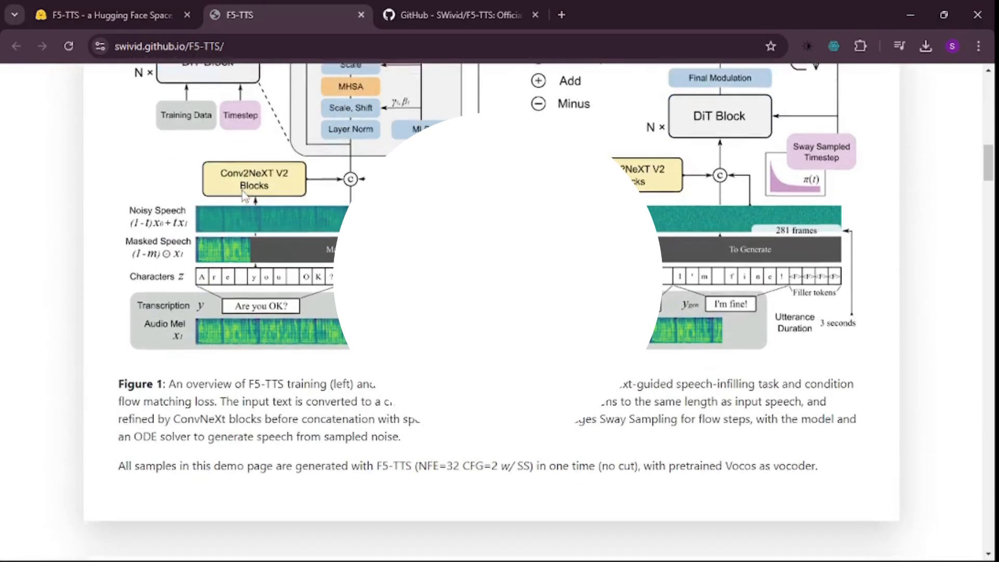
{"action": "scroll", "scroll_direction": "down", "scroll_amount": 3}
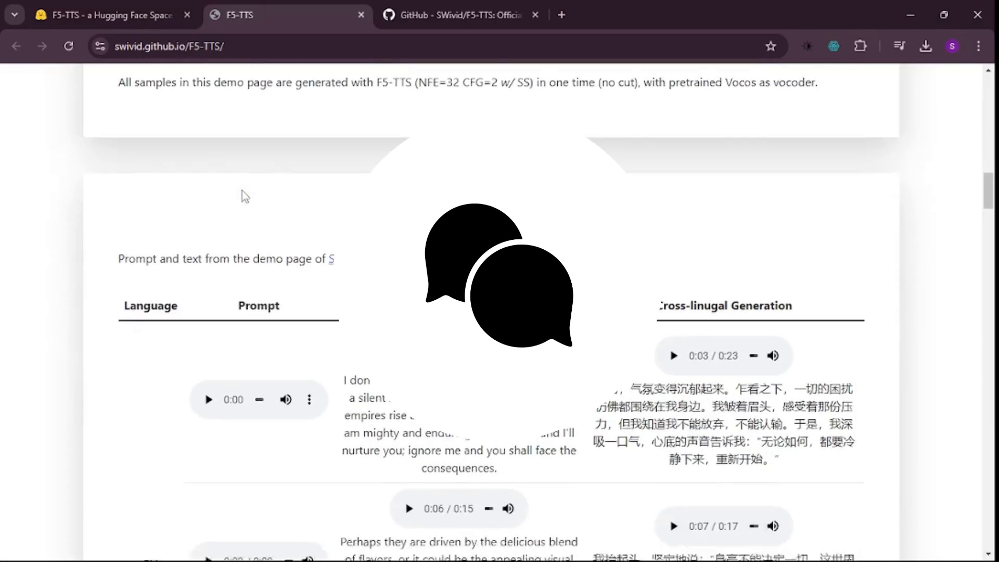
{"action": "scroll", "scroll_direction": "down", "scroll_amount": 3}
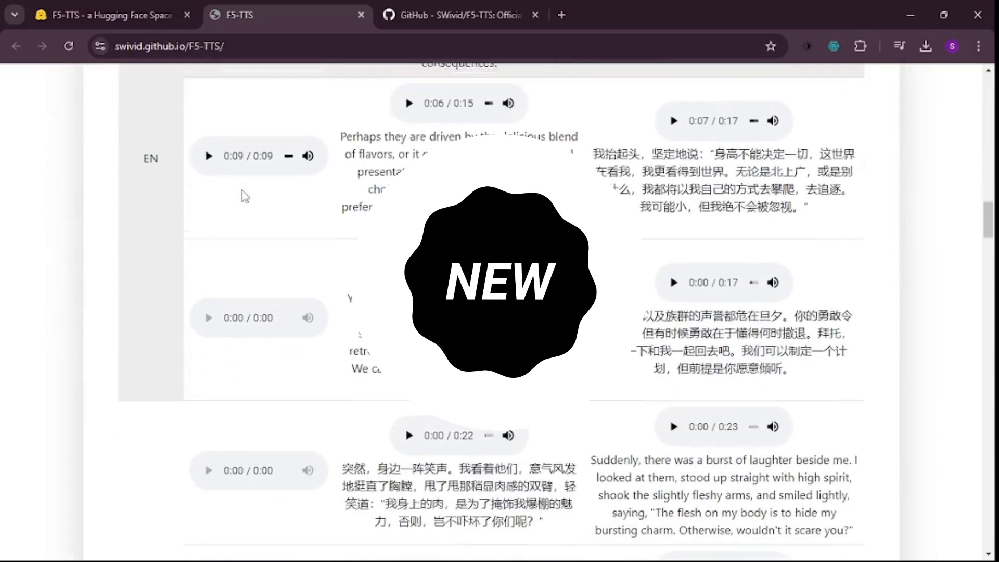
{"action": "scroll", "scroll_direction": "down", "scroll_amount": 3}
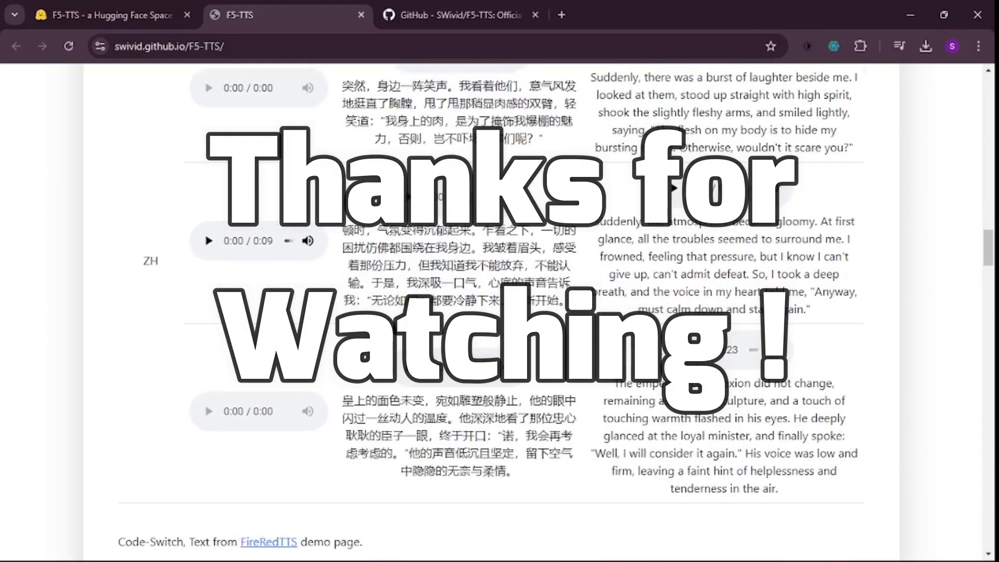
{"action": "scroll", "scroll_direction": "down", "scroll_amount": 3}
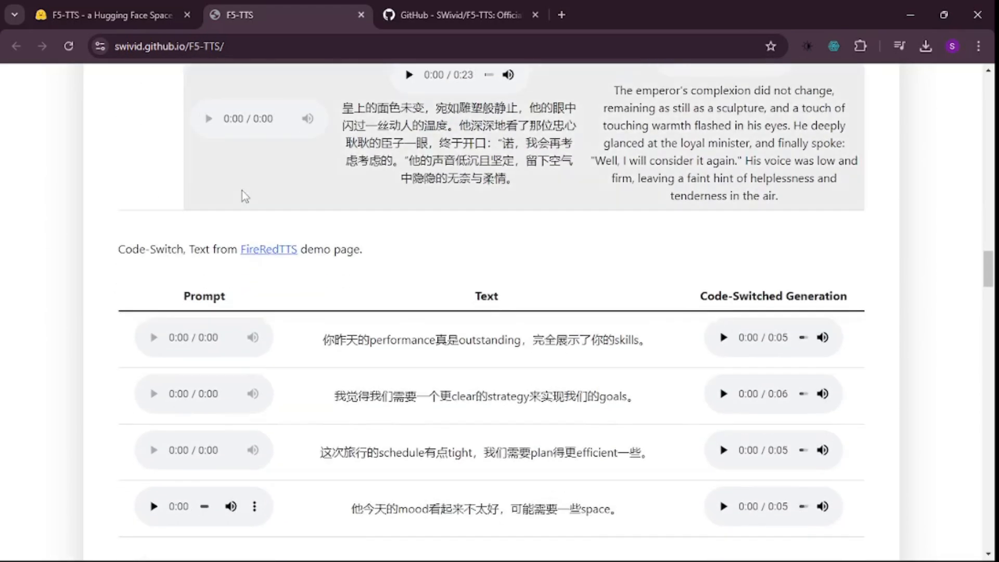
{"action": "scroll", "scroll_direction": "down", "scroll_amount": 3}
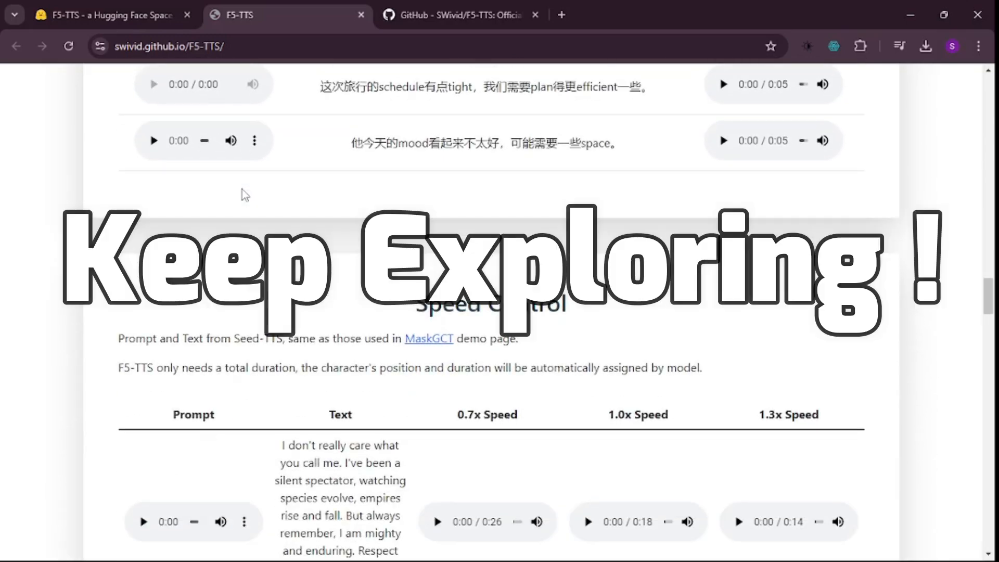